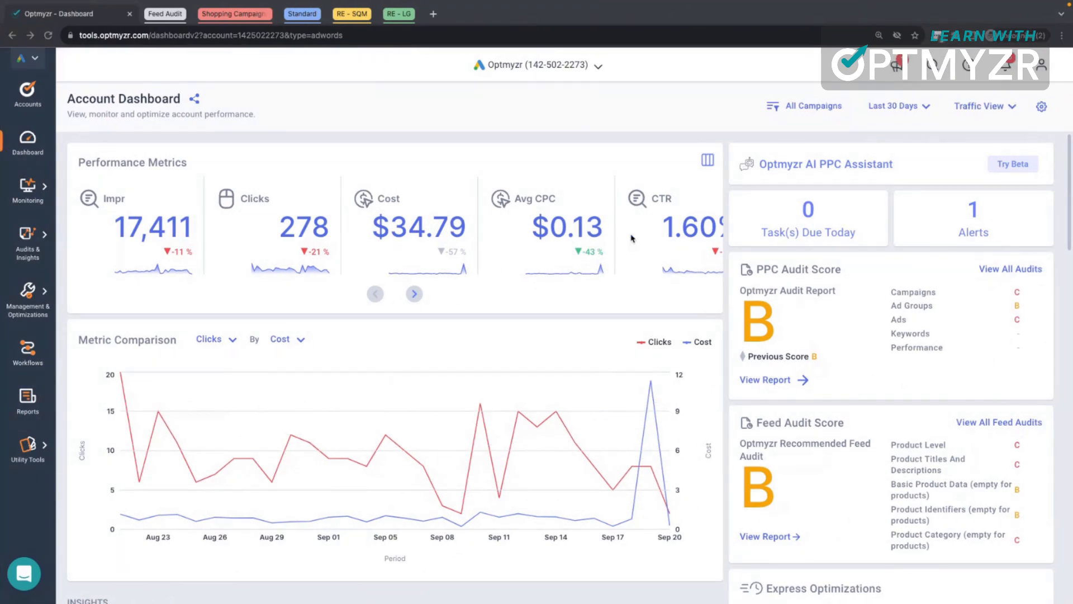
Open the Shopping Feed Audit setup from the Audits & Insights menu.
{"action": "scroll", "scroll_direction": "down", "scroll_amount": 3}
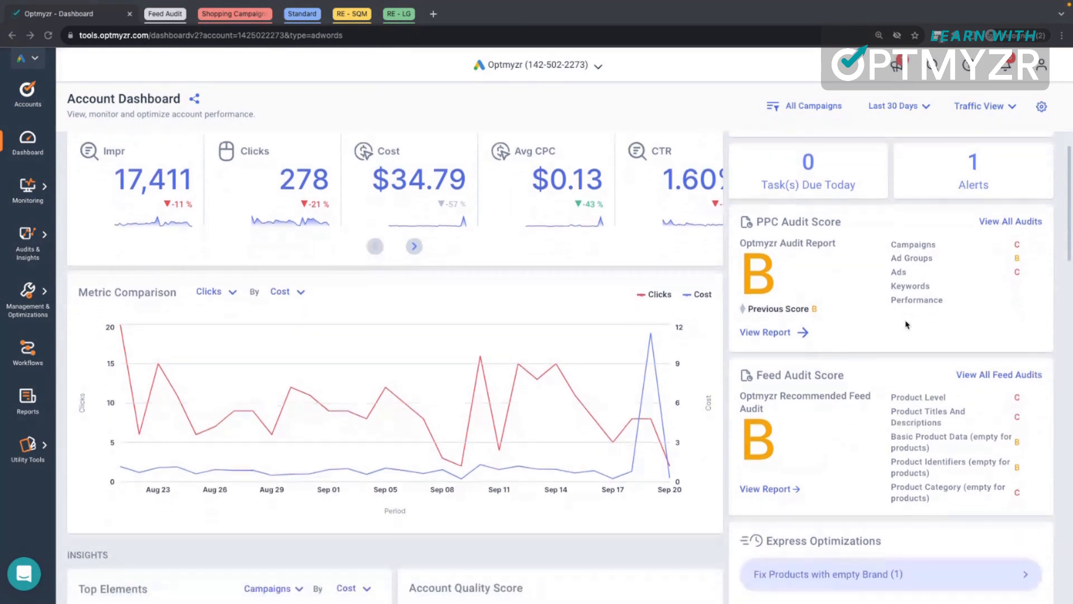
{"action": "scroll", "scroll_direction": "down", "scroll_amount": 3}
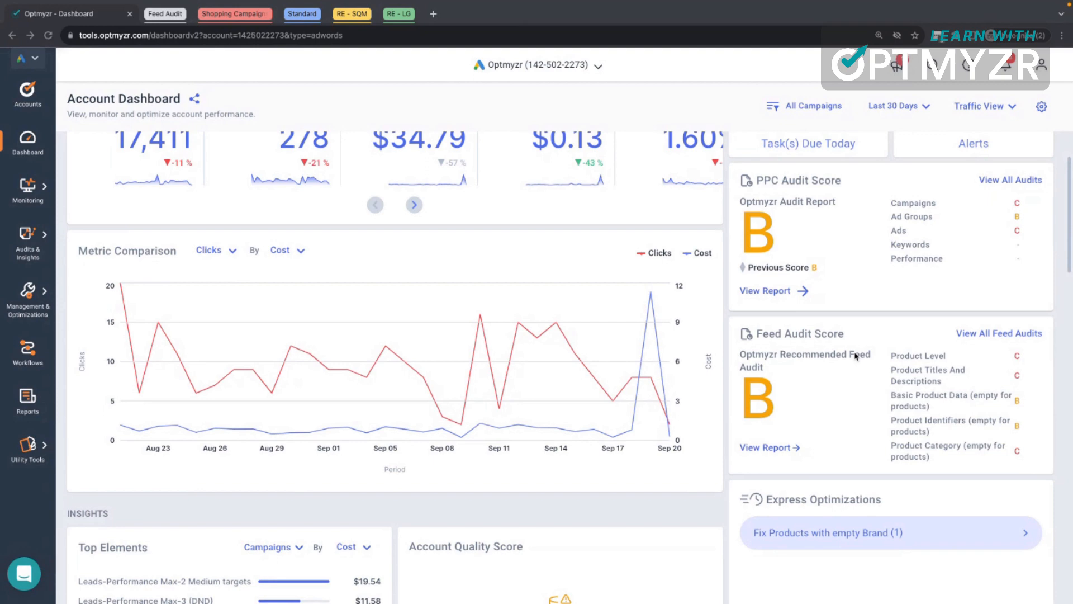
{"action": "mouse_move", "coordinate": [697, 367]}
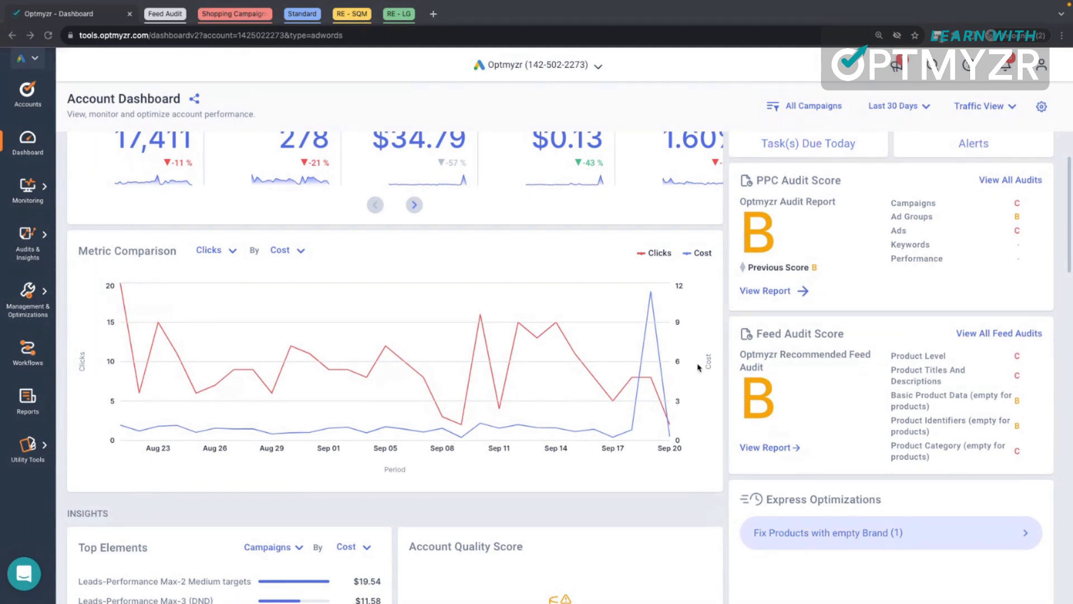
{"action": "mouse_move", "coordinate": [801, 391]}
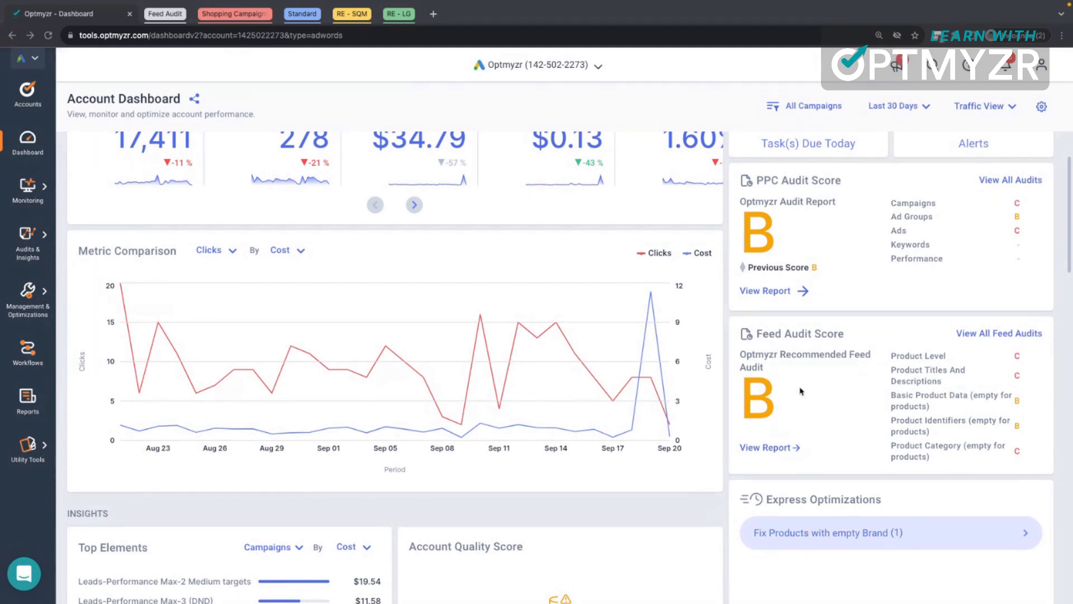
{"action": "mouse_move", "coordinate": [808, 405]}
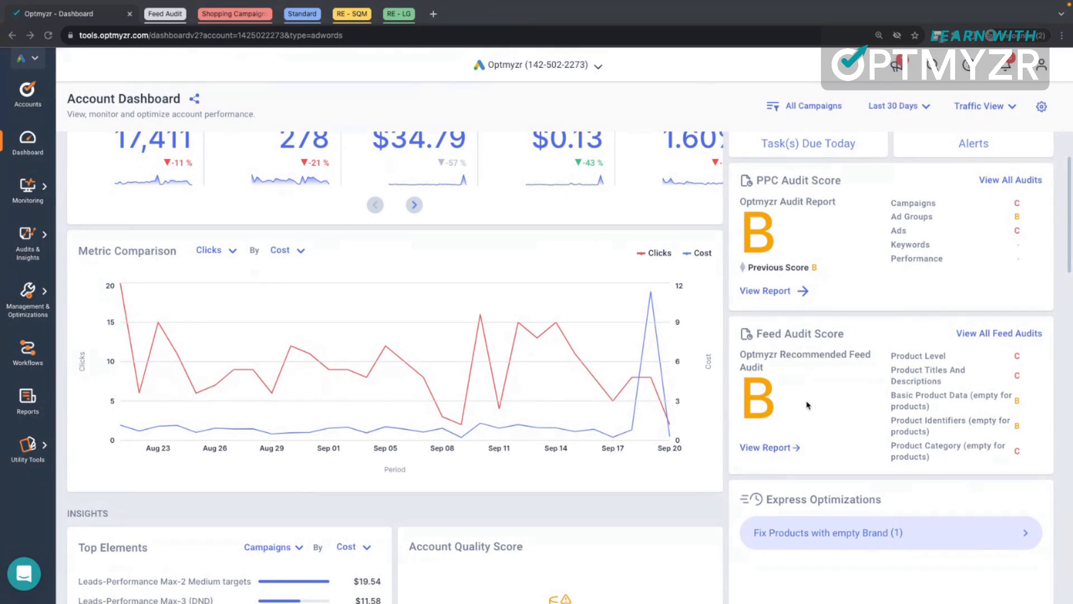
{"action": "scroll", "scroll_direction": "down", "scroll_amount": 3}
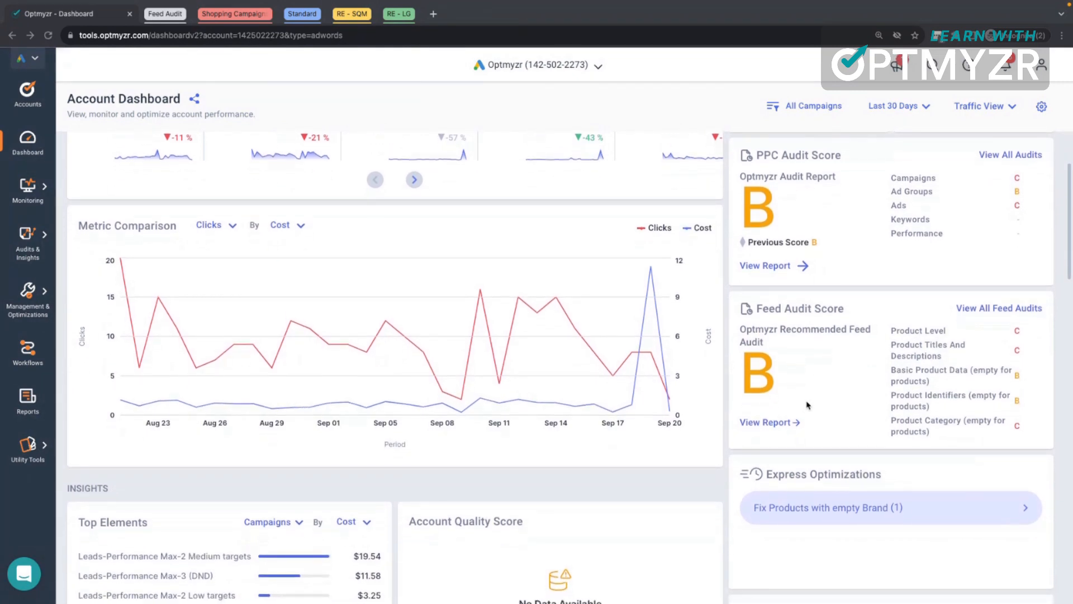
{"action": "mouse_move", "coordinate": [598, 291]}
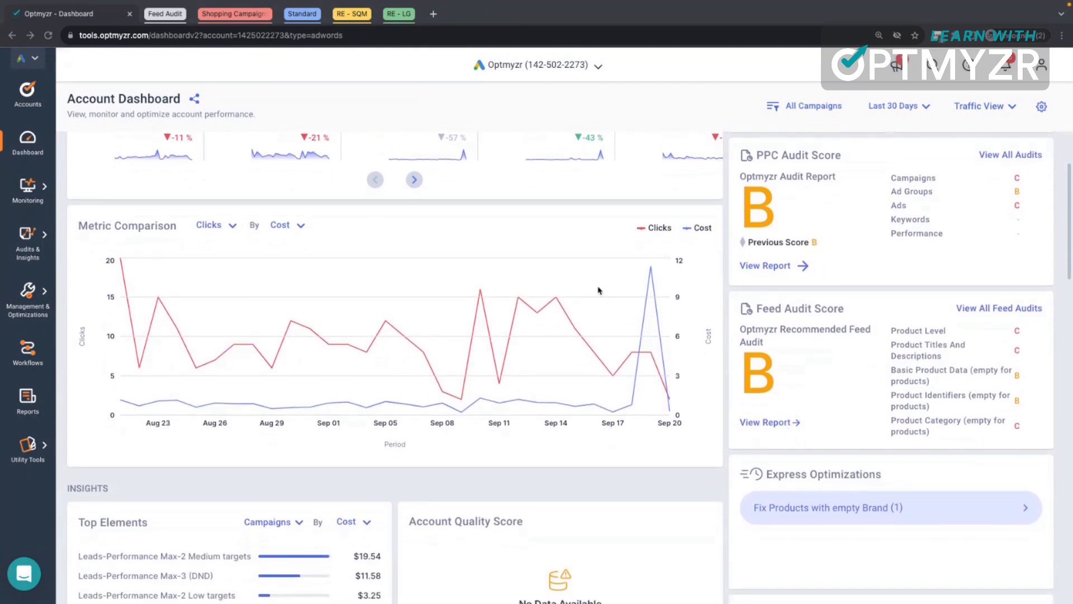
{"action": "left_click", "coordinate": [27, 243]}
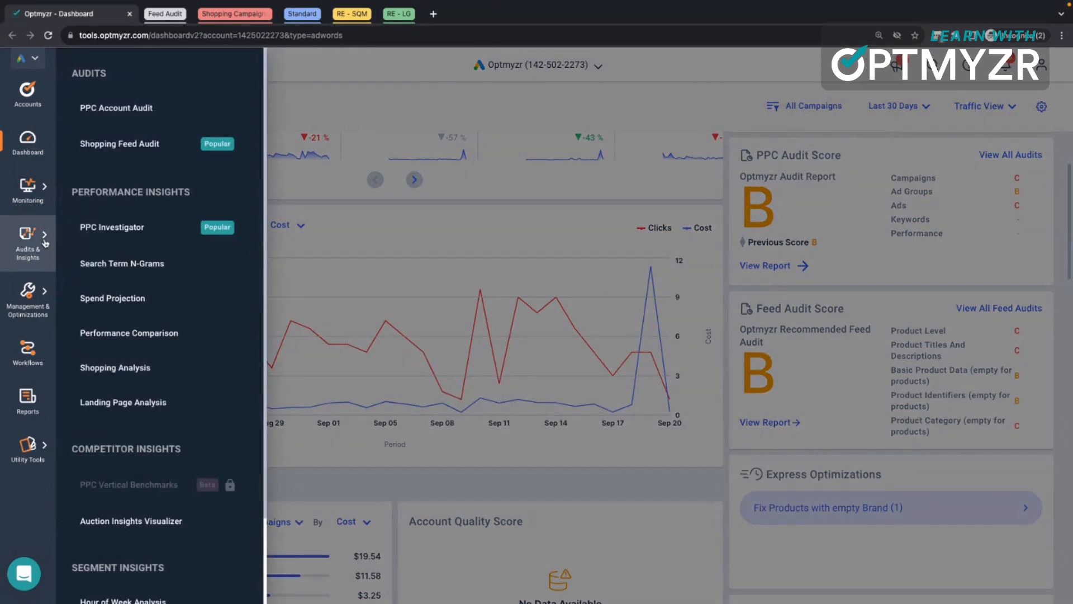
{"action": "mouse_move", "coordinate": [167, 110]}
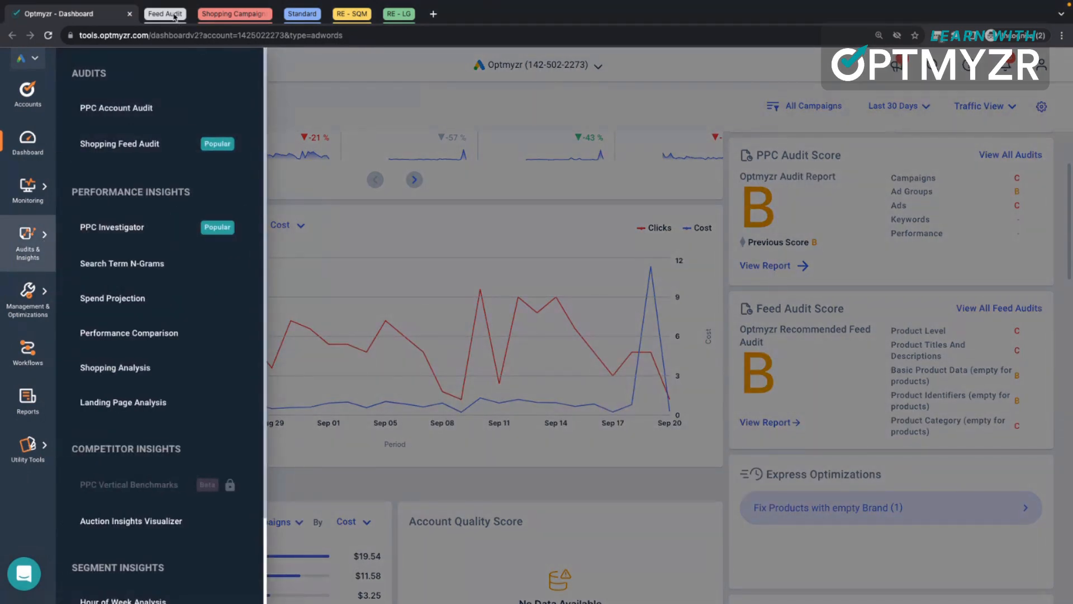
{"action": "left_click", "coordinate": [120, 144]}
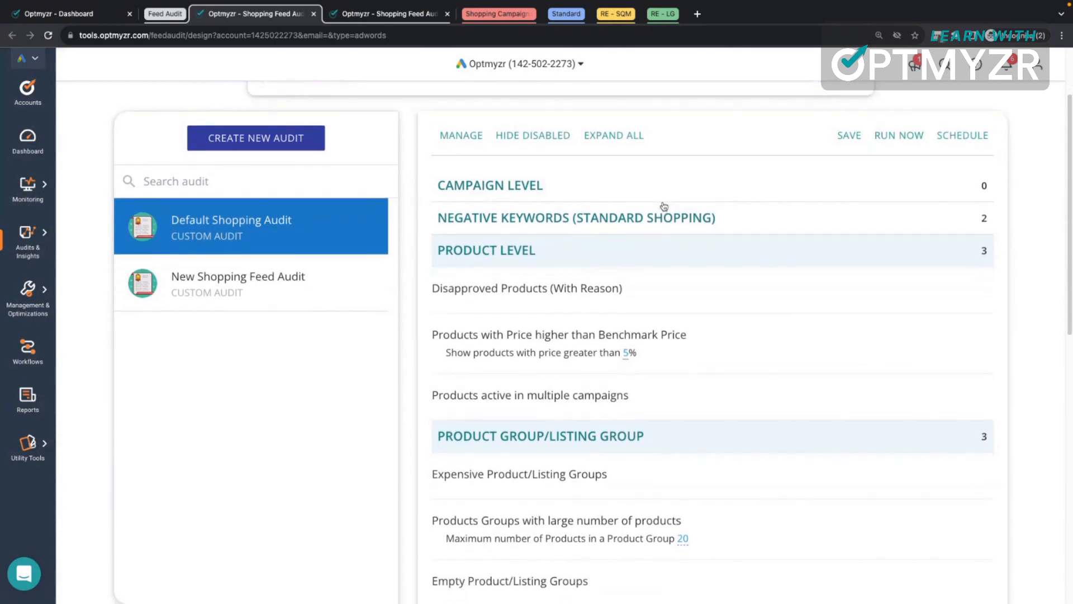
{"action": "mouse_move", "coordinate": [697, 288]}
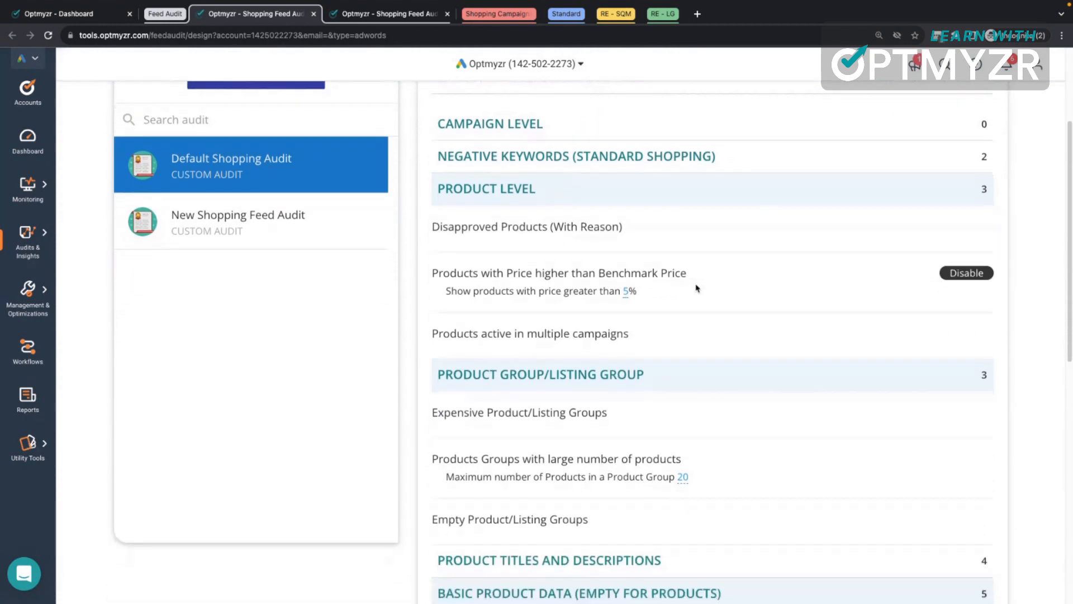
Review the Default Shopping Audit's campaign, product, product-group and basic product data checks.
{"action": "scroll", "scroll_direction": "down", "scroll_amount": 3}
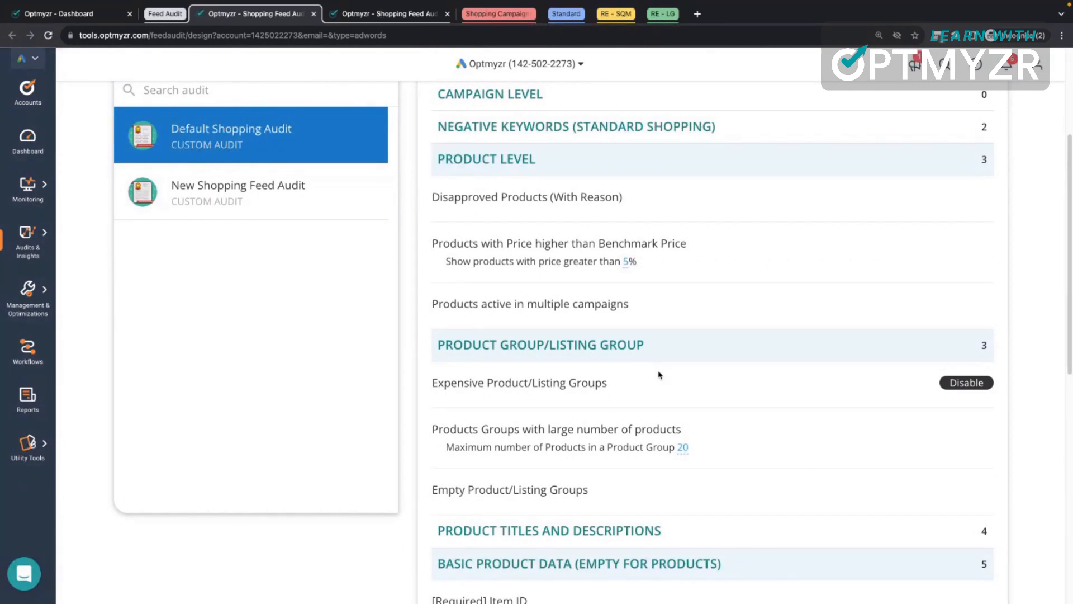
{"action": "mouse_move", "coordinate": [688, 270]}
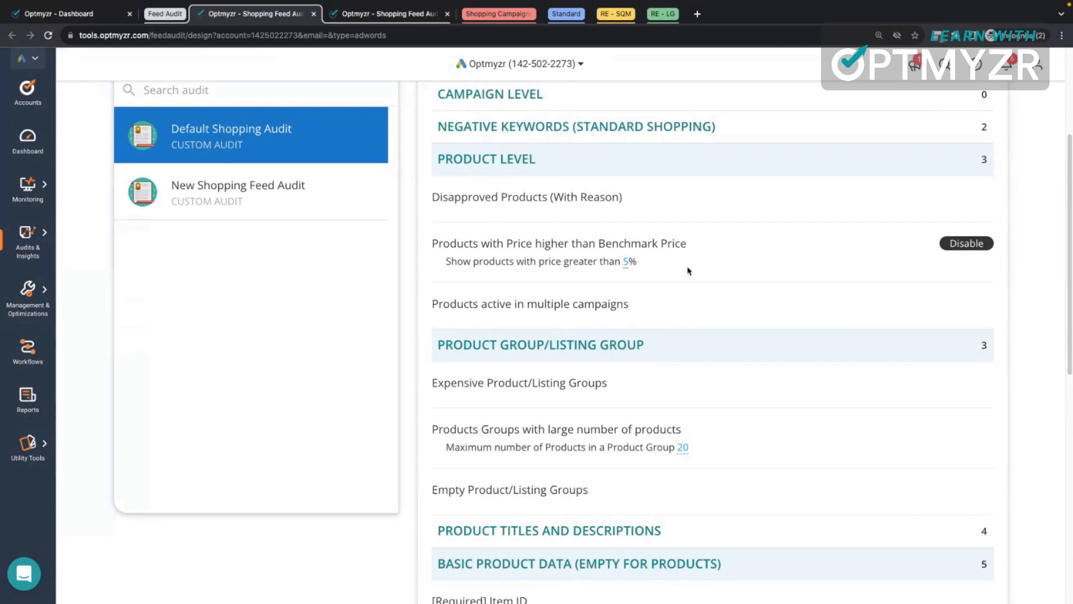
{"action": "scroll", "scroll_direction": "down", "scroll_amount": 3}
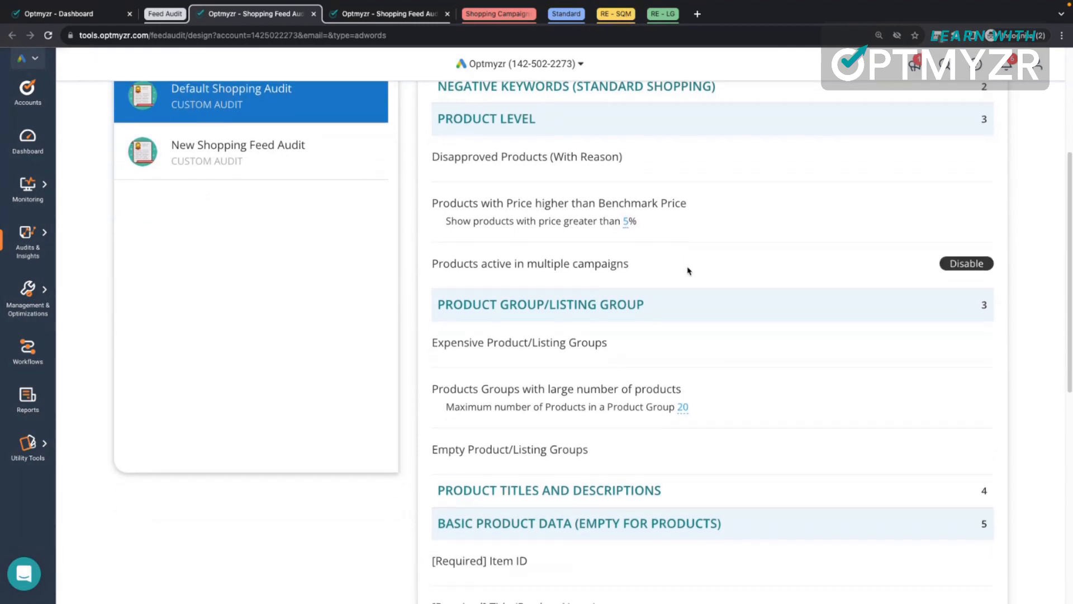
{"action": "scroll", "scroll_direction": "down", "scroll_amount": 3}
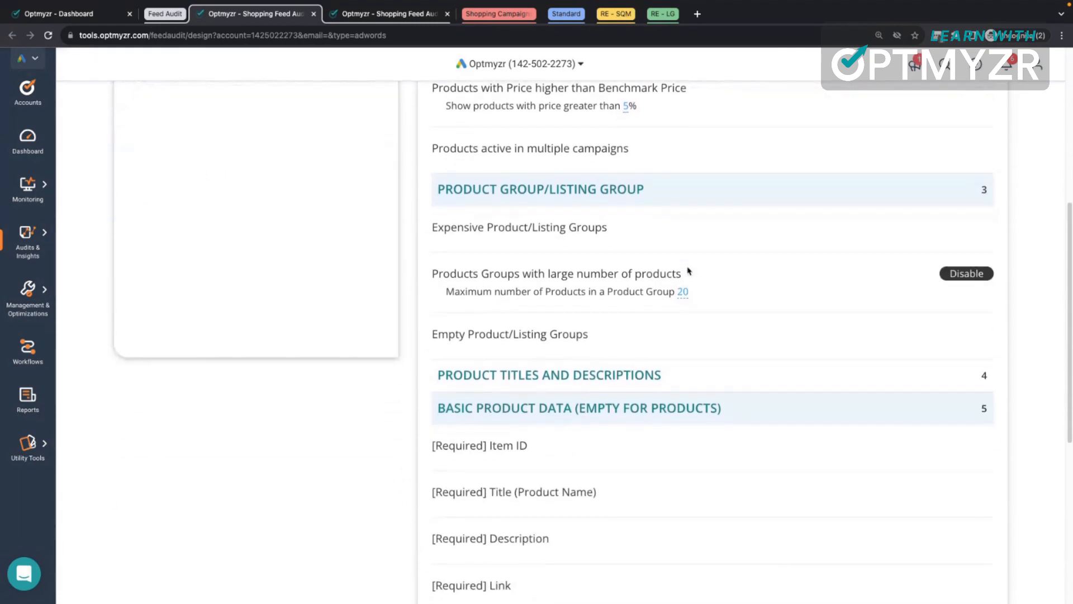
{"action": "scroll", "scroll_direction": "down", "scroll_amount": 3}
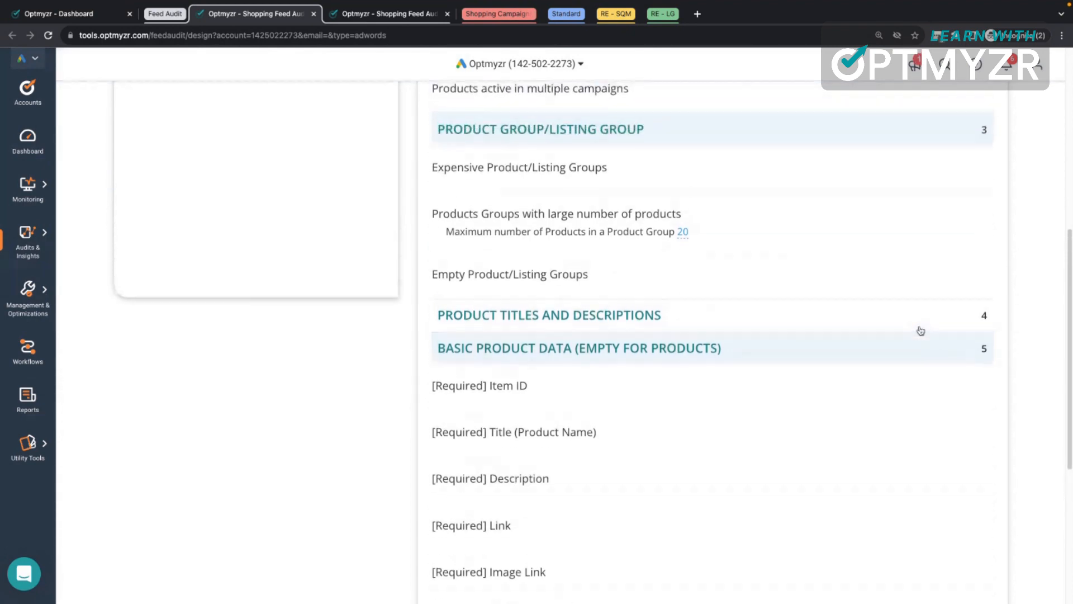
{"action": "scroll", "scroll_direction": "up", "scroll_amount": 3}
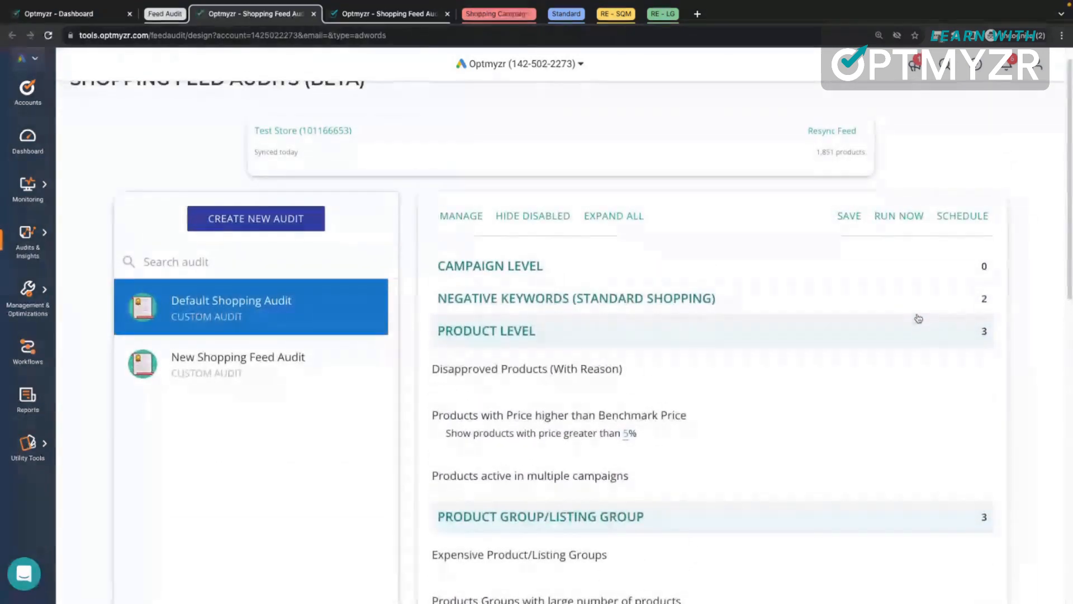
{"action": "mouse_move", "coordinate": [832, 204]}
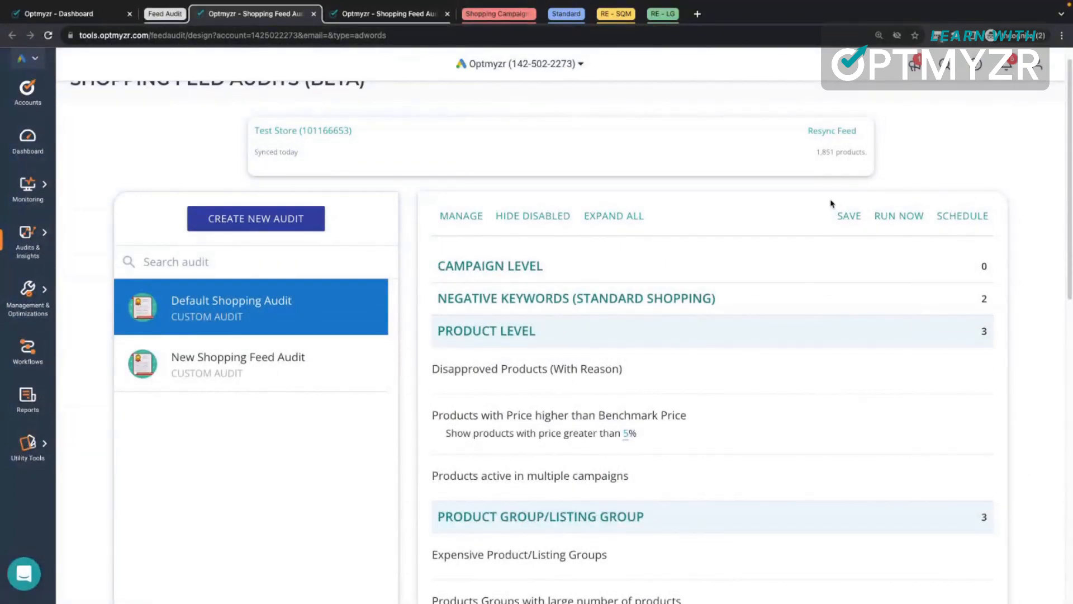
{"action": "mouse_move", "coordinate": [986, 206]}
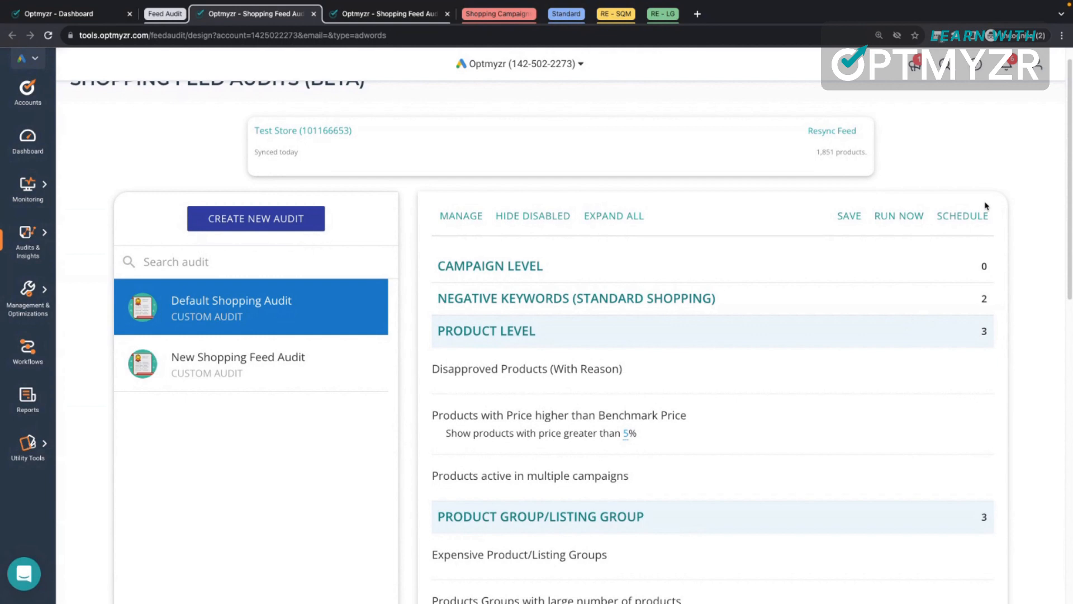
{"action": "mouse_move", "coordinate": [452, 87]}
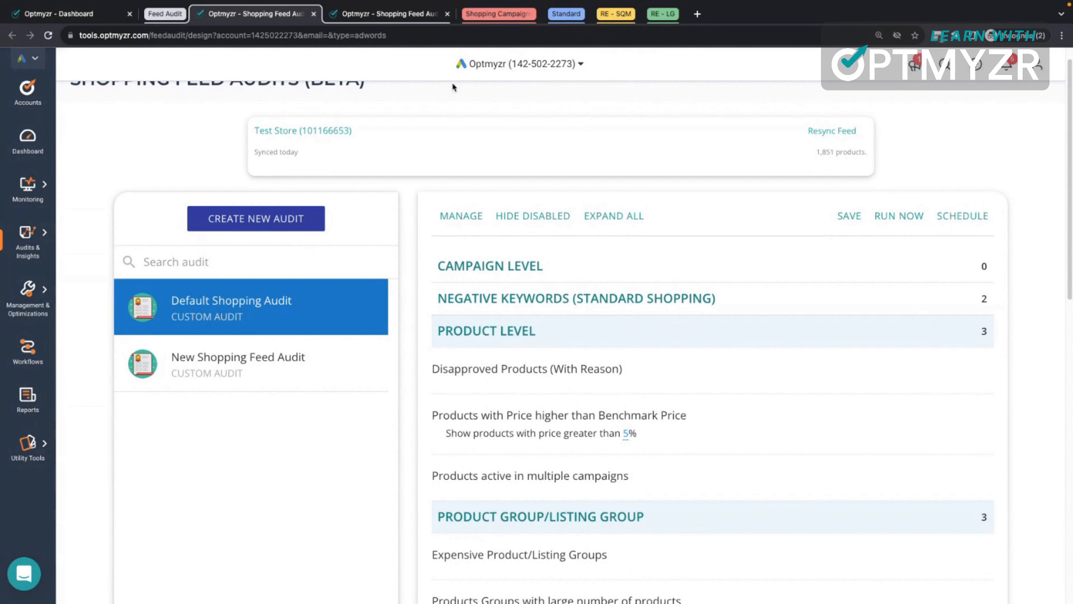
Switch to the feed audit results and scroll to the Product Level checks.
{"action": "left_click", "coordinate": [386, 14]}
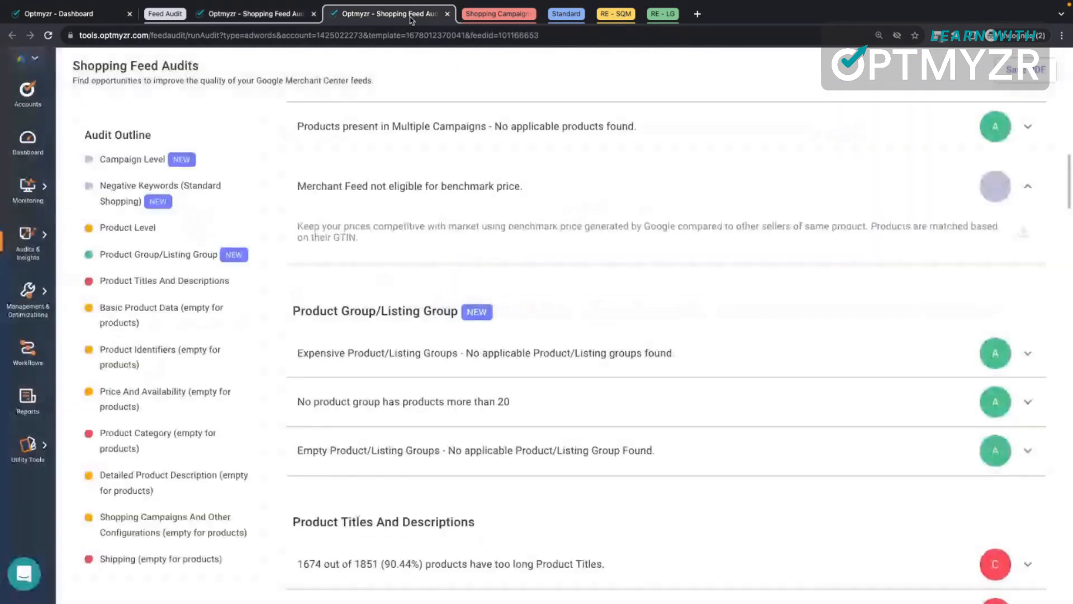
{"action": "scroll", "scroll_direction": "up", "scroll_amount": 3}
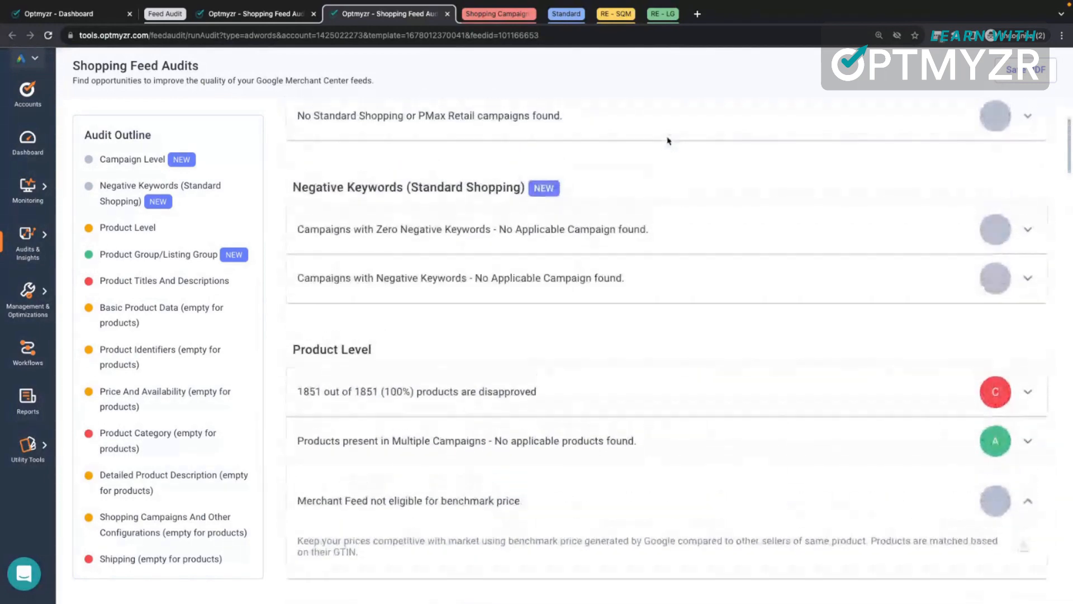
{"action": "scroll", "scroll_direction": "up", "scroll_amount": 3}
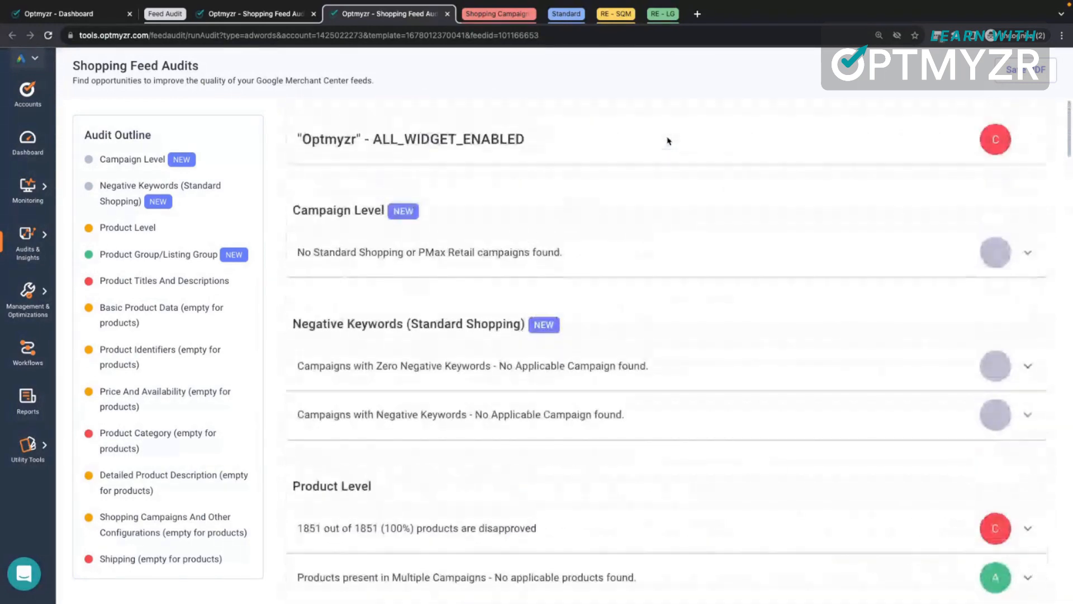
{"action": "mouse_move", "coordinate": [812, 161]}
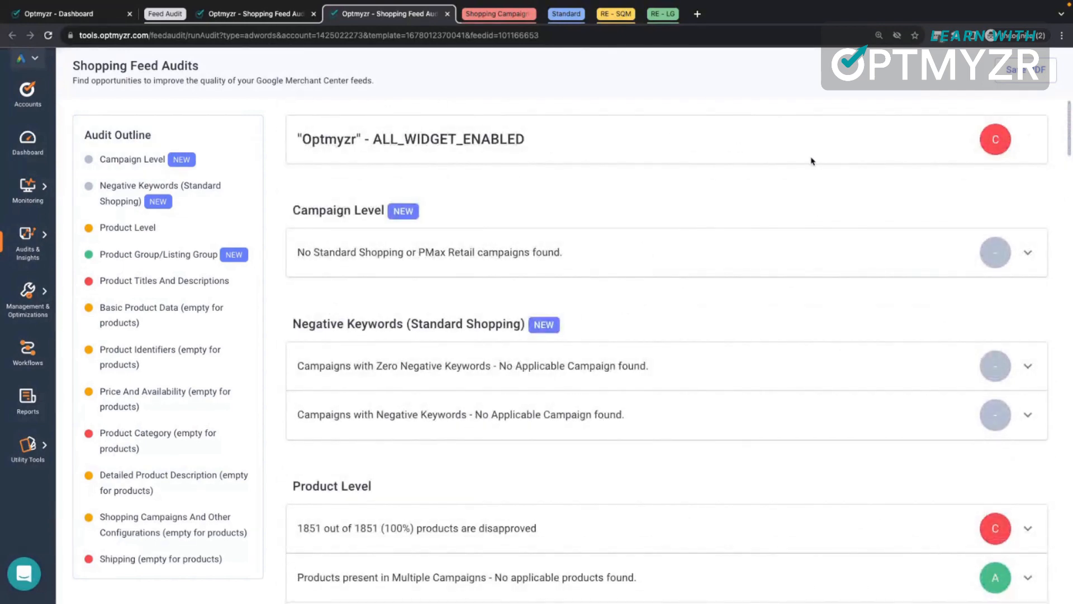
{"action": "scroll", "scroll_direction": "down", "scroll_amount": 3}
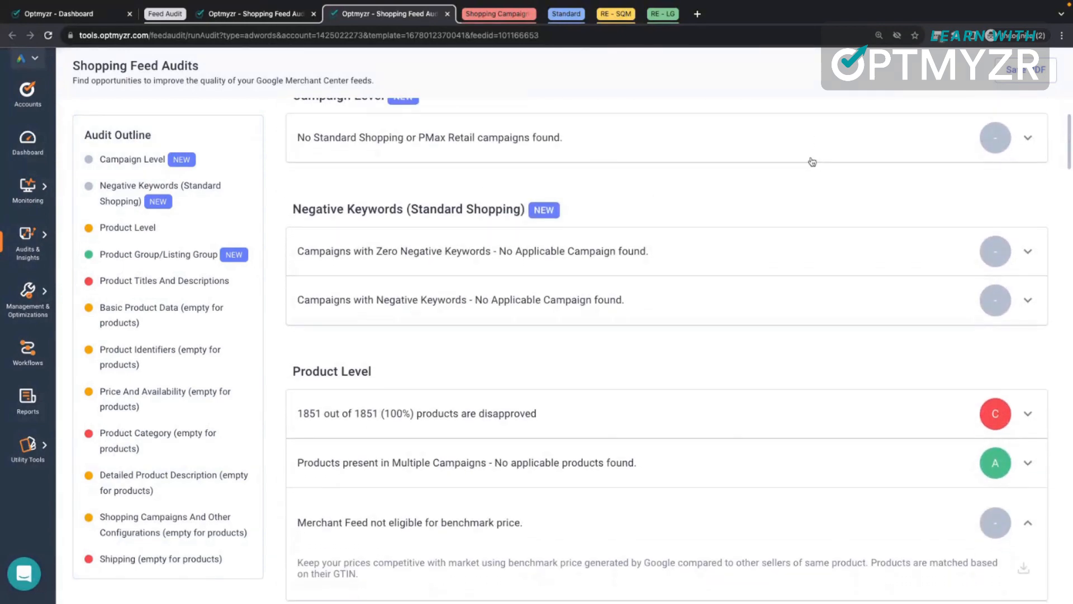
{"action": "scroll", "scroll_direction": "down", "scroll_amount": 3}
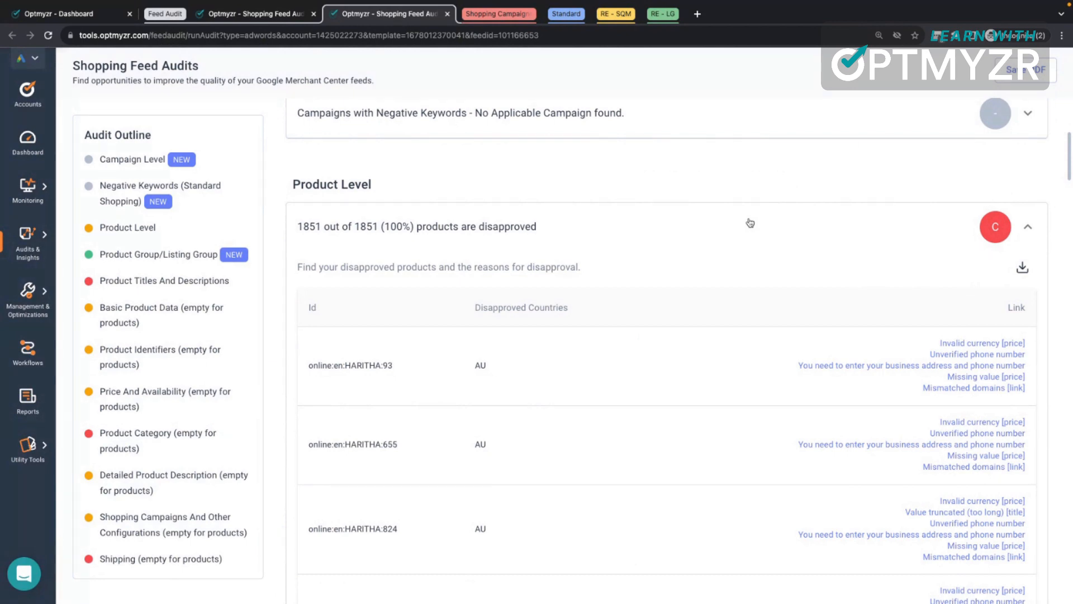
Expand the '1851 out of 1851 products are disapproved' finding to list IDs and reasons.
{"action": "left_click", "coordinate": [1027, 226]}
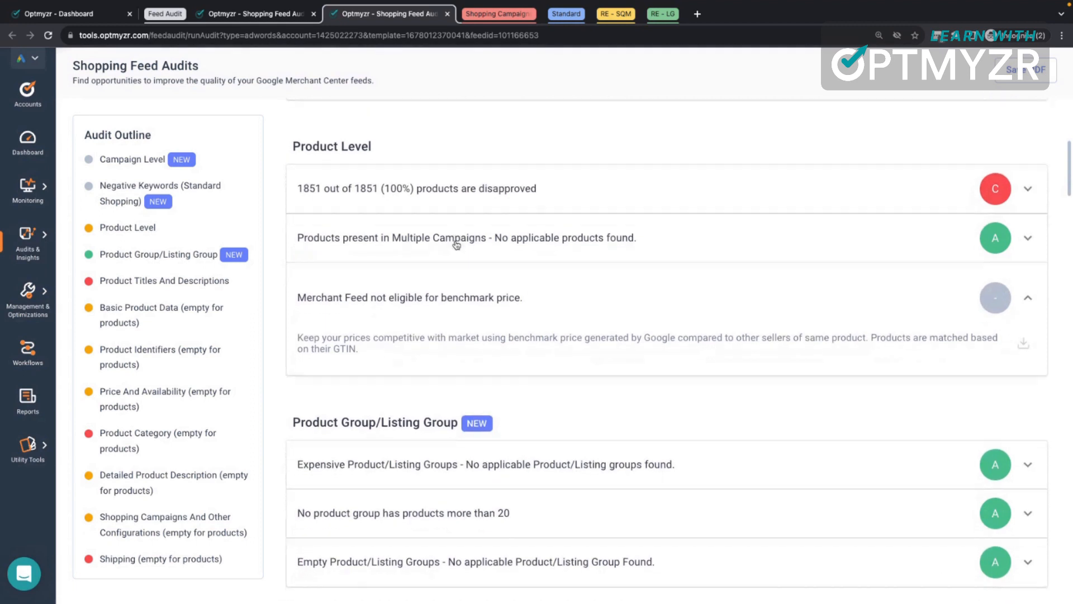
{"action": "scroll", "scroll_direction": "down", "scroll_amount": 3}
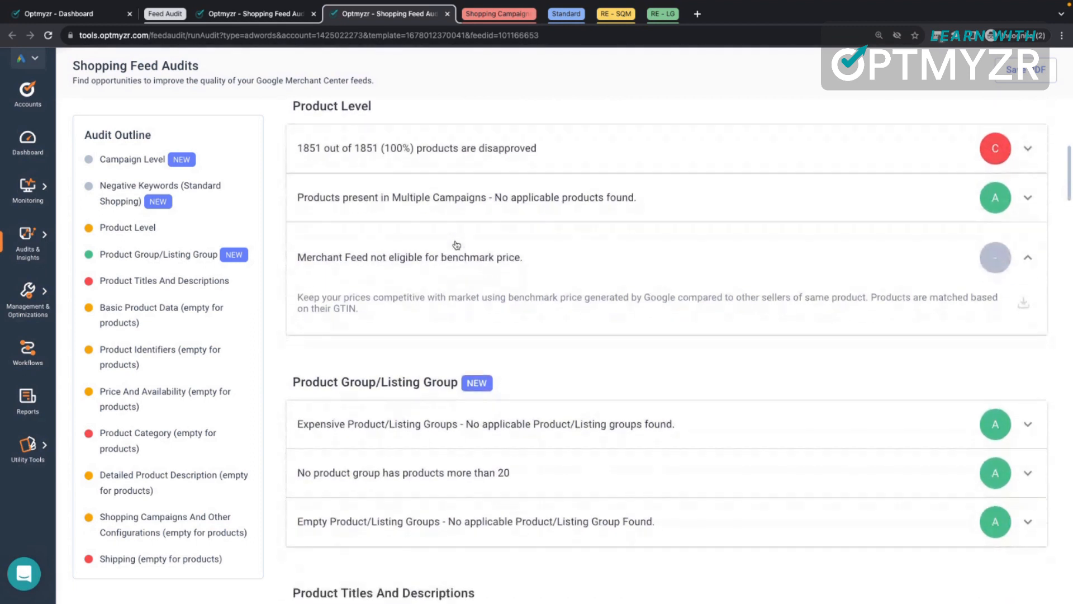
{"action": "scroll", "scroll_direction": "down", "scroll_amount": 3}
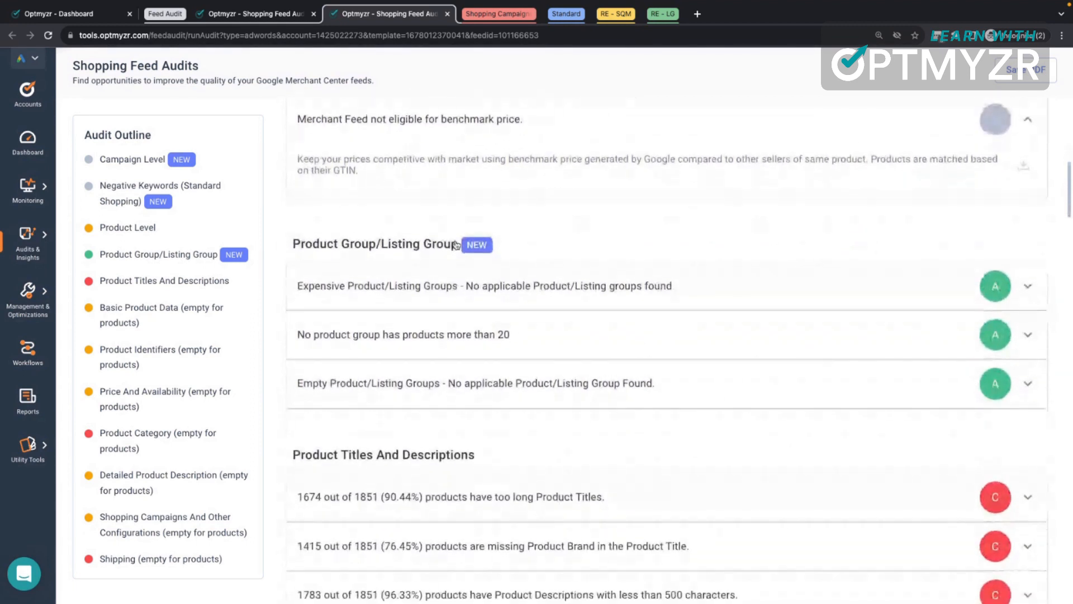
{"action": "scroll", "scroll_direction": "up", "scroll_amount": 3}
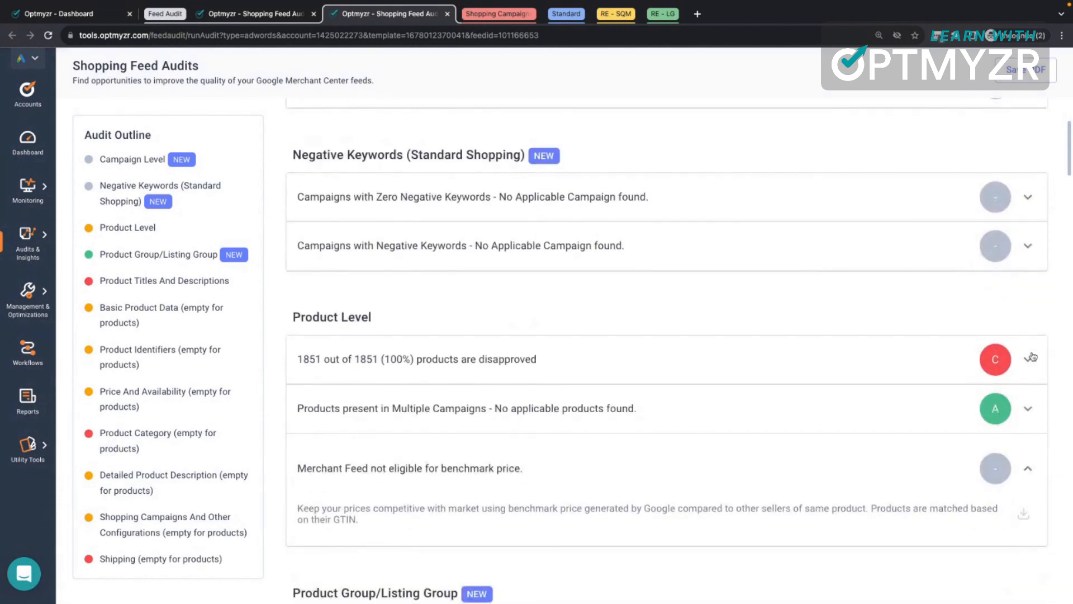
{"action": "left_click", "coordinate": [1026, 359]}
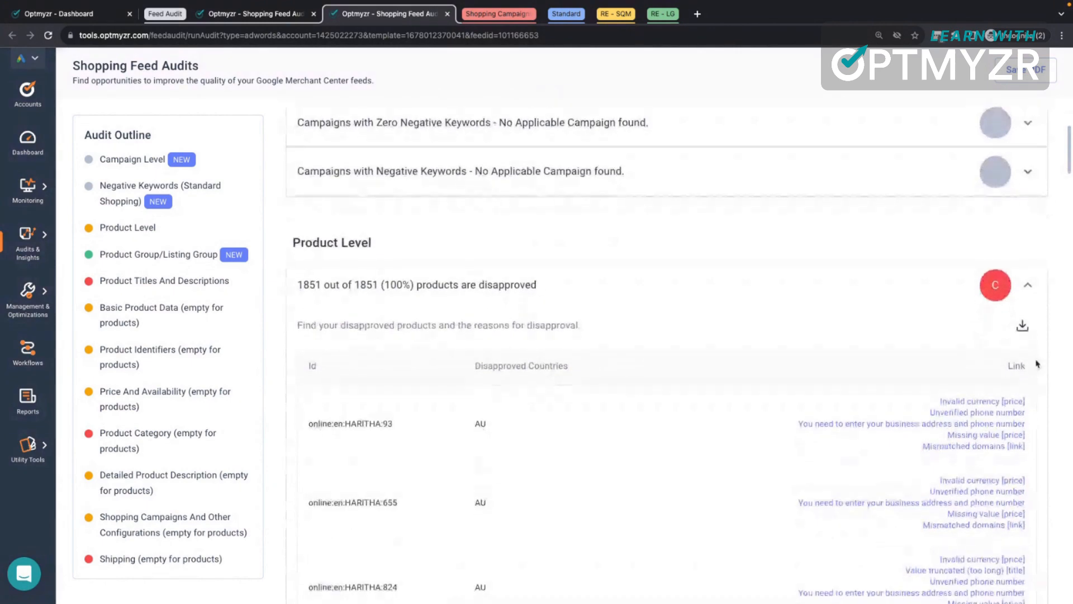
{"action": "scroll", "scroll_direction": "down", "scroll_amount": 3}
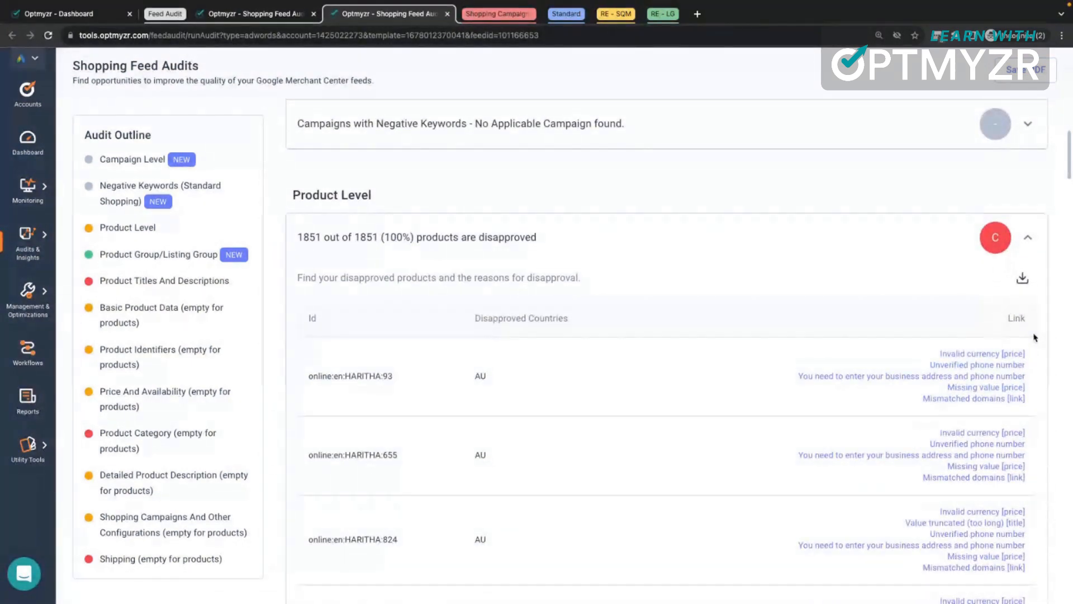
{"action": "mouse_move", "coordinate": [1022, 278]}
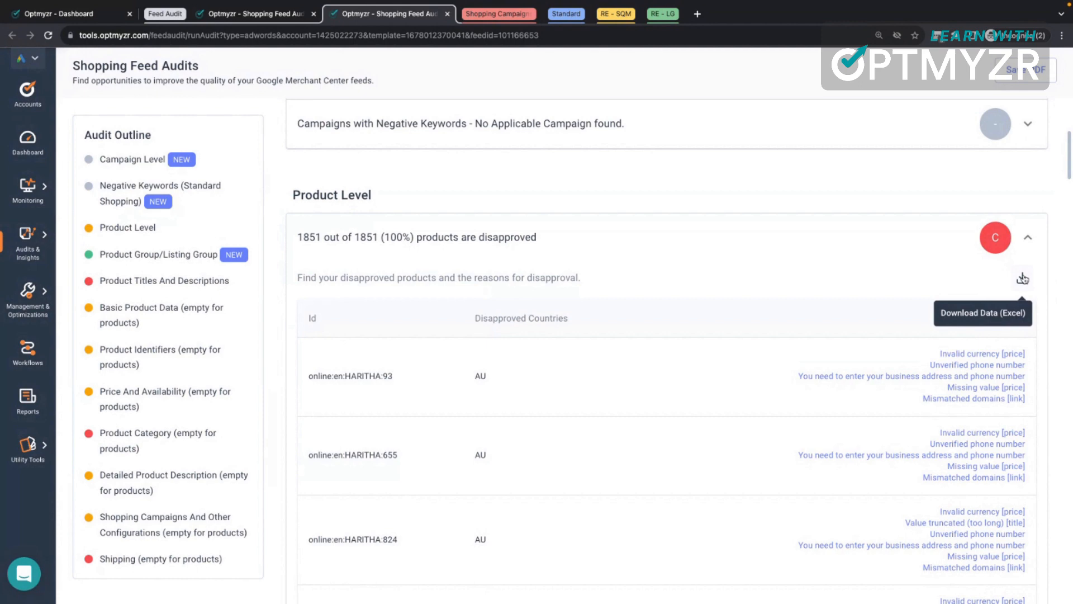
{"action": "mouse_move", "coordinate": [757, 188]}
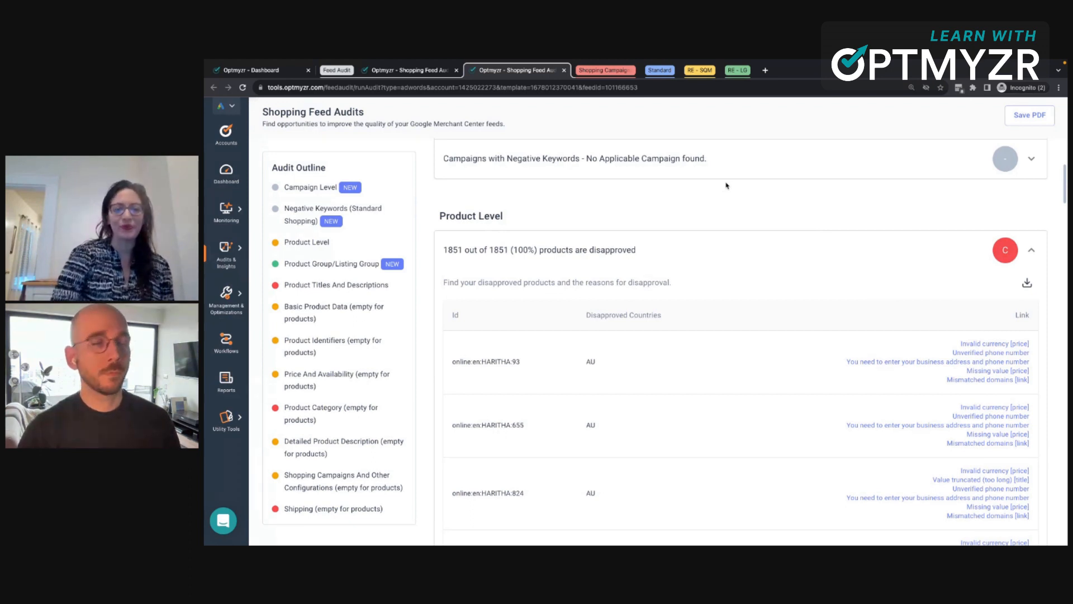
{"action": "mouse_move", "coordinate": [644, 152]}
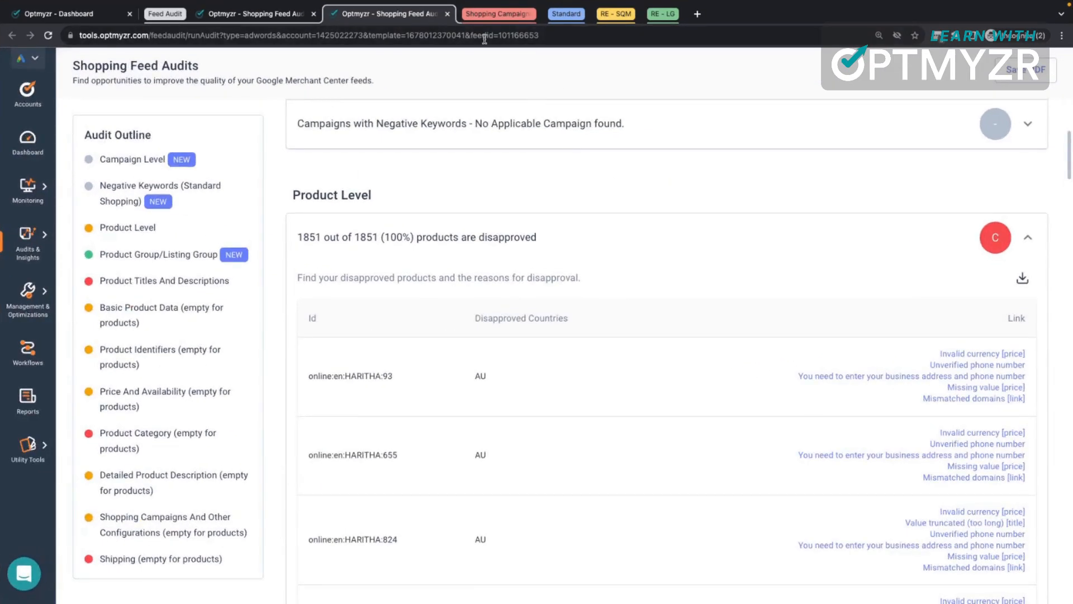
Go to Management & Optimizations > Shopping & PMax Retail > Shopping Campaign Management.
{"action": "left_click", "coordinate": [28, 296]}
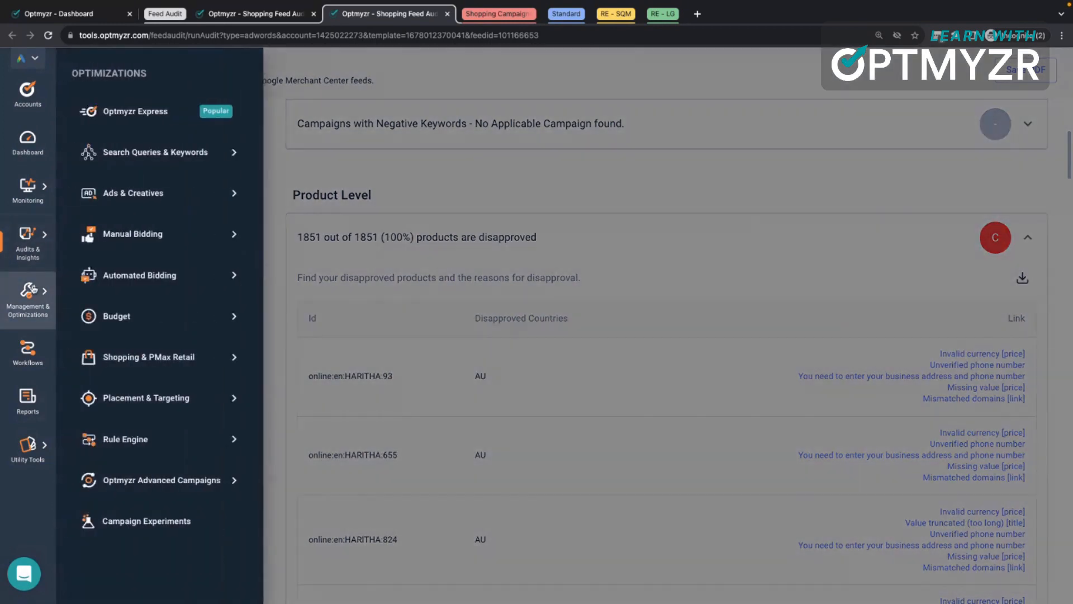
{"action": "mouse_move", "coordinate": [157, 356]}
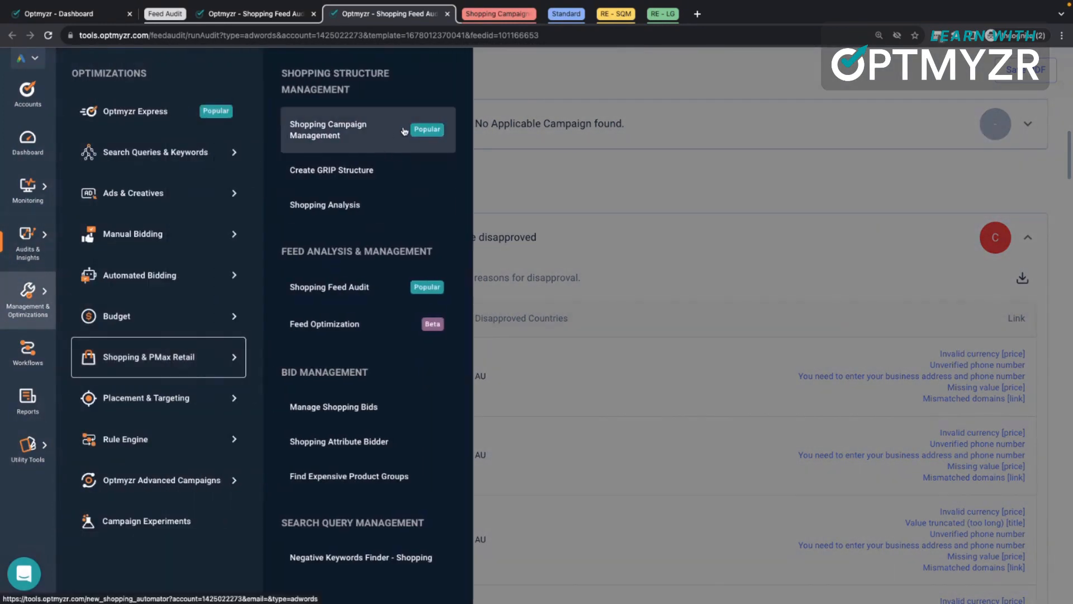
{"action": "mouse_move", "coordinate": [498, 14]}
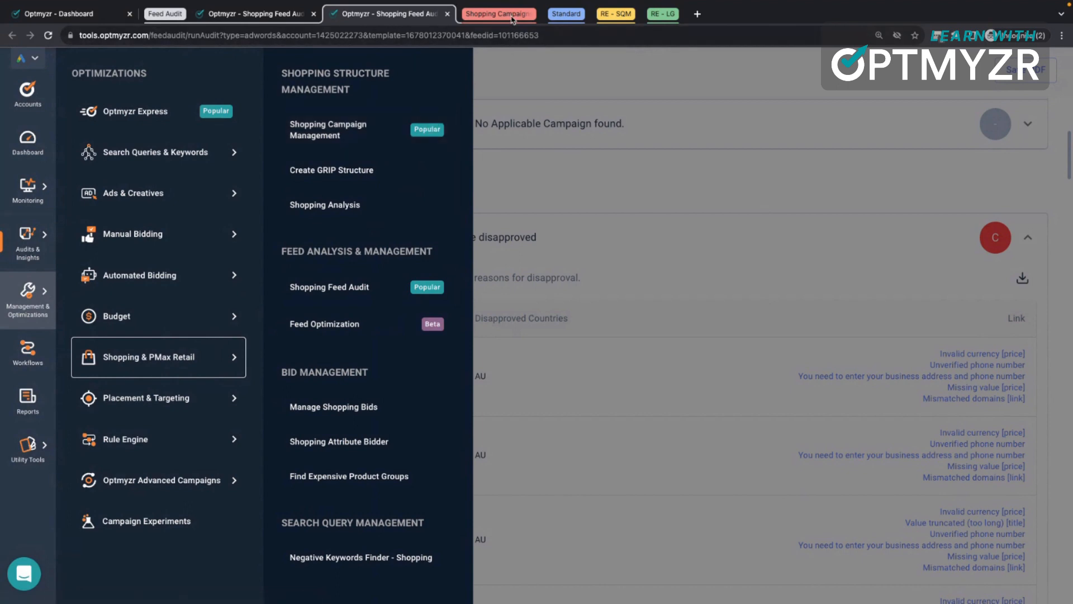
{"action": "left_click", "coordinate": [327, 129]}
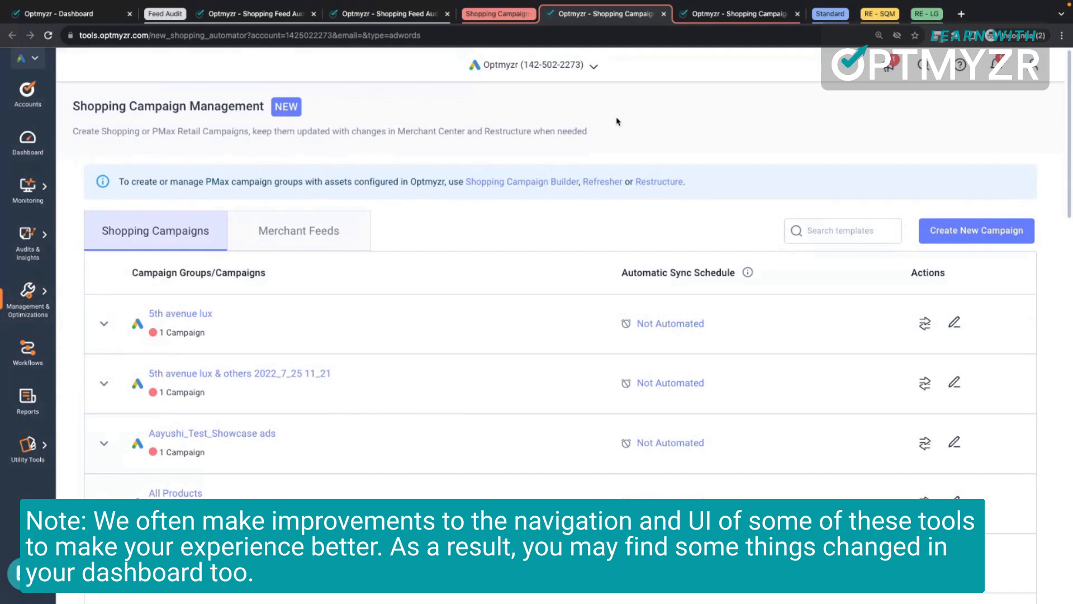
{"action": "mouse_move", "coordinate": [695, 153]}
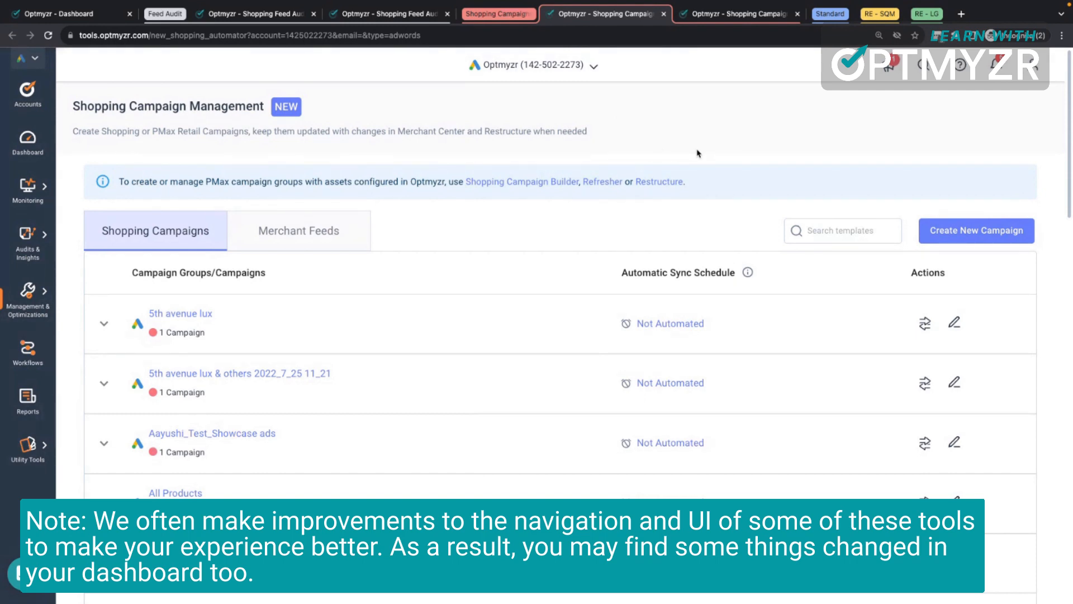
{"action": "mouse_move", "coordinate": [695, 186]}
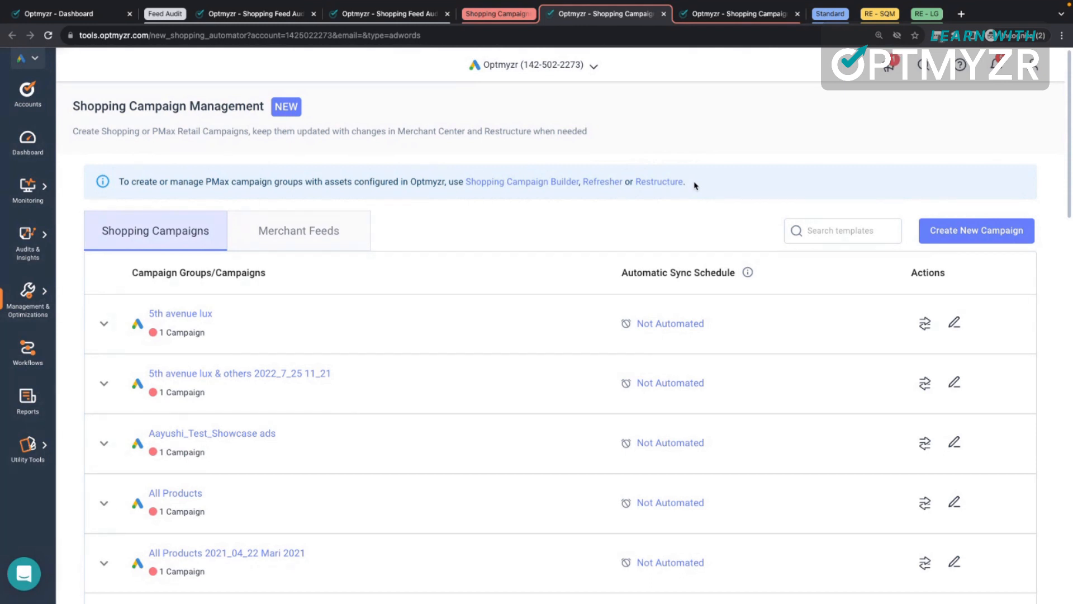
{"action": "mouse_move", "coordinate": [479, 285]}
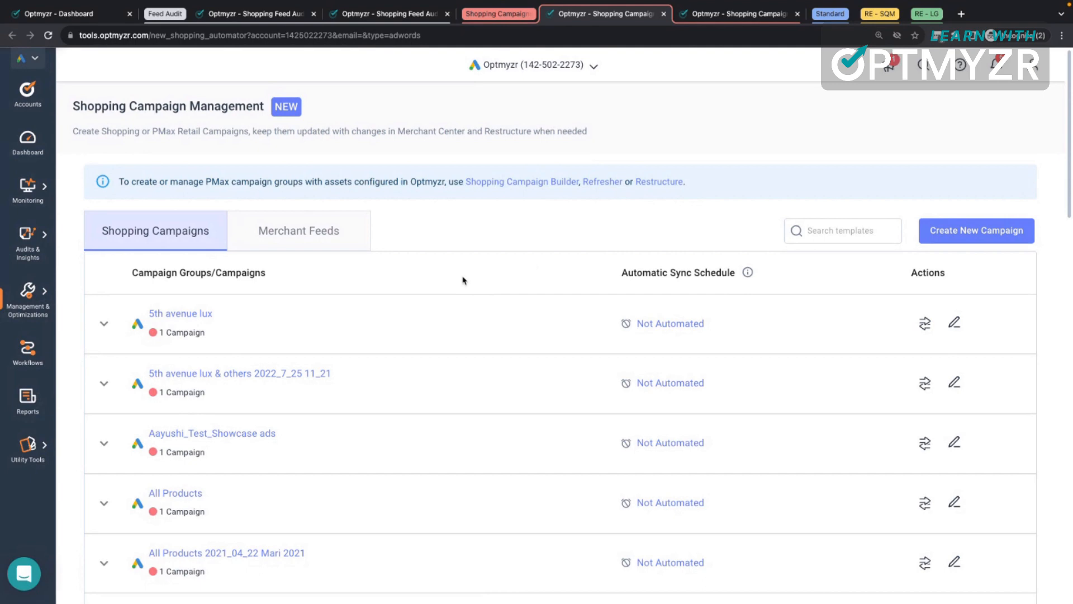
{"action": "mouse_move", "coordinate": [492, 267]}
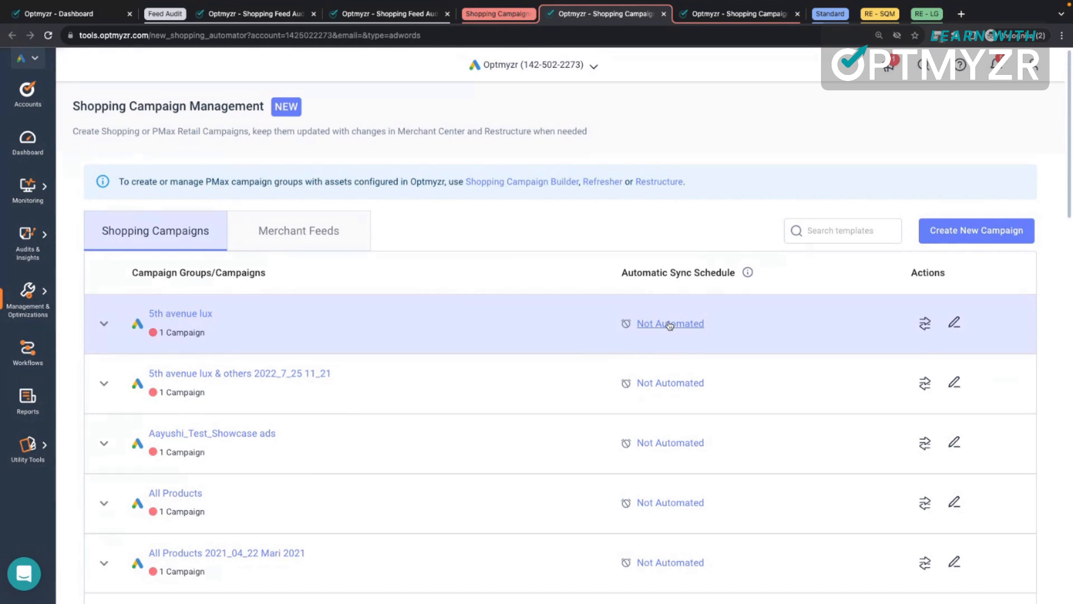
{"action": "mouse_move", "coordinate": [954, 323]}
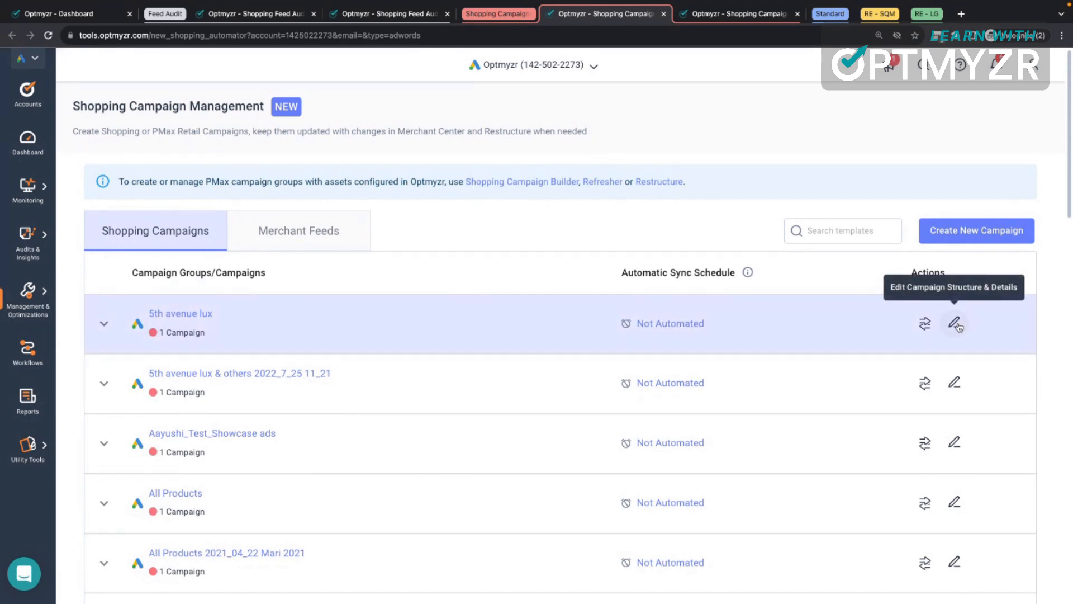
{"action": "mouse_move", "coordinate": [925, 323]}
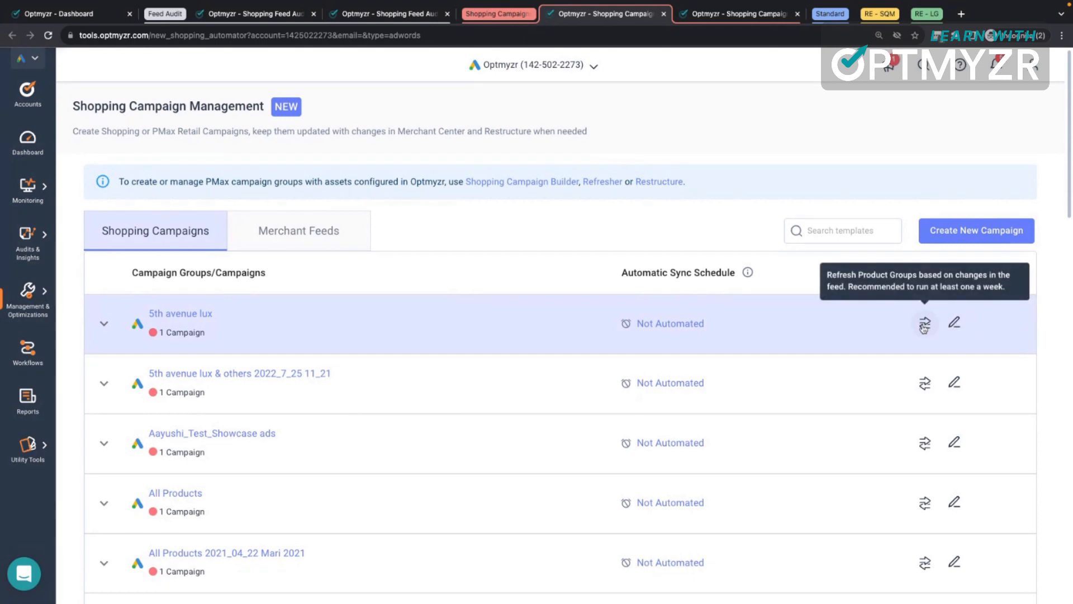
{"action": "mouse_move", "coordinate": [585, 278]}
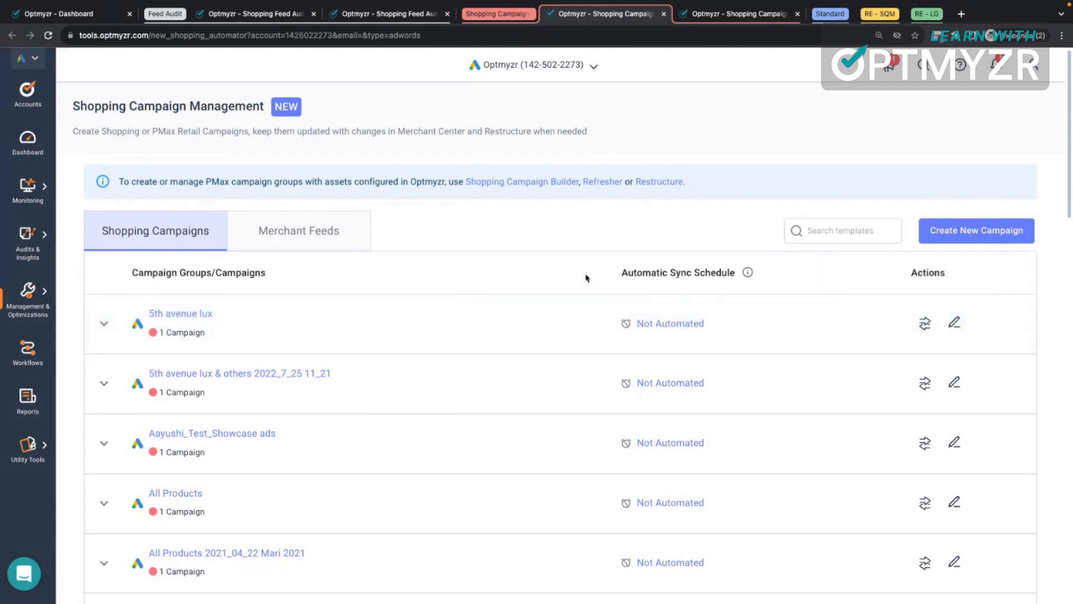
Open the attribute analysis for the Test Store feed from the merchant feeds list.
{"action": "left_click", "coordinate": [298, 231]}
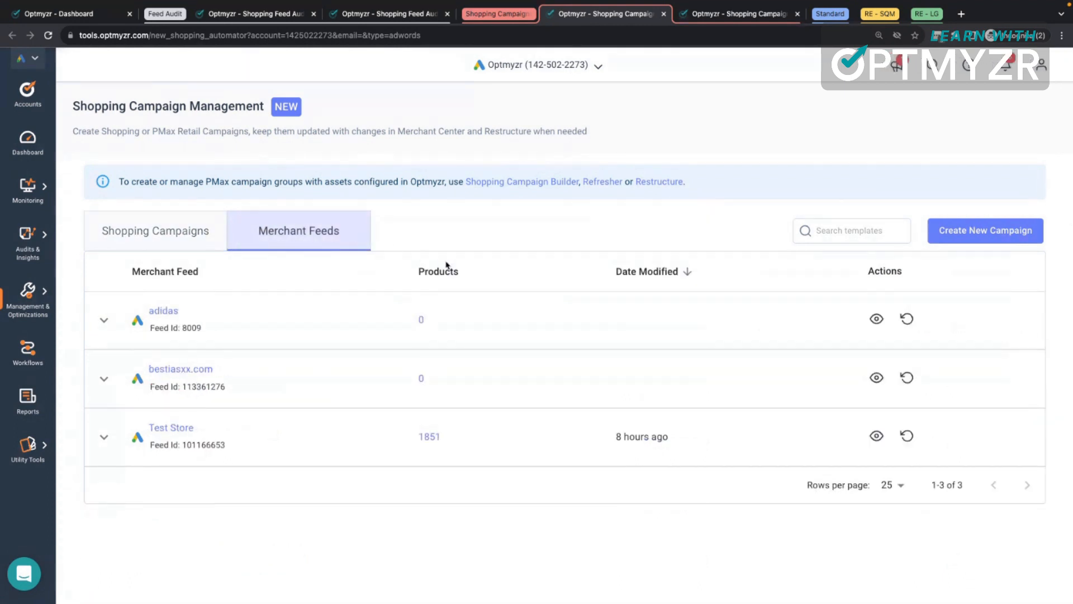
{"action": "left_click", "coordinate": [104, 436]}
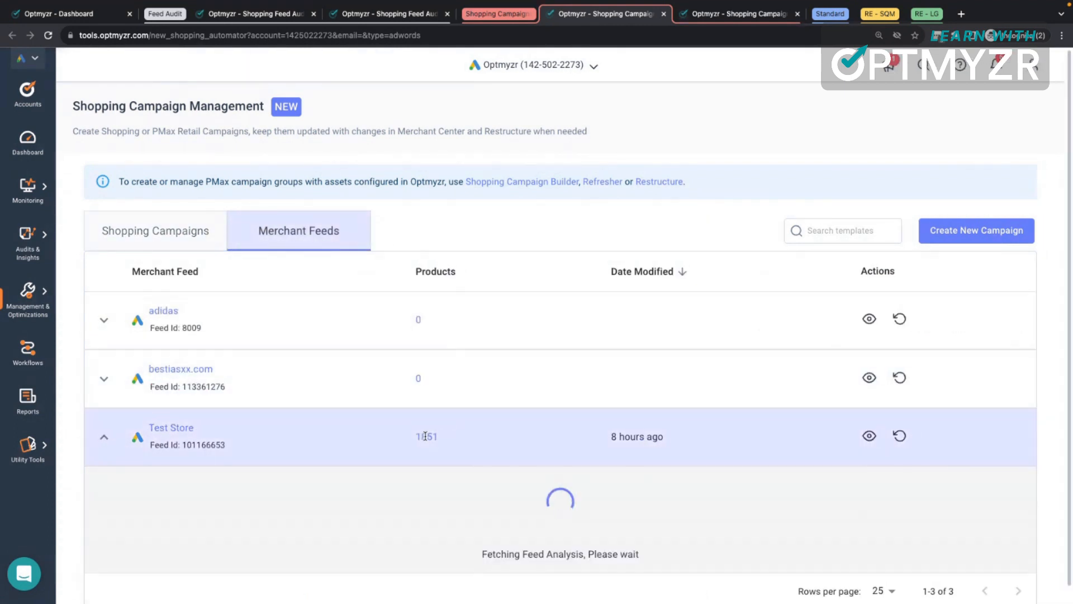
{"action": "left_click", "coordinate": [875, 436]}
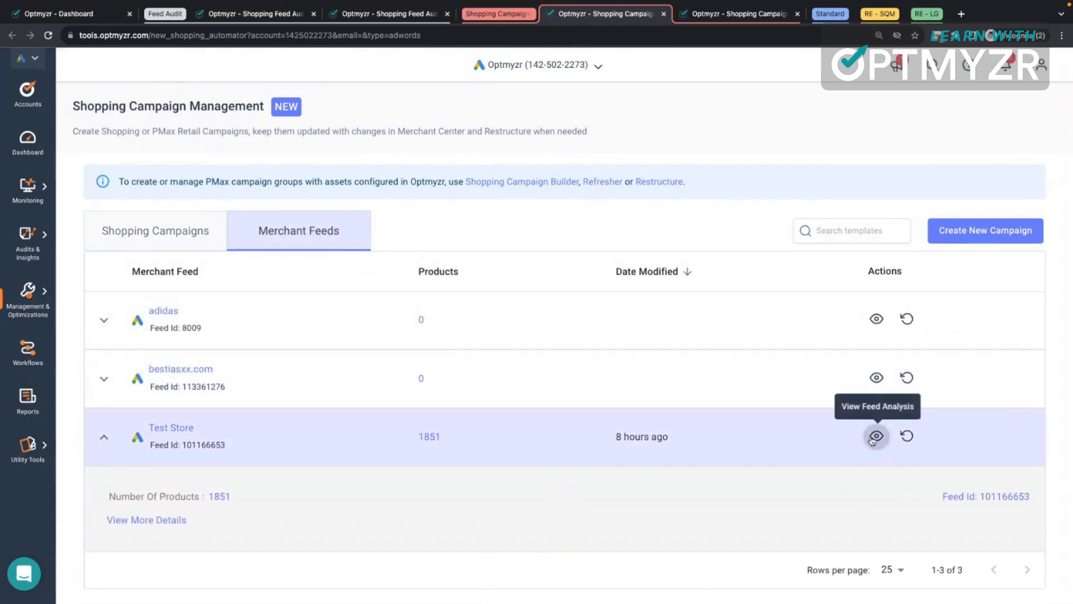
{"action": "left_click", "coordinate": [876, 436]}
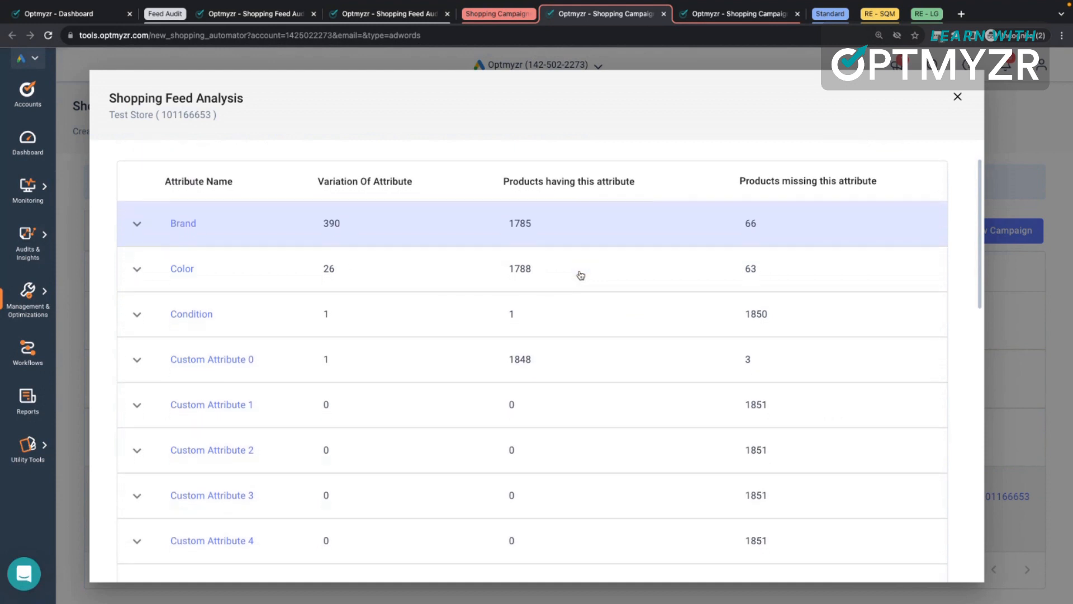
{"action": "mouse_move", "coordinate": [567, 245]}
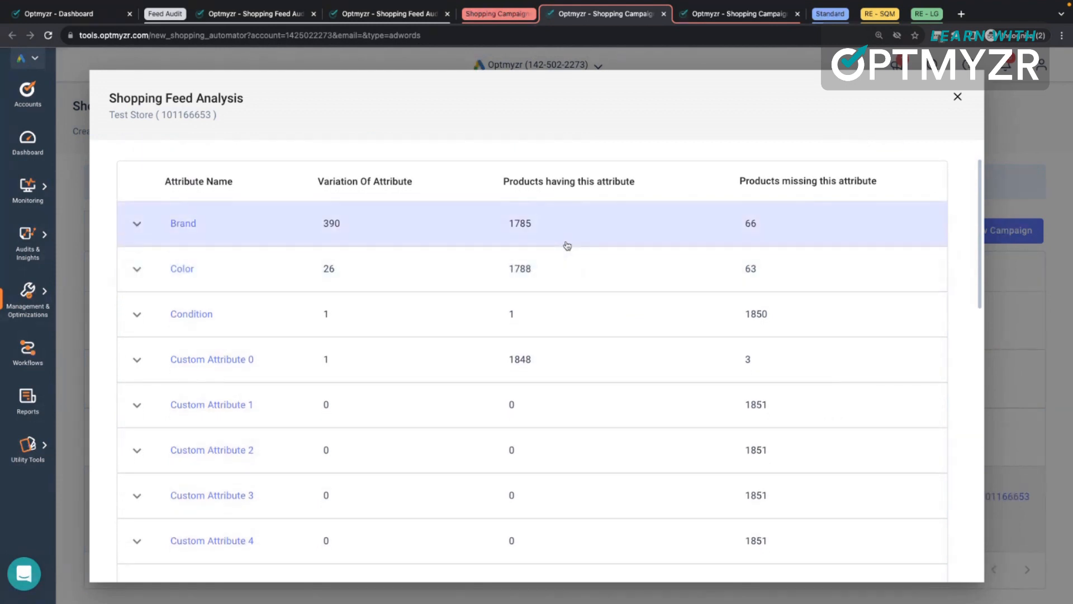
{"action": "mouse_move", "coordinate": [542, 247]}
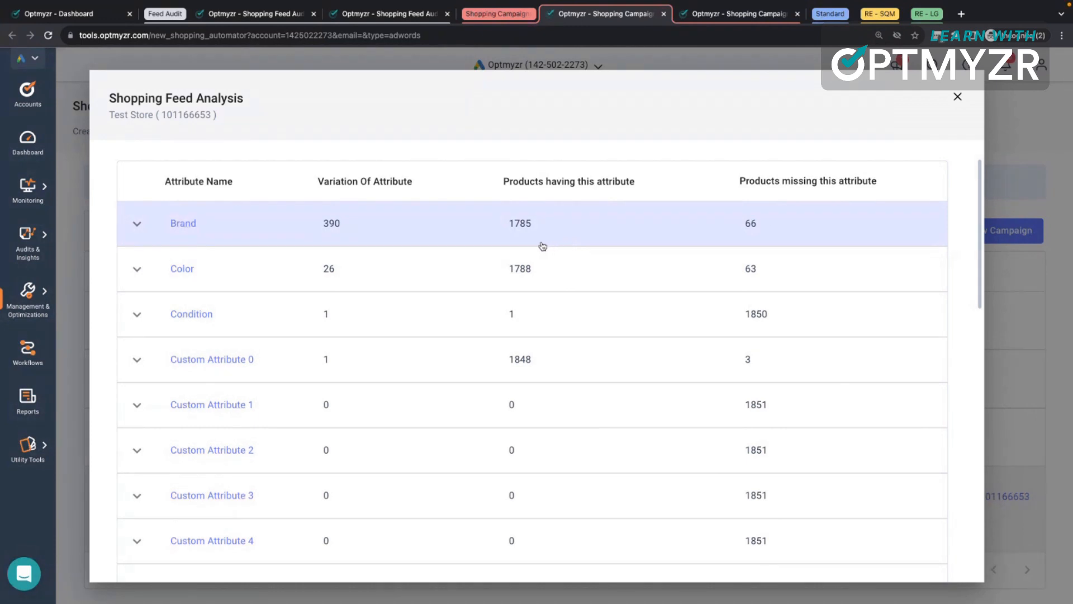
{"action": "mouse_move", "coordinate": [505, 232]}
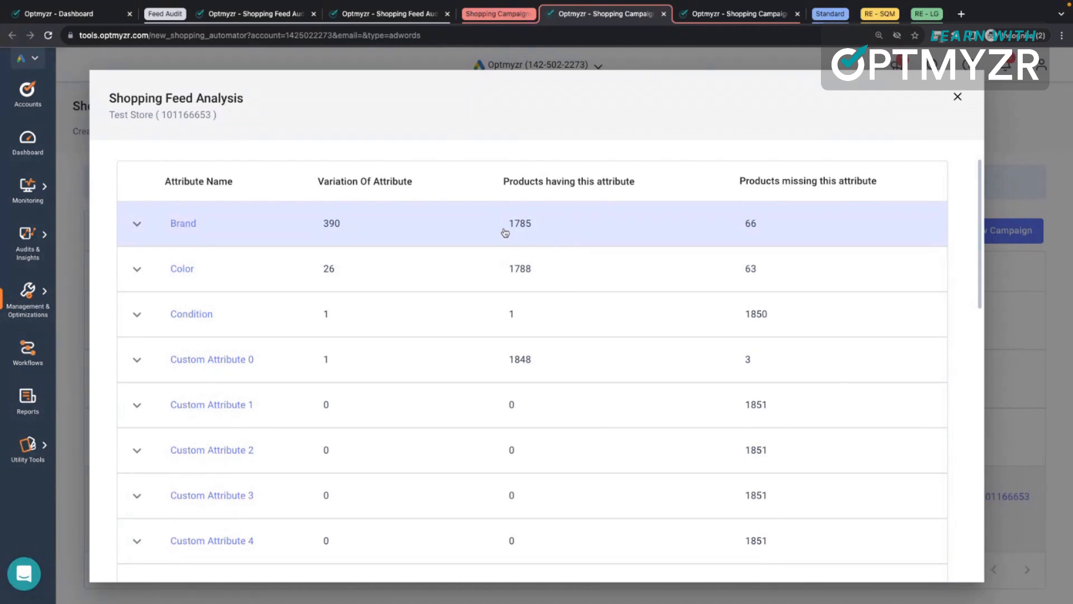
{"action": "mouse_move", "coordinate": [471, 230]}
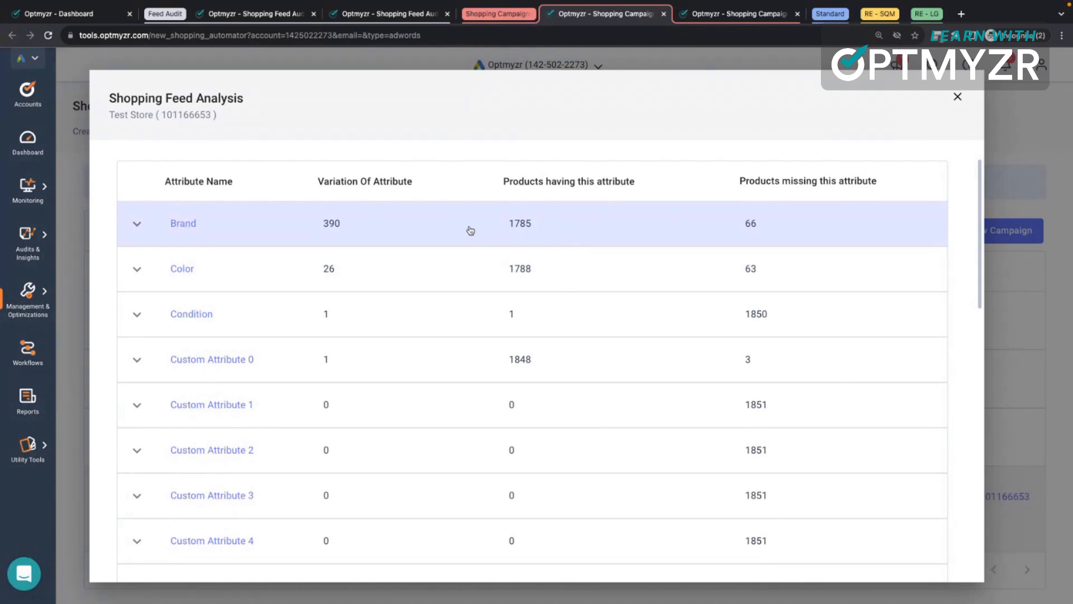
Scroll through each attribute's variations and products having or missing it.
{"action": "scroll", "scroll_direction": "down", "scroll_amount": 3}
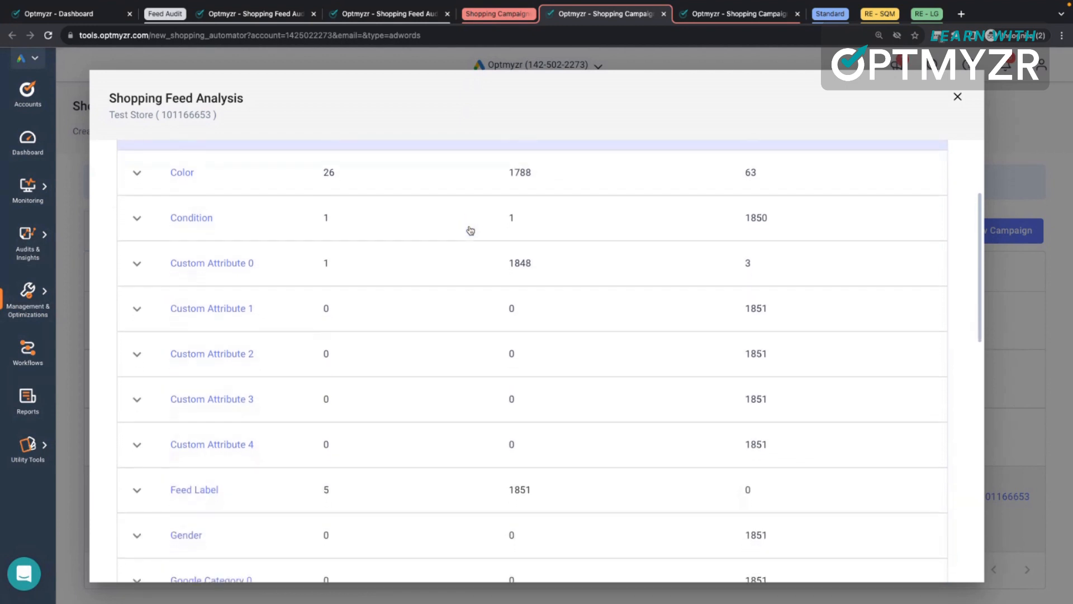
{"action": "scroll", "scroll_direction": "down", "scroll_amount": 3}
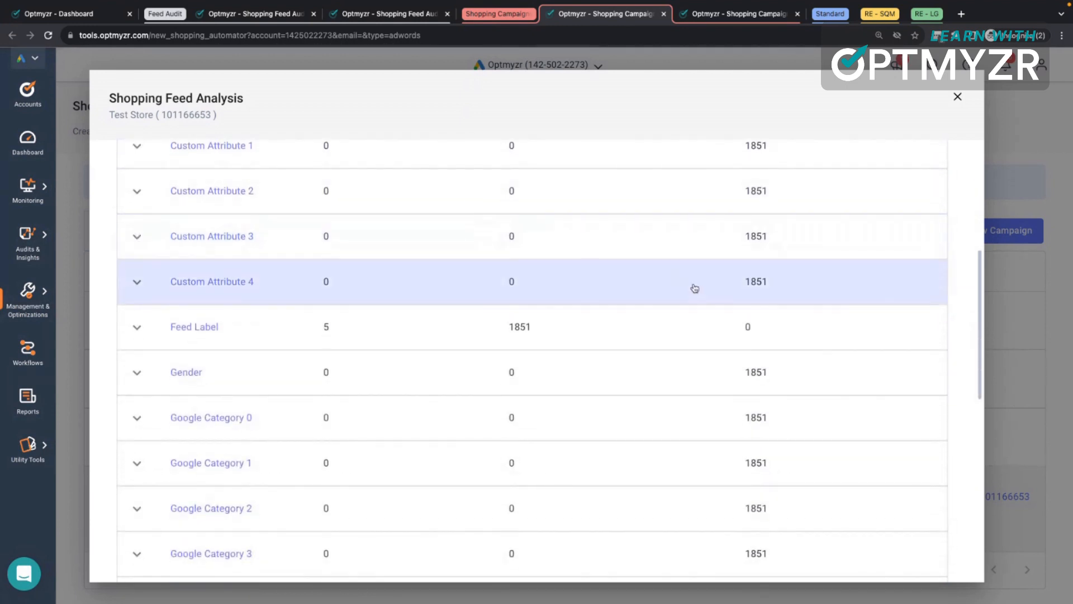
{"action": "scroll", "scroll_direction": "down", "scroll_amount": 3}
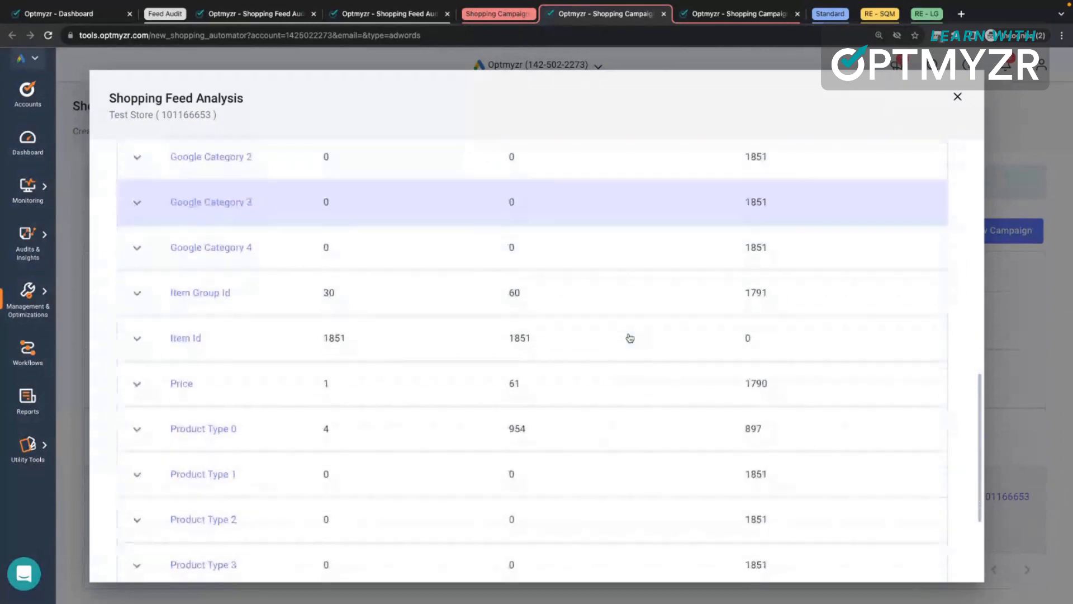
{"action": "scroll", "scroll_direction": "down", "scroll_amount": 3}
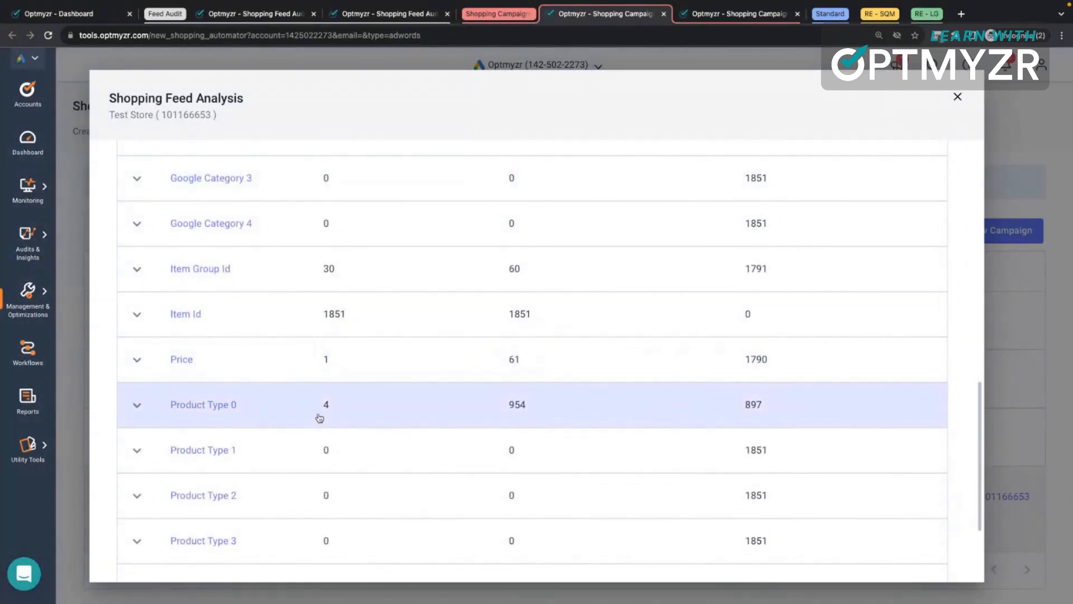
{"action": "mouse_move", "coordinate": [590, 402]}
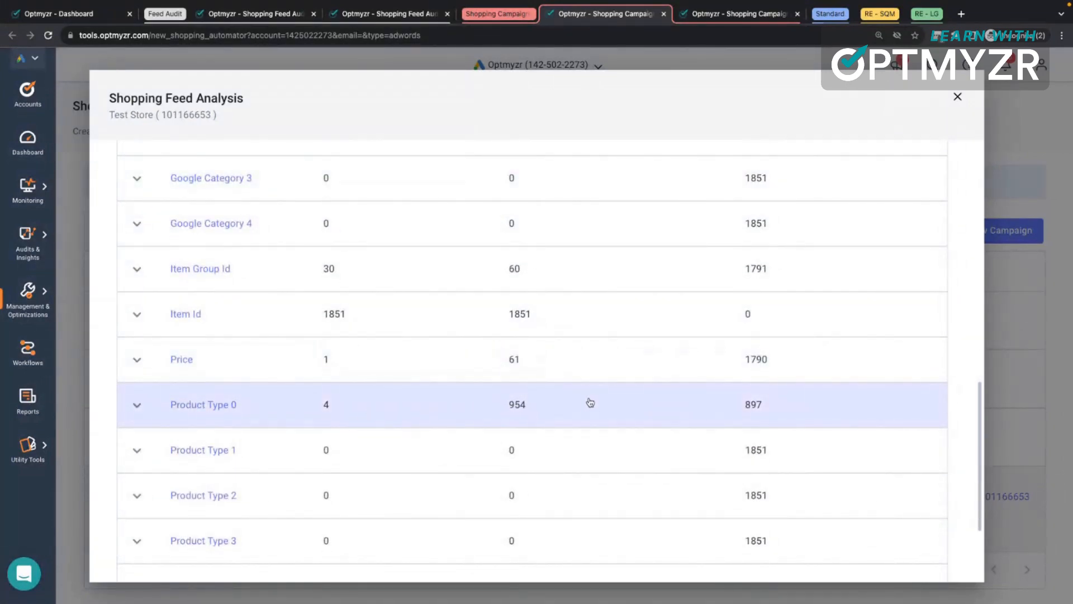
{"action": "mouse_move", "coordinate": [956, 95]}
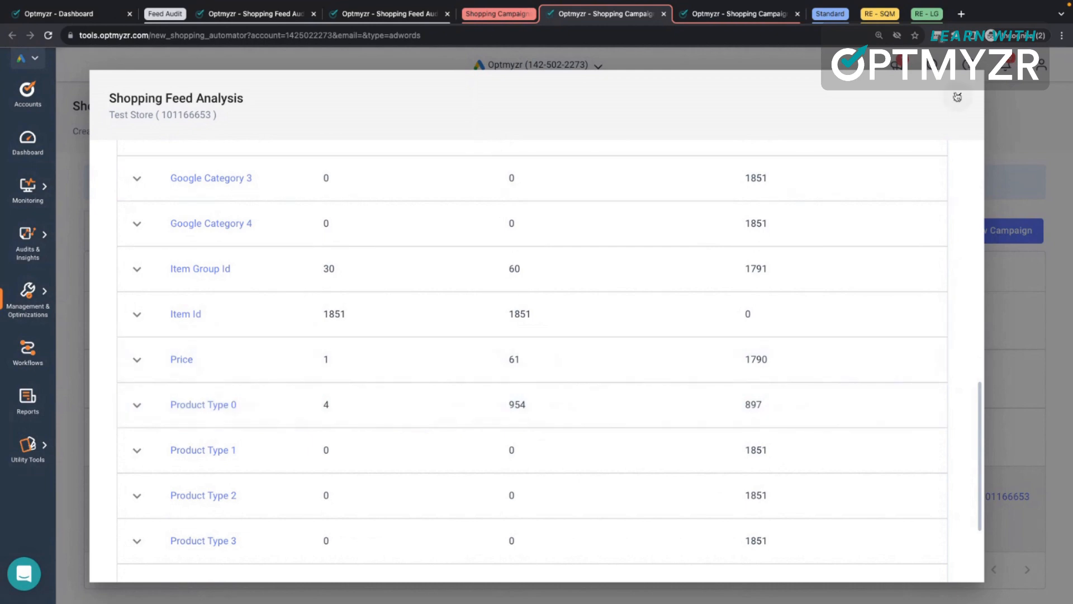
Close the Shopping Feed Analysis to return to the campaign group list.
{"action": "left_click", "coordinate": [956, 96]}
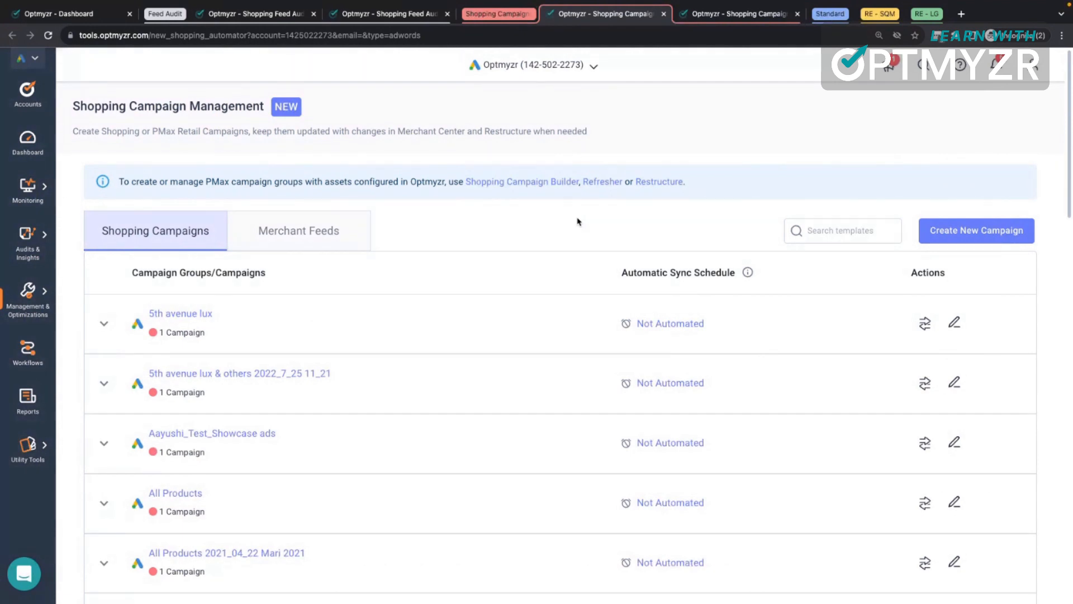
{"action": "mouse_move", "coordinate": [993, 201]}
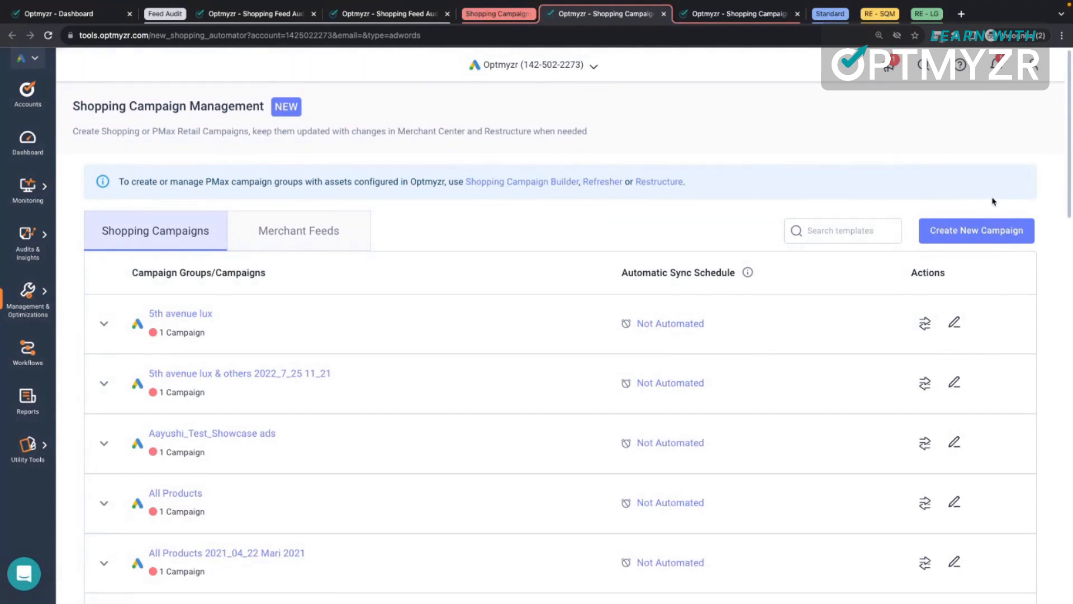
{"action": "mouse_move", "coordinate": [976, 229]}
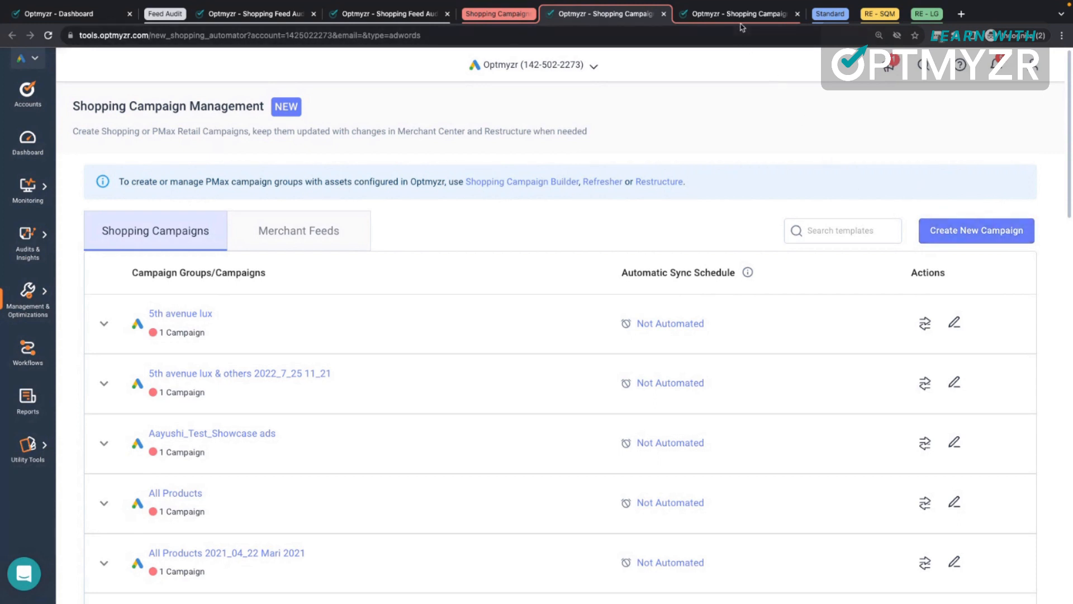
{"action": "mouse_move", "coordinate": [738, 14]}
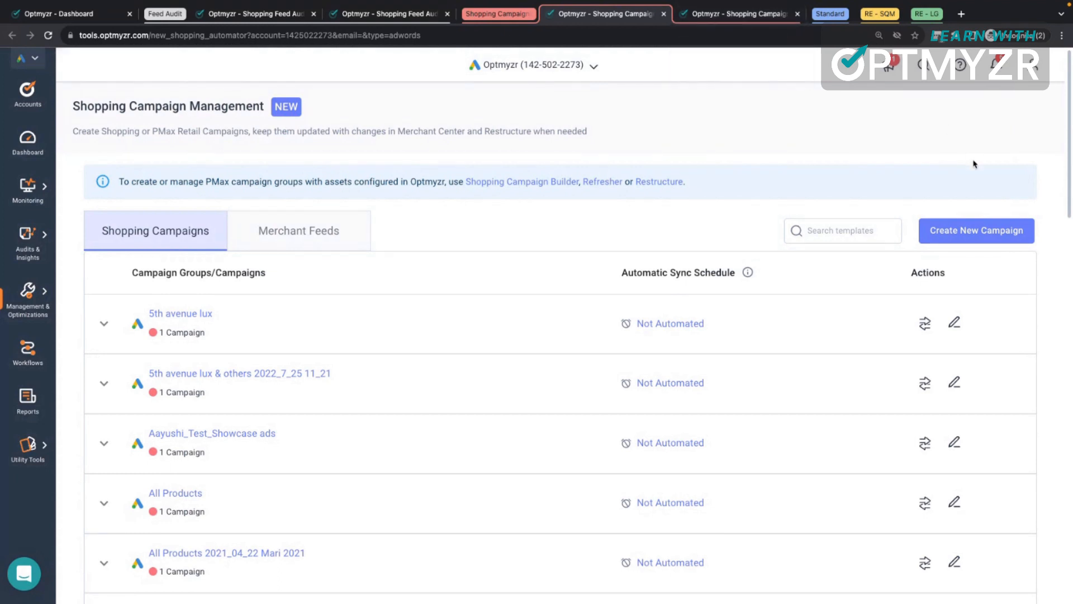
{"action": "mouse_move", "coordinate": [976, 231]}
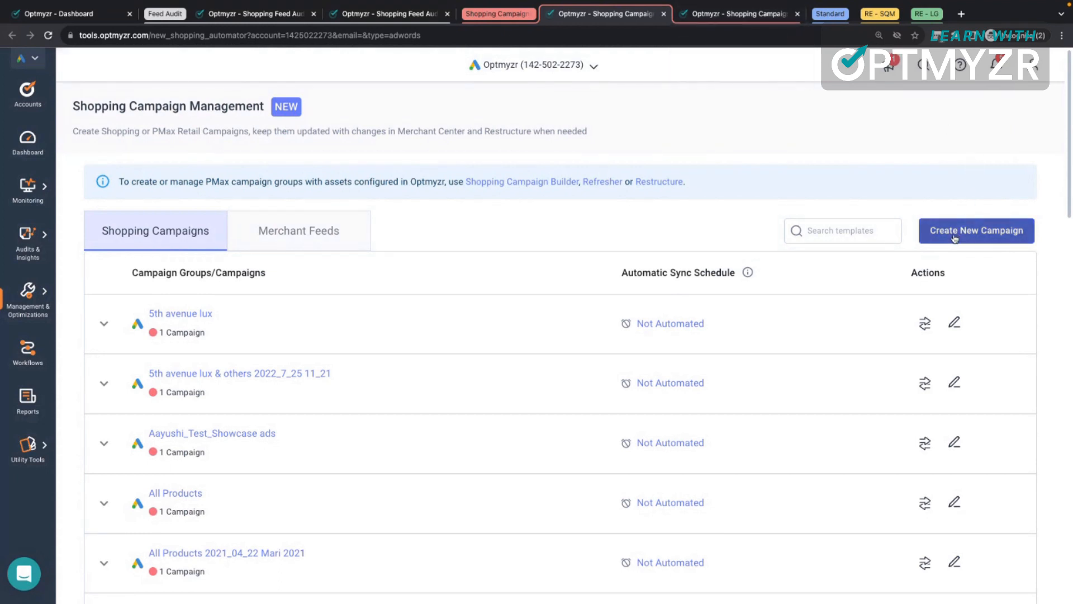
Start a new shopping campaign and review its Test Store feed, PMax Retail type and buckets.
{"action": "left_click", "coordinate": [976, 230]}
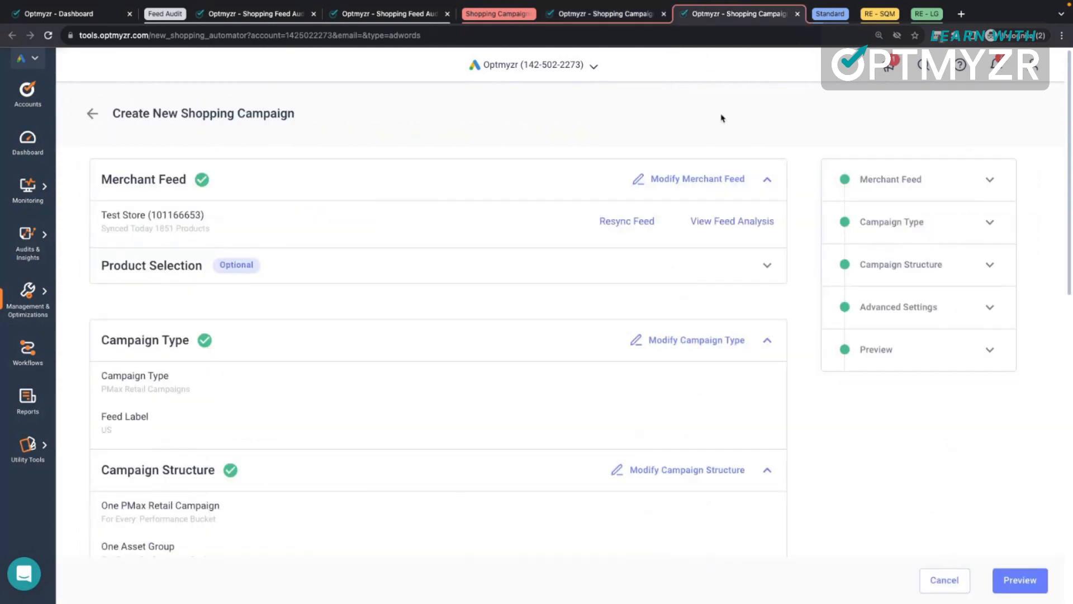
{"action": "mouse_move", "coordinate": [728, 149]}
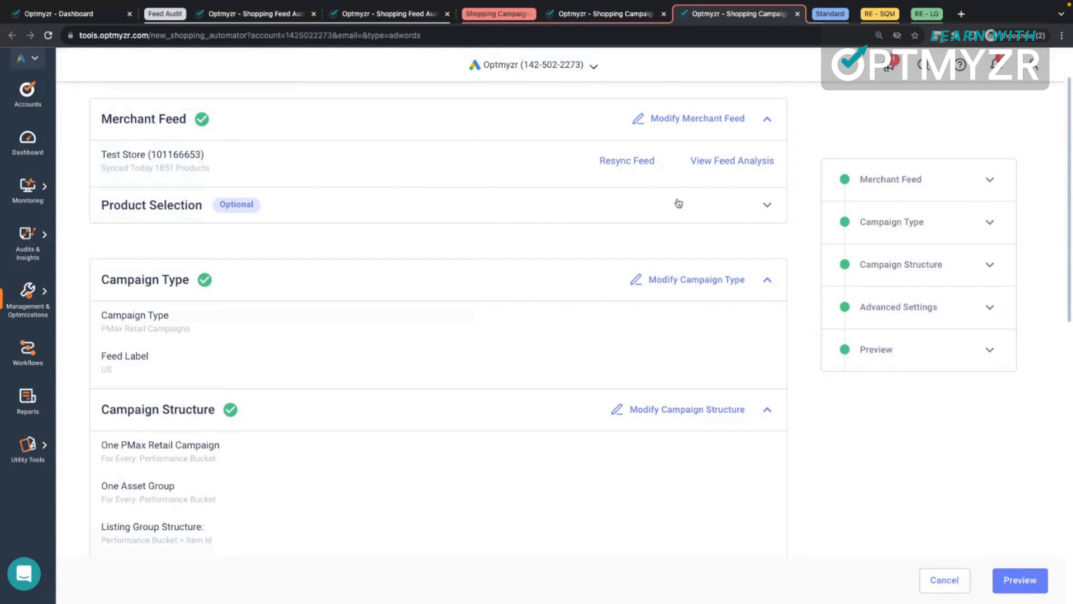
{"action": "scroll", "scroll_direction": "down", "scroll_amount": 3}
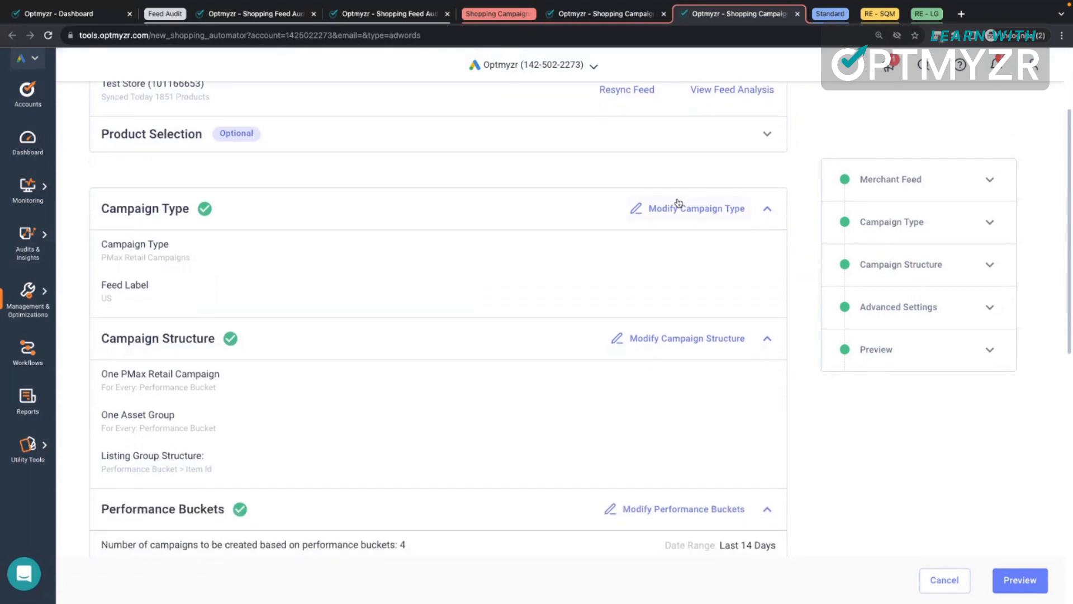
{"action": "left_click", "coordinate": [696, 208]}
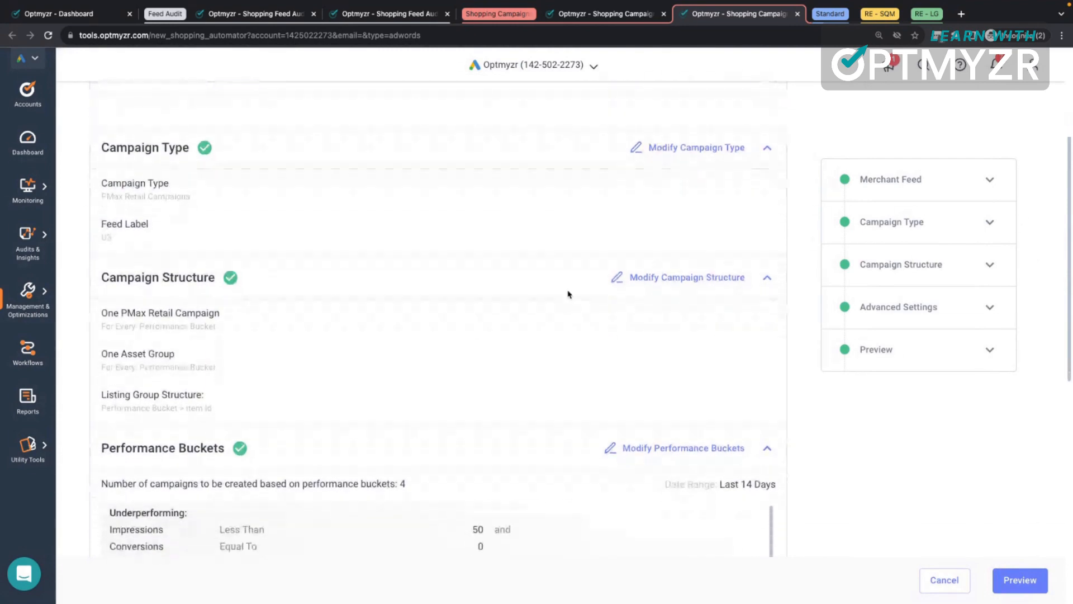
{"action": "scroll", "scroll_direction": "down", "scroll_amount": 3}
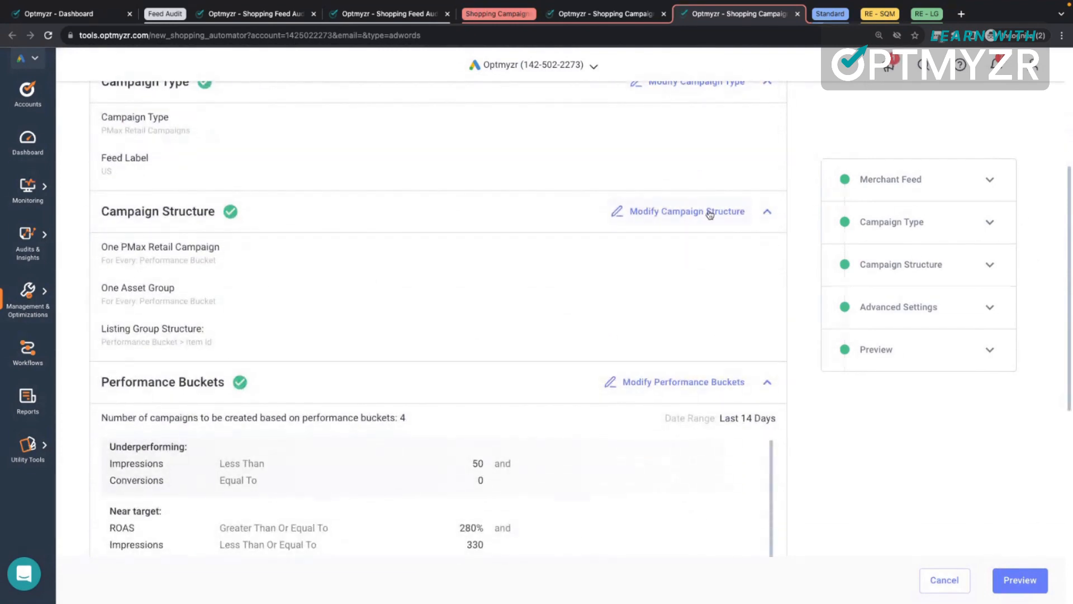
Modify the campaign structure and open the Performance Buckets customizer.
{"action": "left_click", "coordinate": [687, 210]}
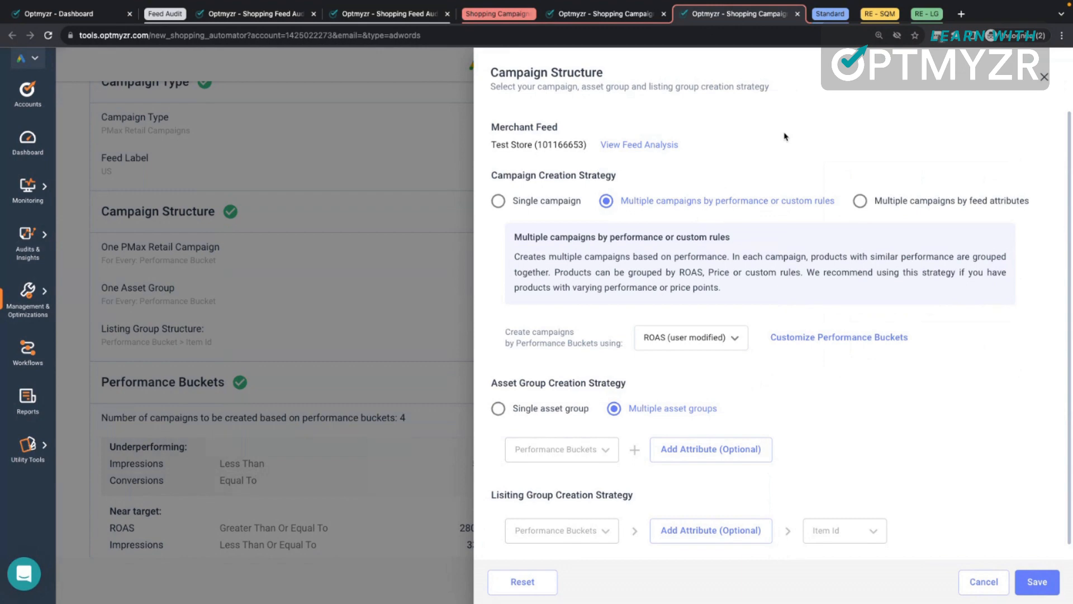
{"action": "mouse_move", "coordinate": [551, 215]}
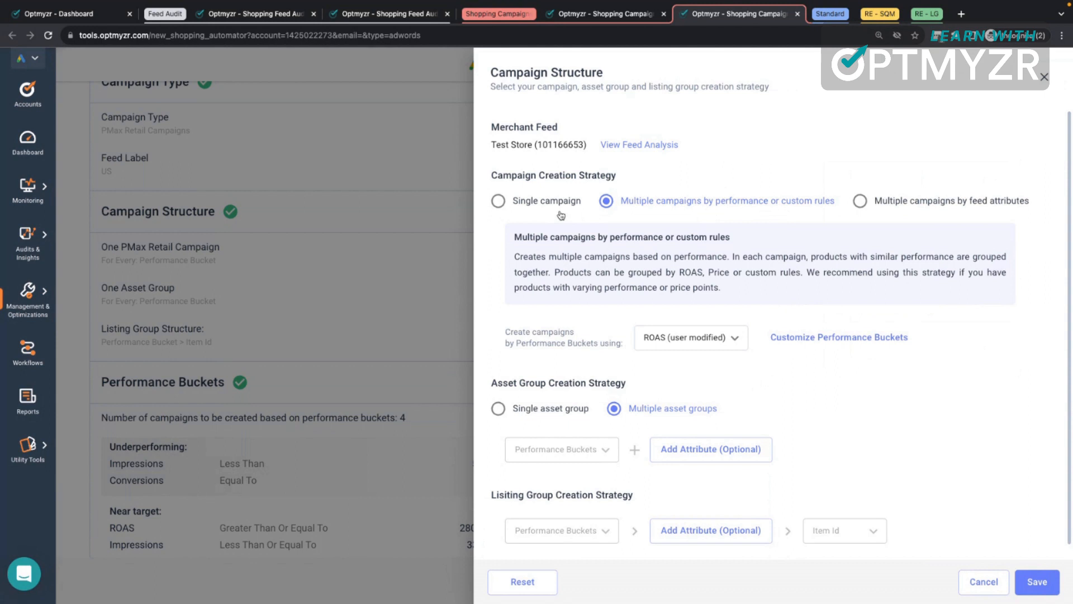
{"action": "mouse_move", "coordinate": [659, 206]}
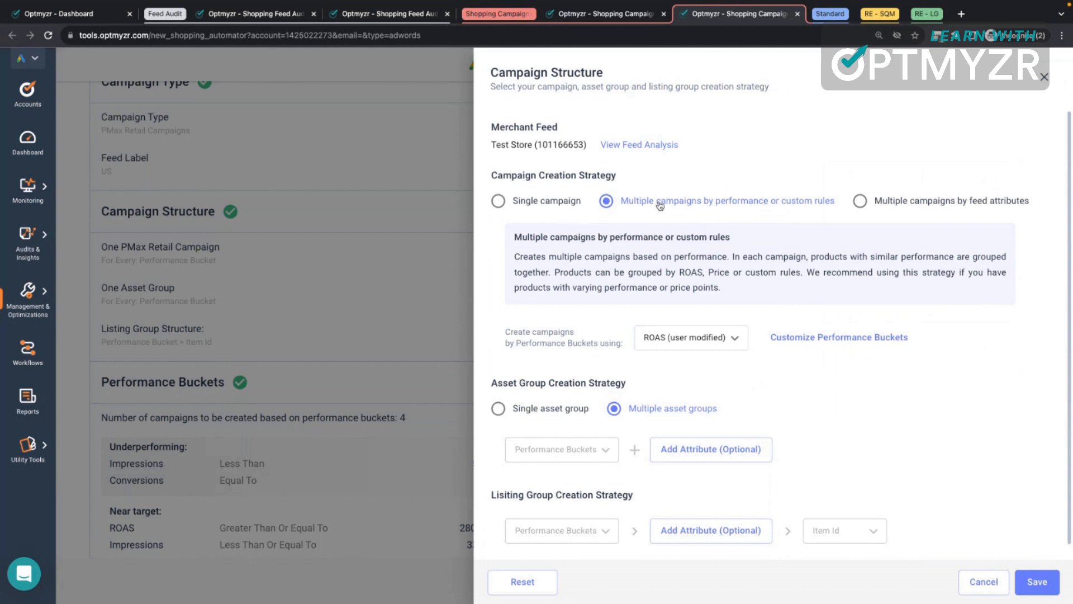
{"action": "mouse_move", "coordinate": [865, 195]}
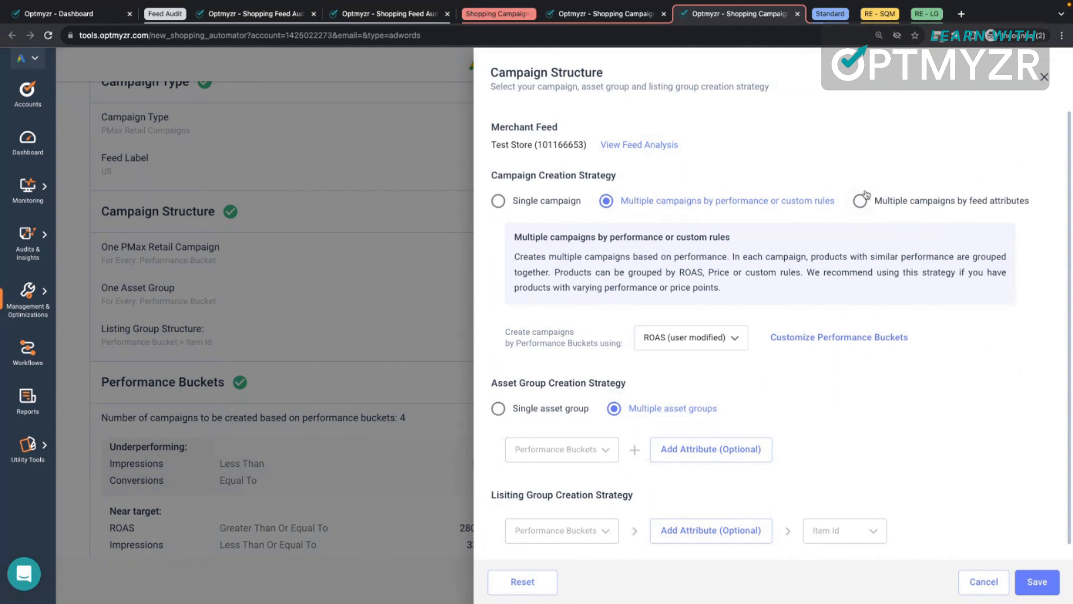
{"action": "mouse_move", "coordinate": [874, 203]}
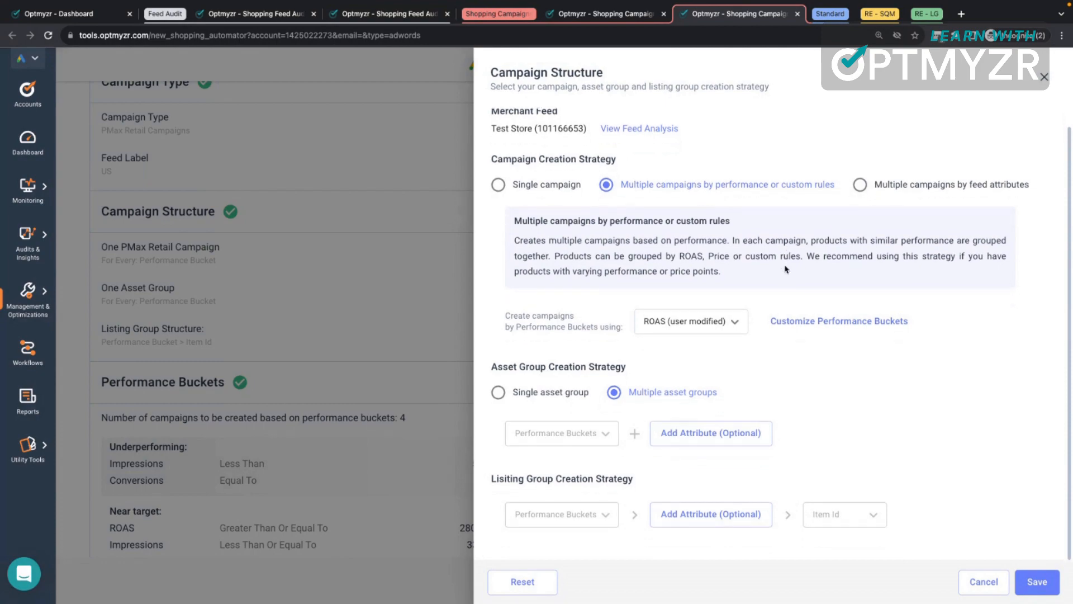
{"action": "mouse_move", "coordinate": [857, 244]}
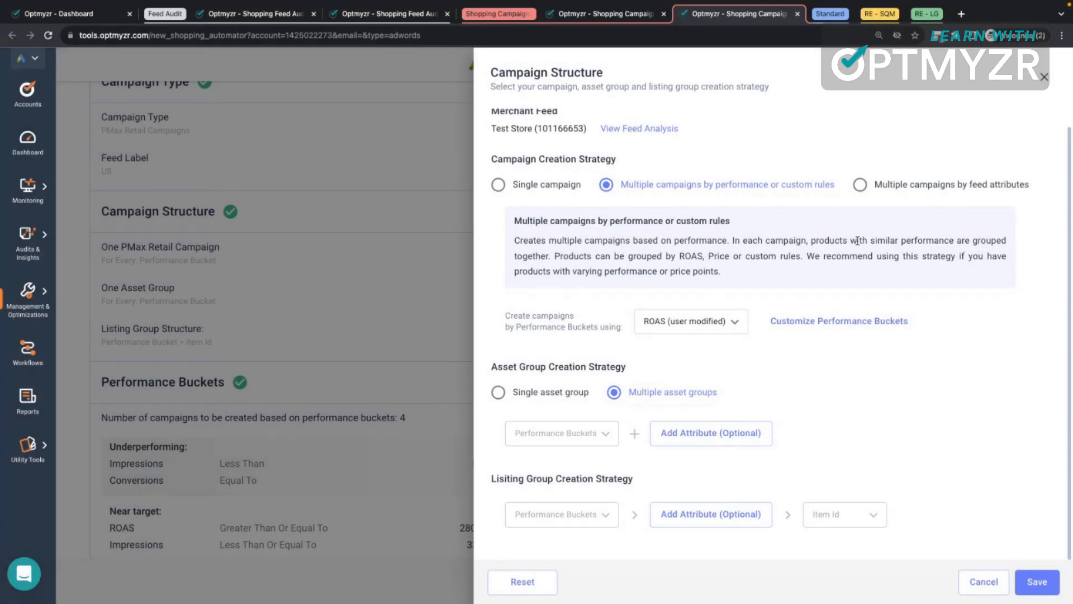
{"action": "mouse_move", "coordinate": [858, 308]}
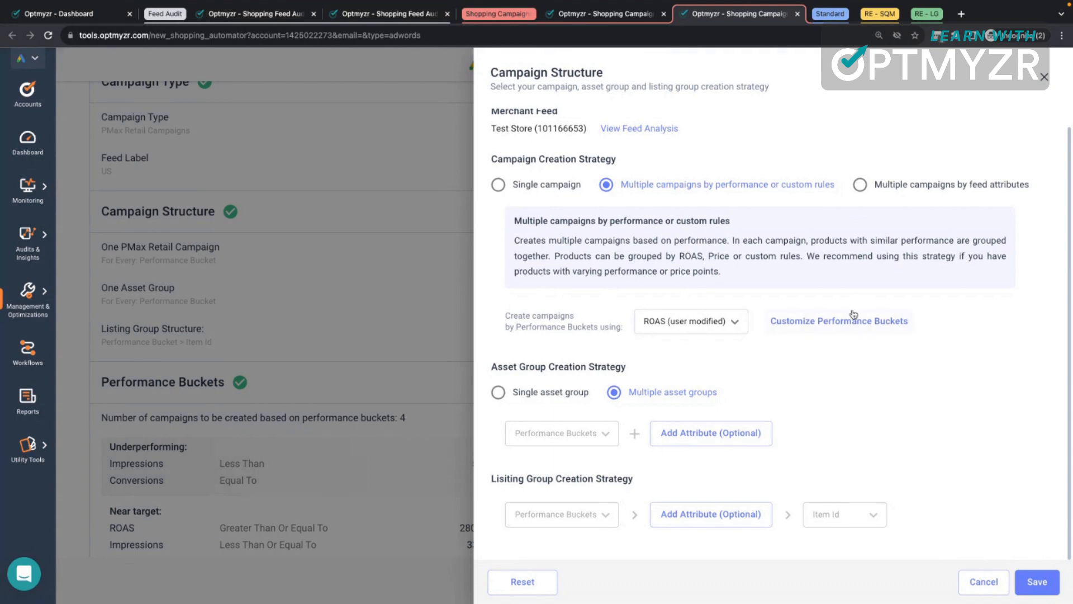
{"action": "left_click", "coordinate": [838, 320]}
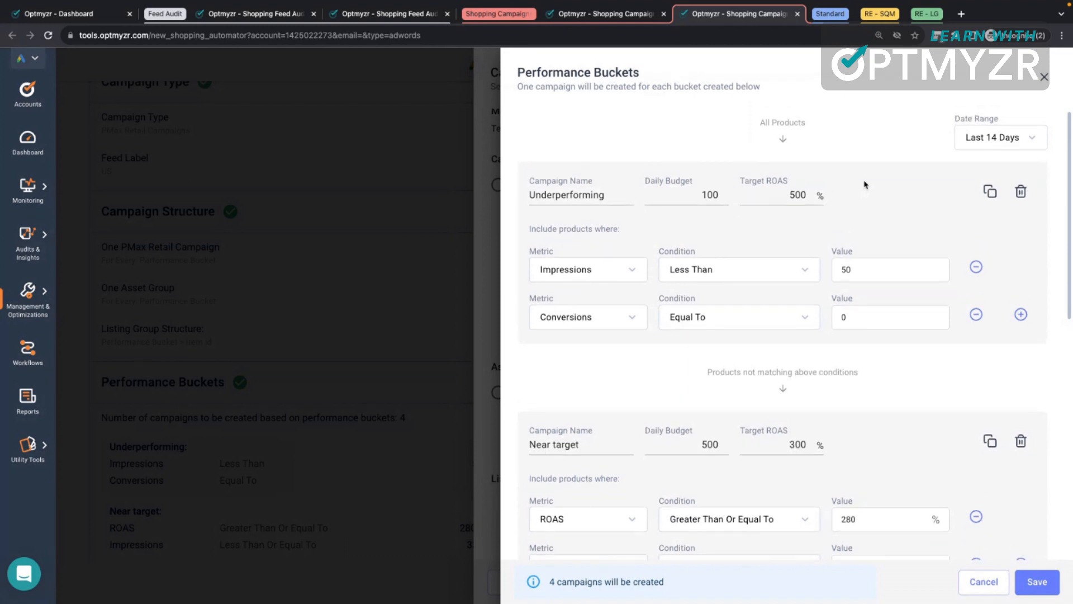
Inspect the Underperforming campaign's daily budget and target ROAS fields.
{"action": "left_click", "coordinate": [686, 195]}
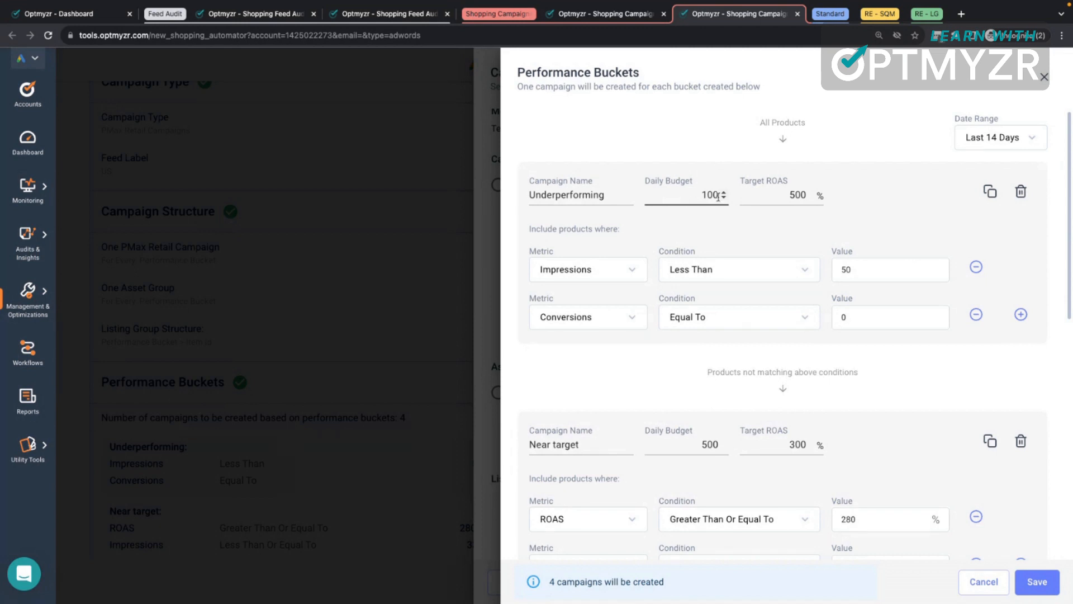
{"action": "left_click", "coordinate": [794, 195]}
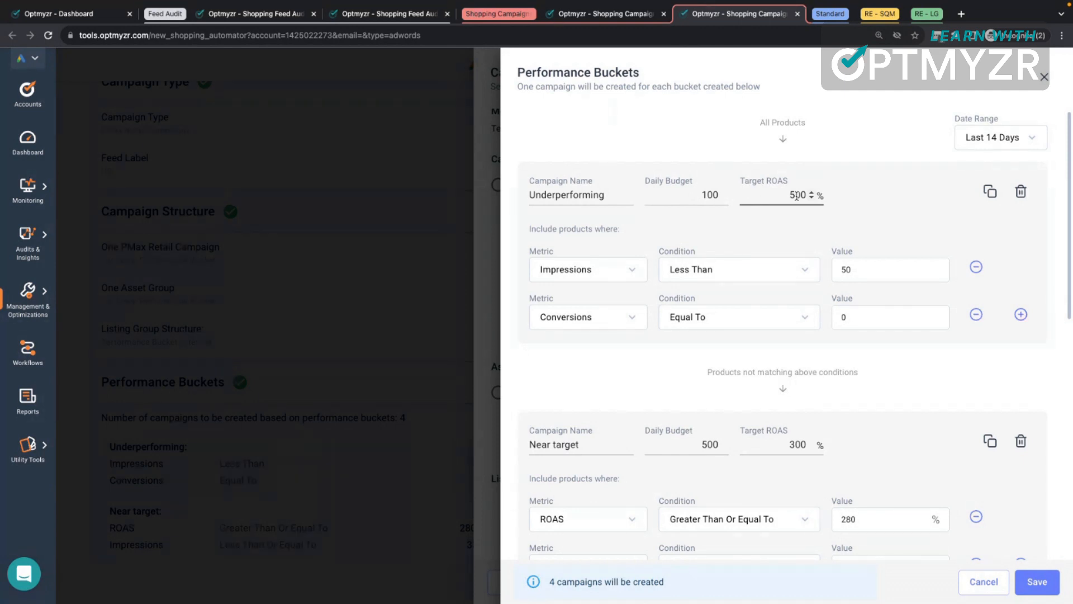
{"action": "scroll", "scroll_direction": "down", "scroll_amount": 3}
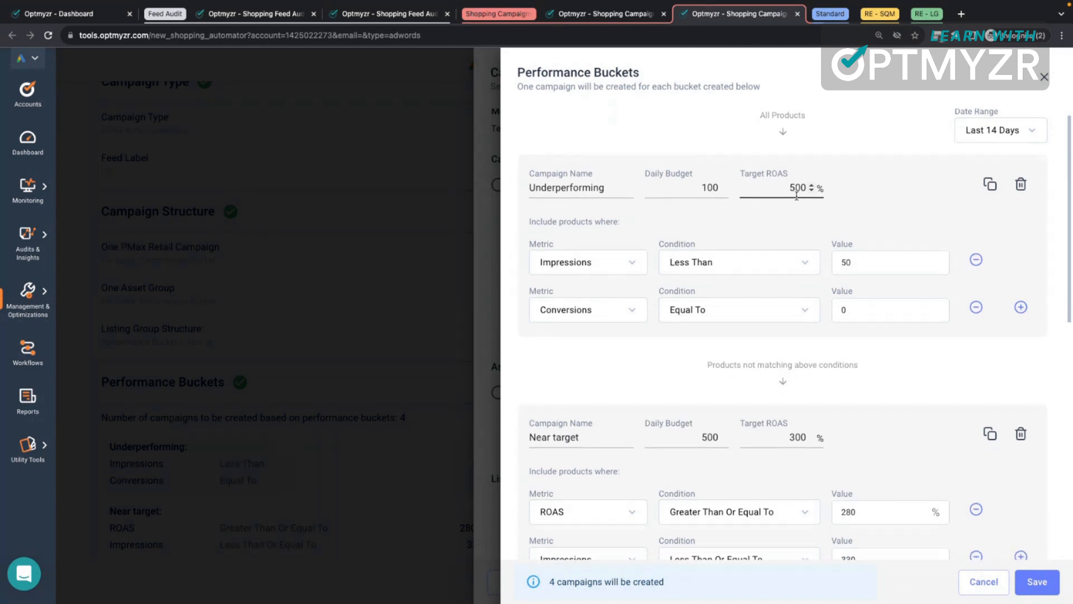
{"action": "scroll", "scroll_direction": "up", "scroll_amount": 3}
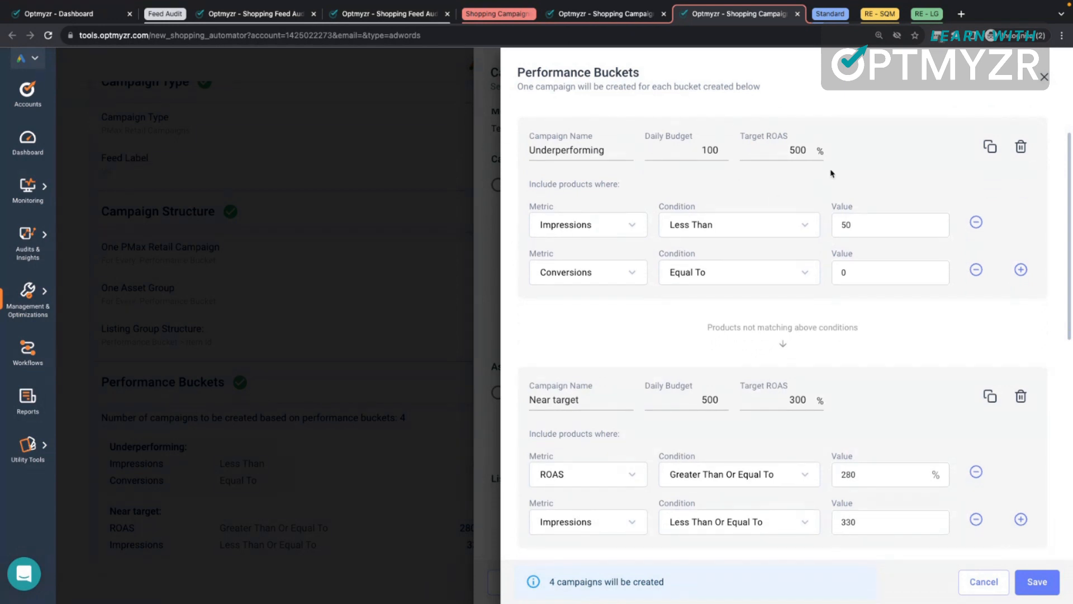
{"action": "scroll", "scroll_direction": "down", "scroll_amount": 3}
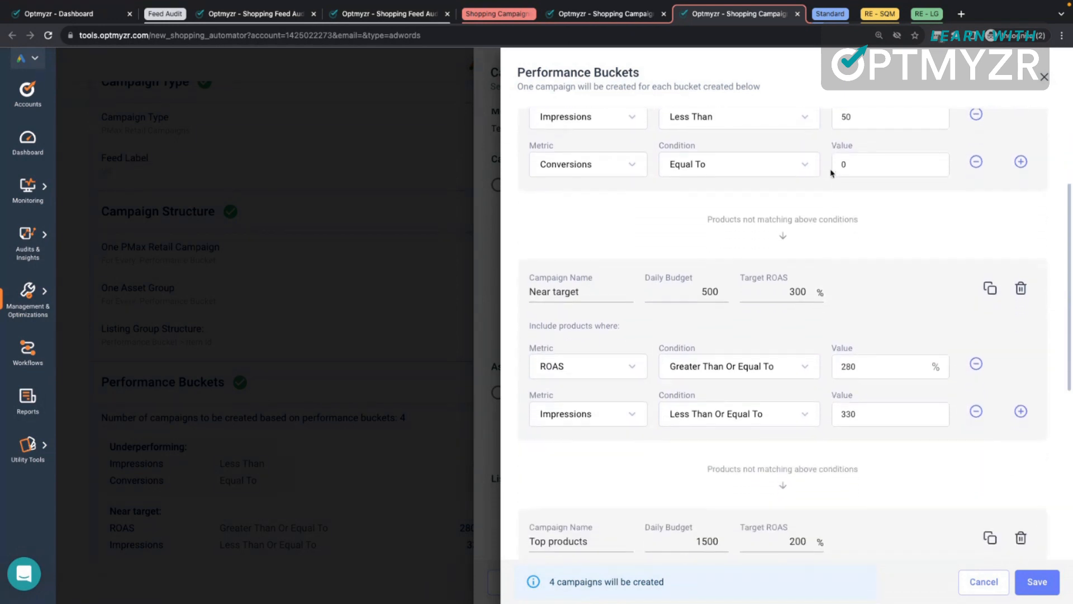
{"action": "scroll", "scroll_direction": "down", "scroll_amount": 3}
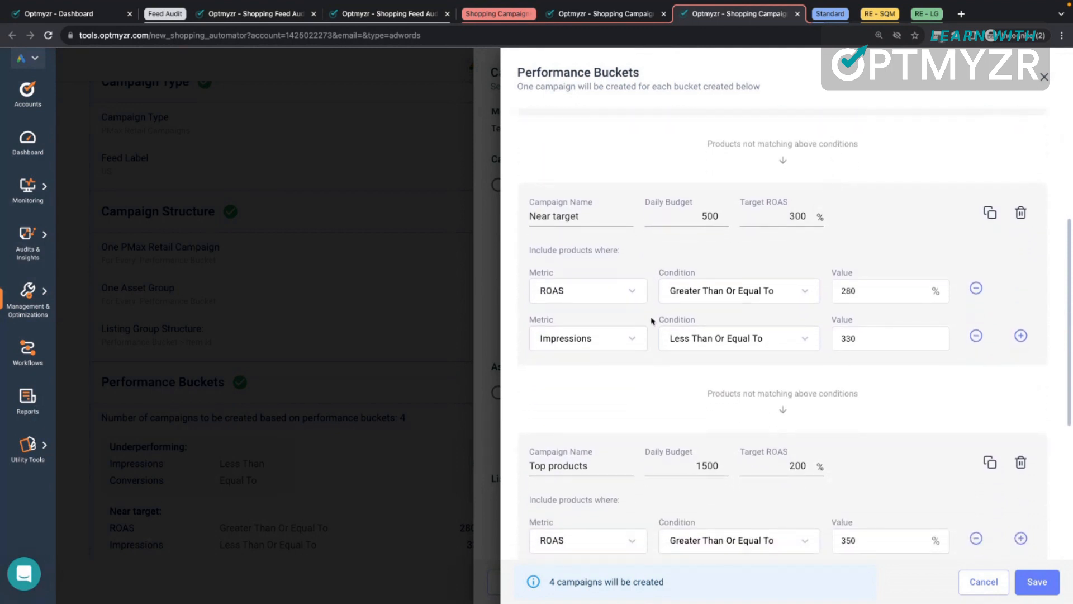
Change Near target's second condition from Impressions to ROAS, covering 280% to 330%.
{"action": "left_click", "coordinate": [587, 338]}
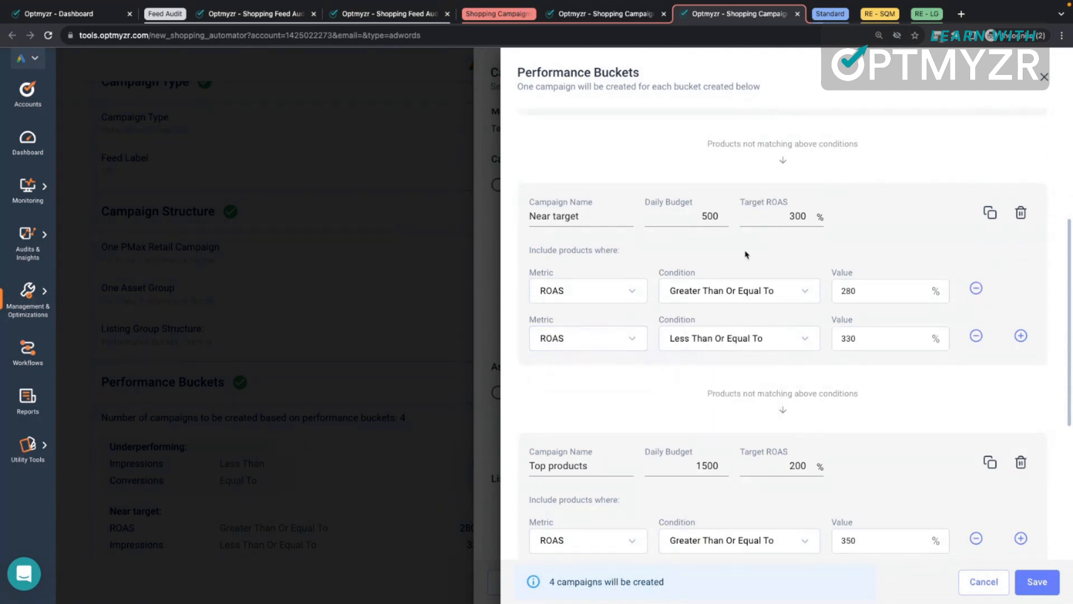
{"action": "left_click", "coordinate": [883, 290]}
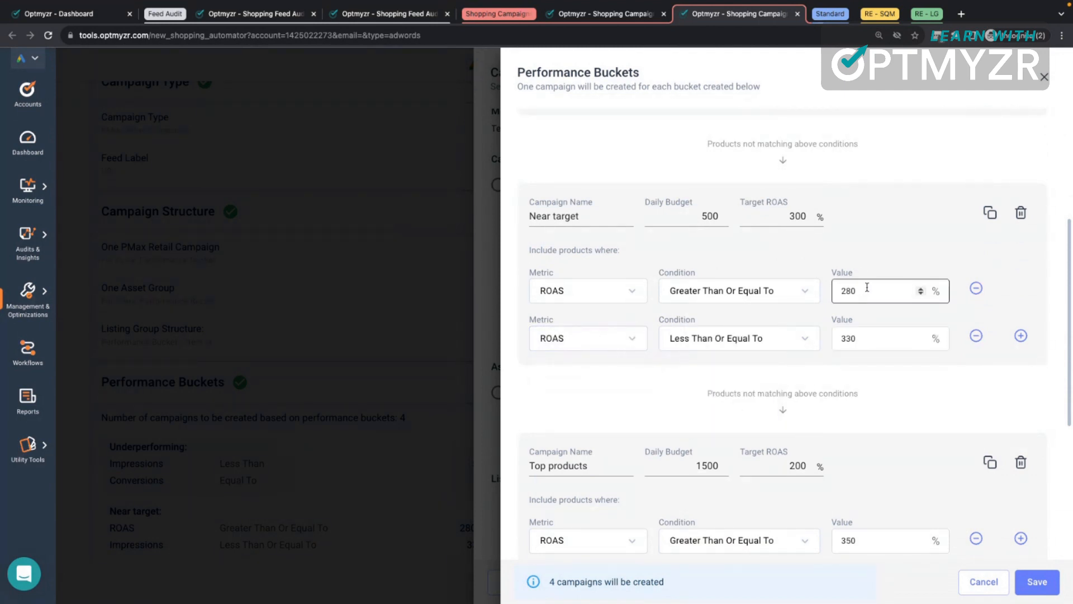
{"action": "scroll", "scroll_direction": "up", "scroll_amount": 3}
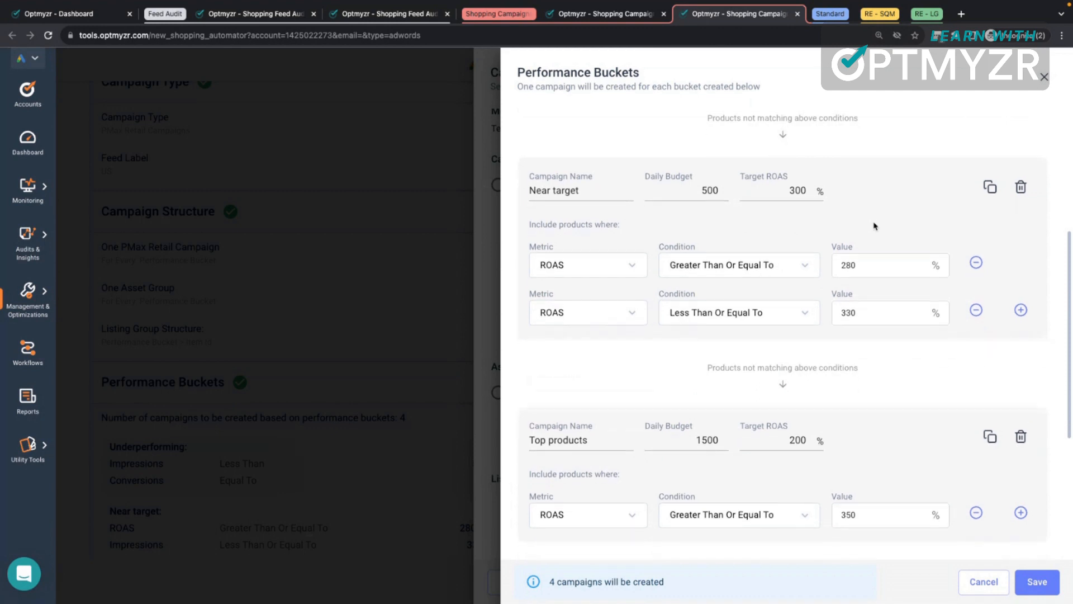
{"action": "scroll", "scroll_direction": "down", "scroll_amount": 3}
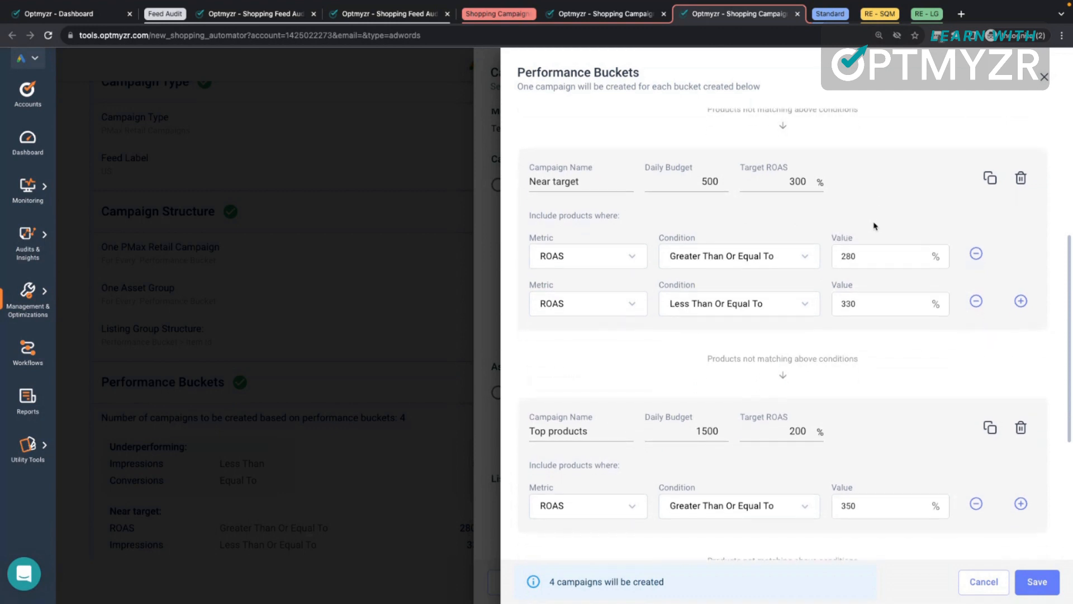
{"action": "scroll", "scroll_direction": "down", "scroll_amount": 3}
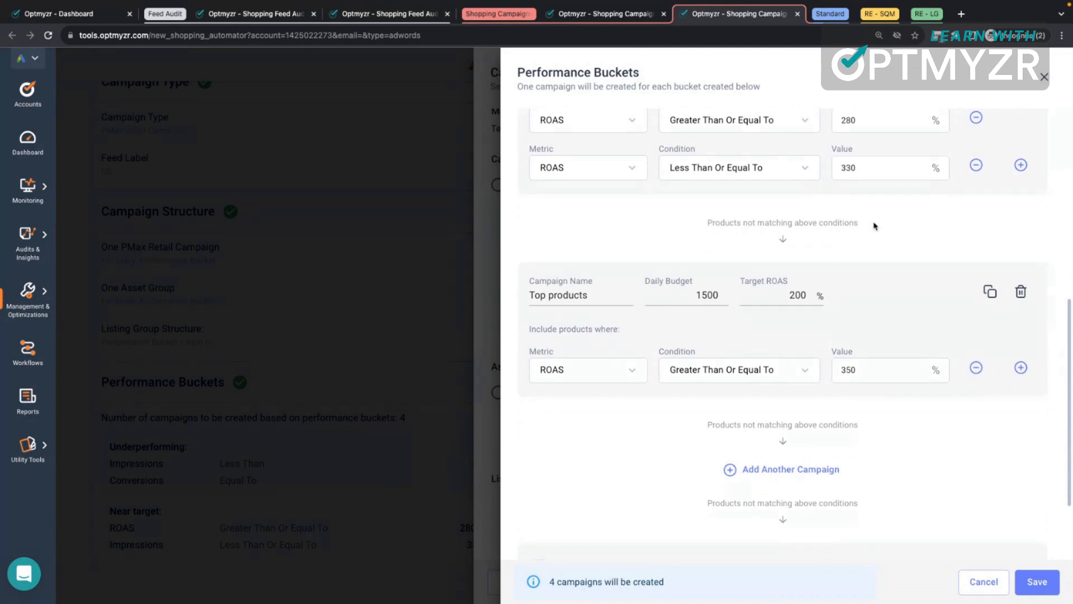
{"action": "mouse_move", "coordinate": [898, 284]}
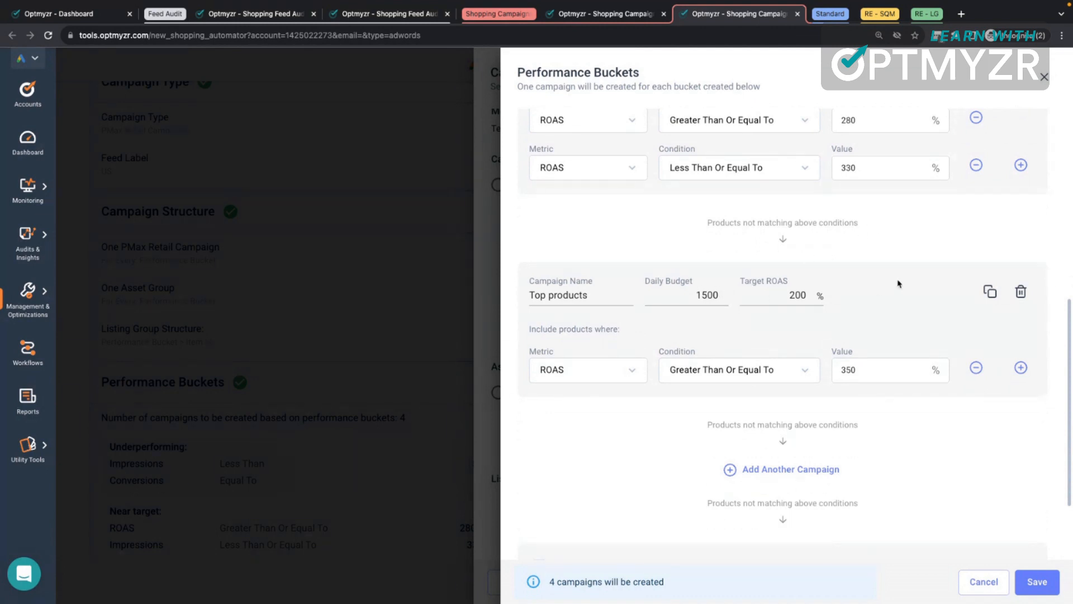
{"action": "scroll", "scroll_direction": "down", "scroll_amount": 3}
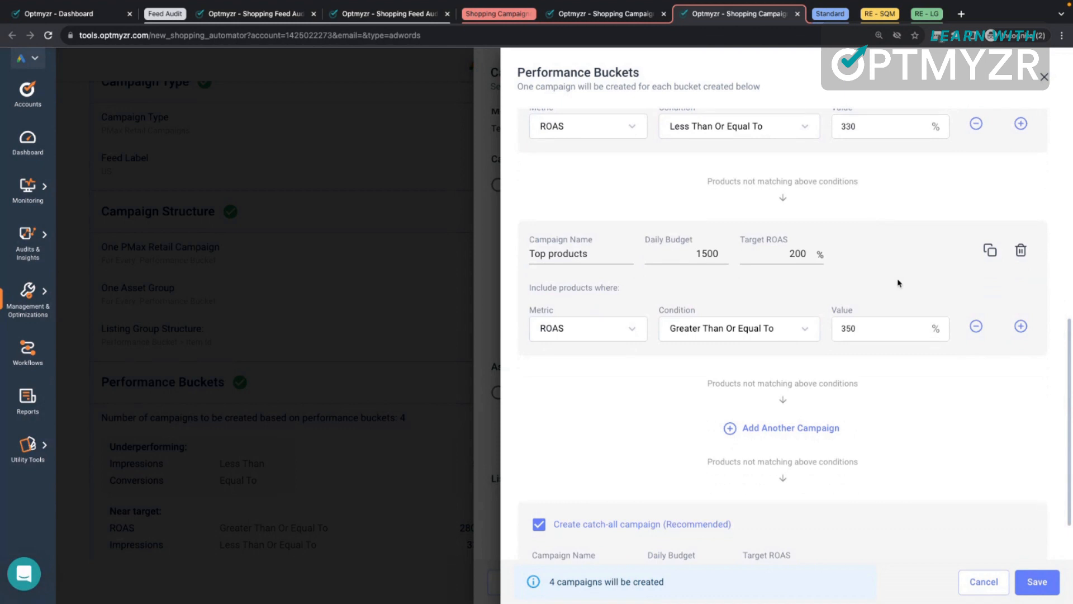
{"action": "scroll", "scroll_direction": "down", "scroll_amount": 3}
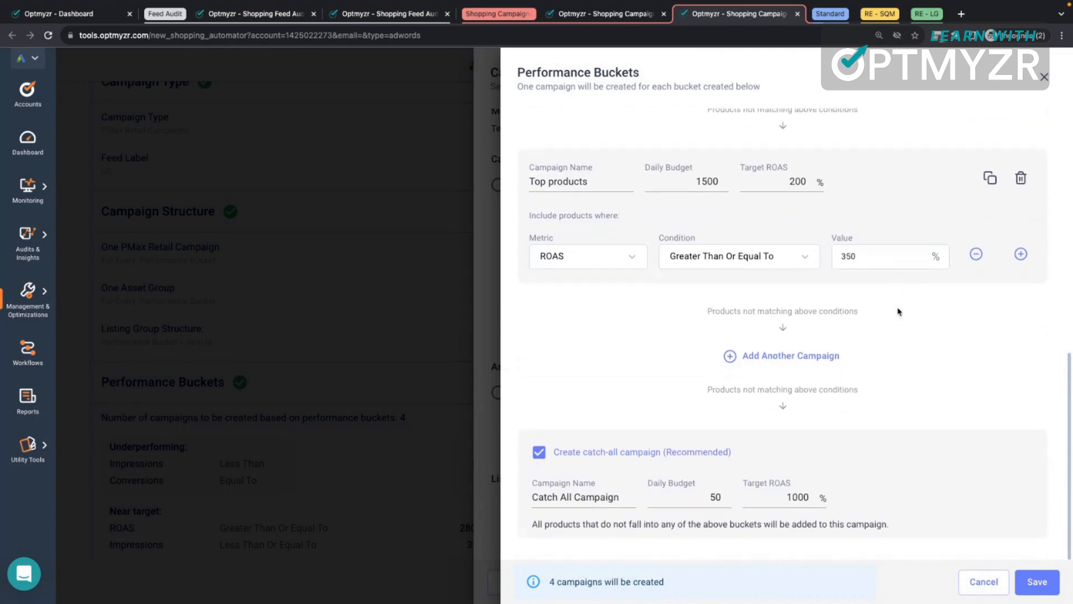
{"action": "mouse_move", "coordinate": [899, 432]}
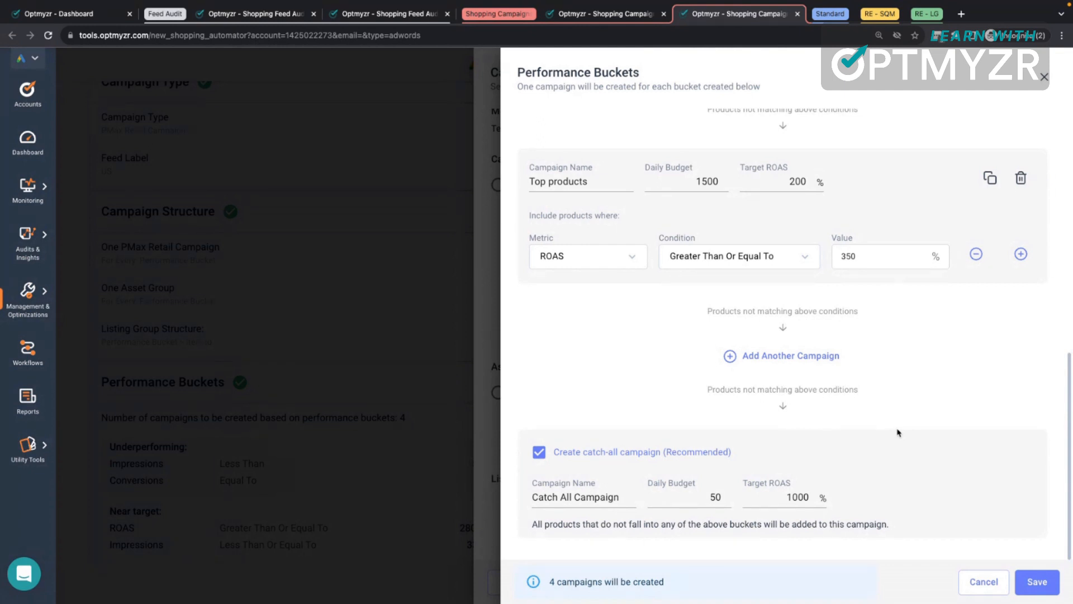
{"action": "mouse_move", "coordinate": [931, 129]}
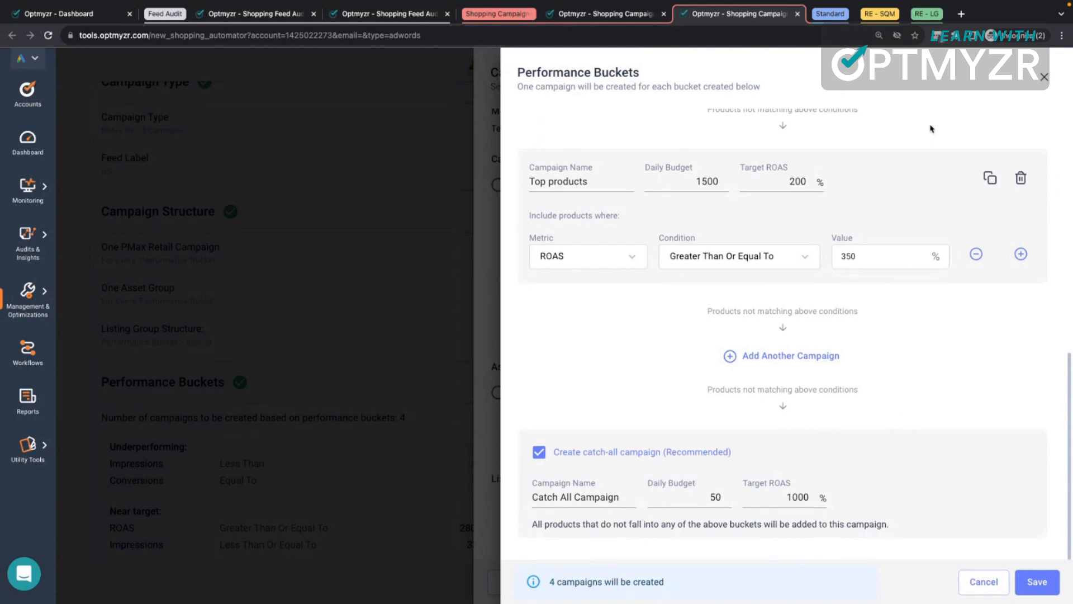
{"action": "mouse_move", "coordinate": [923, 96]}
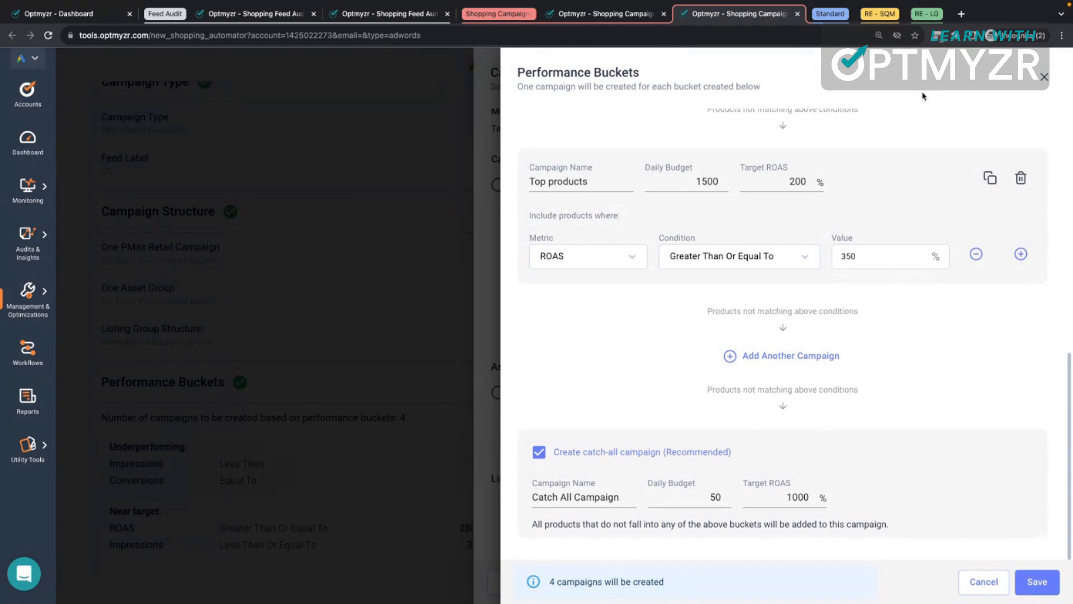
{"action": "mouse_move", "coordinate": [950, 391]}
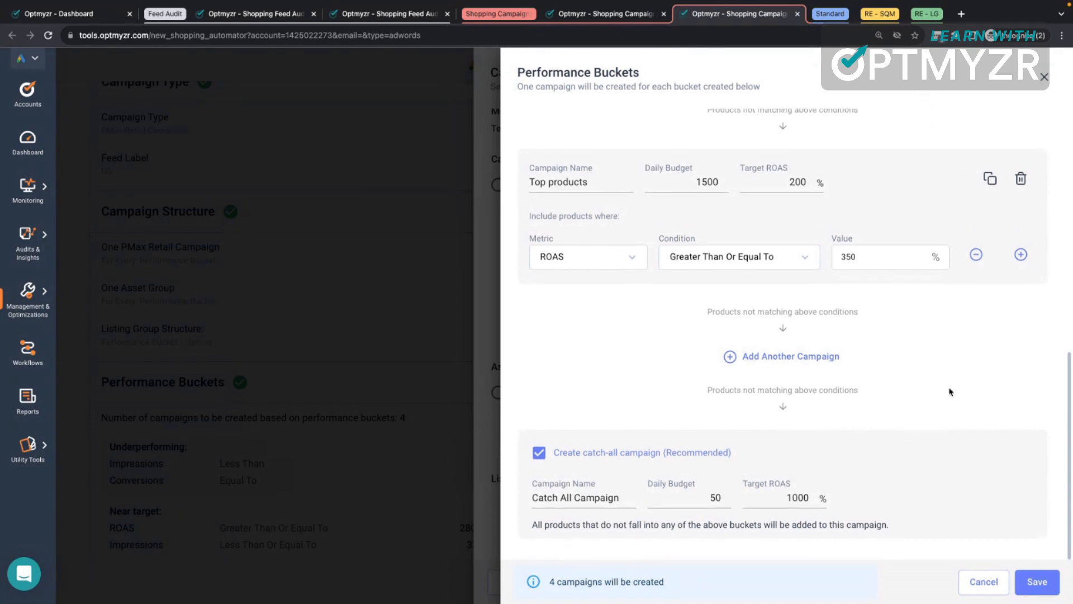
{"action": "scroll", "scroll_direction": "up", "scroll_amount": 3}
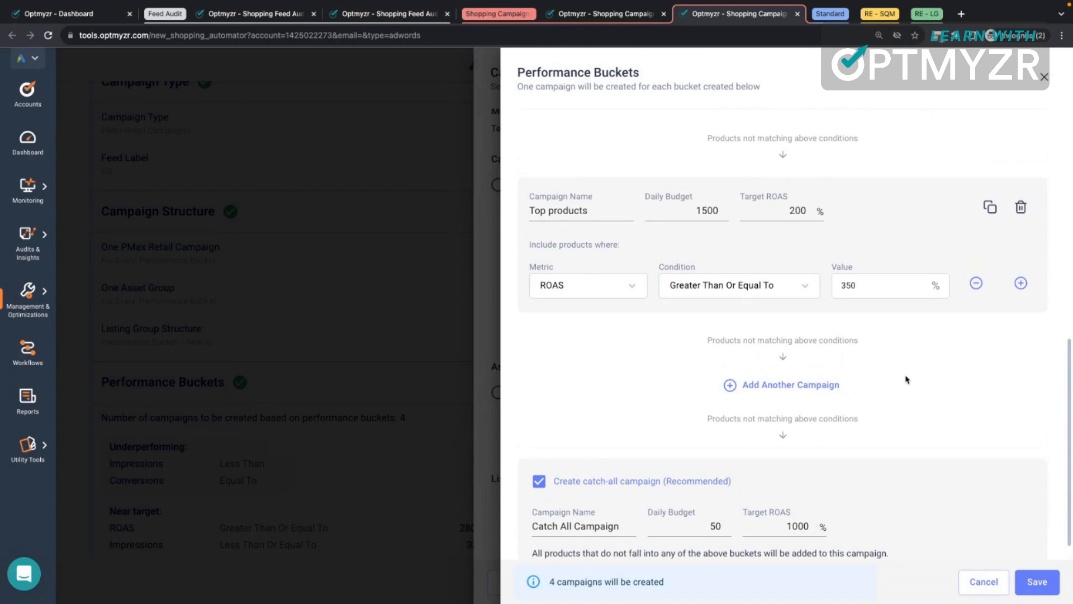
{"action": "scroll", "scroll_direction": "up", "scroll_amount": 3}
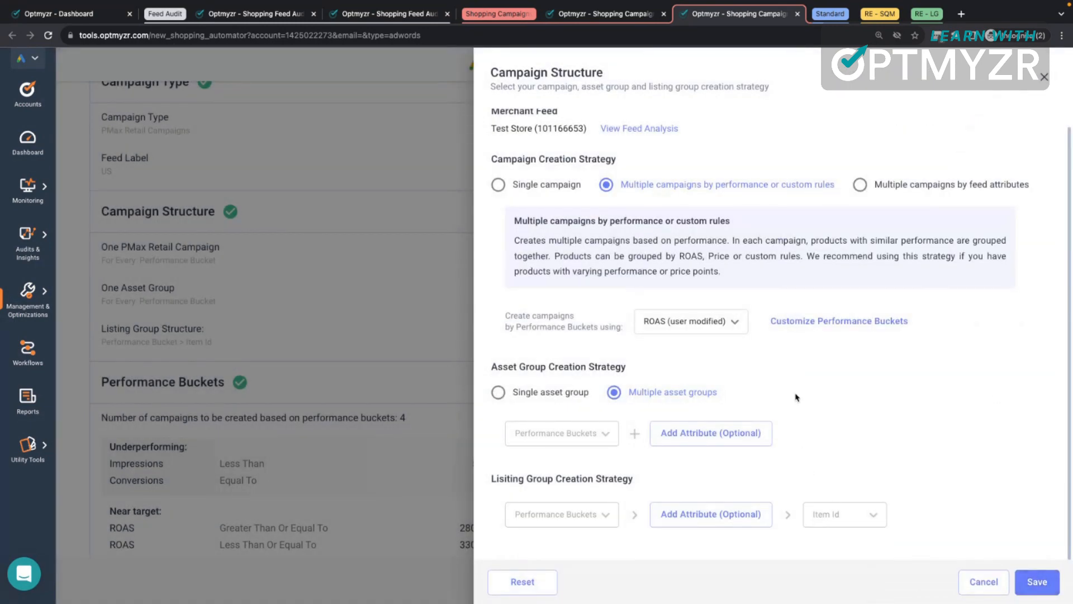
{"action": "mouse_move", "coordinate": [711, 432]}
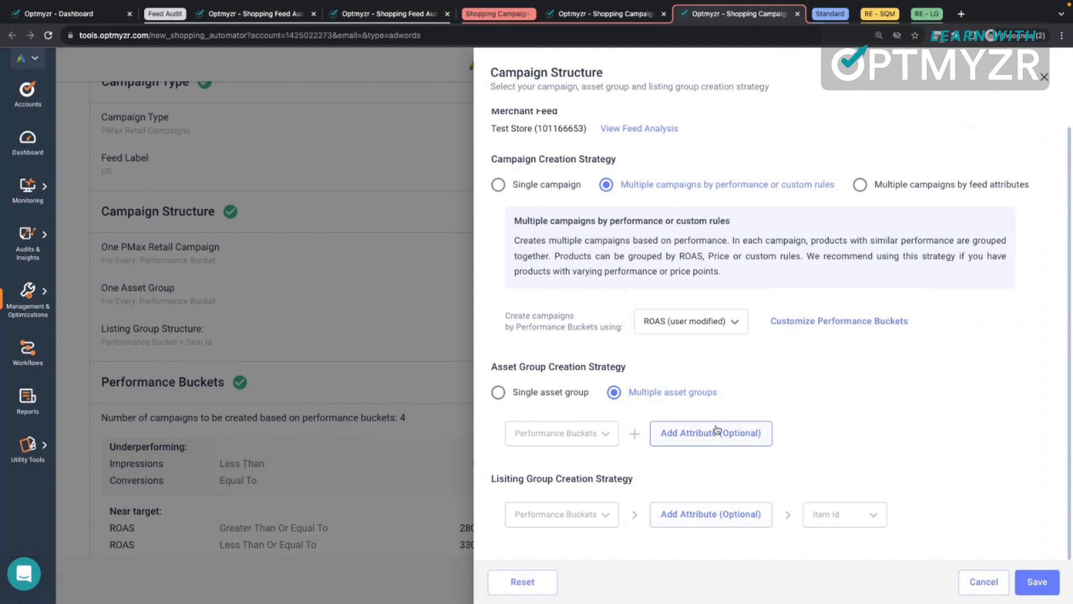
Add Brand as an asset group creation attribute and save the campaign structure.
{"action": "left_click", "coordinate": [710, 432]}
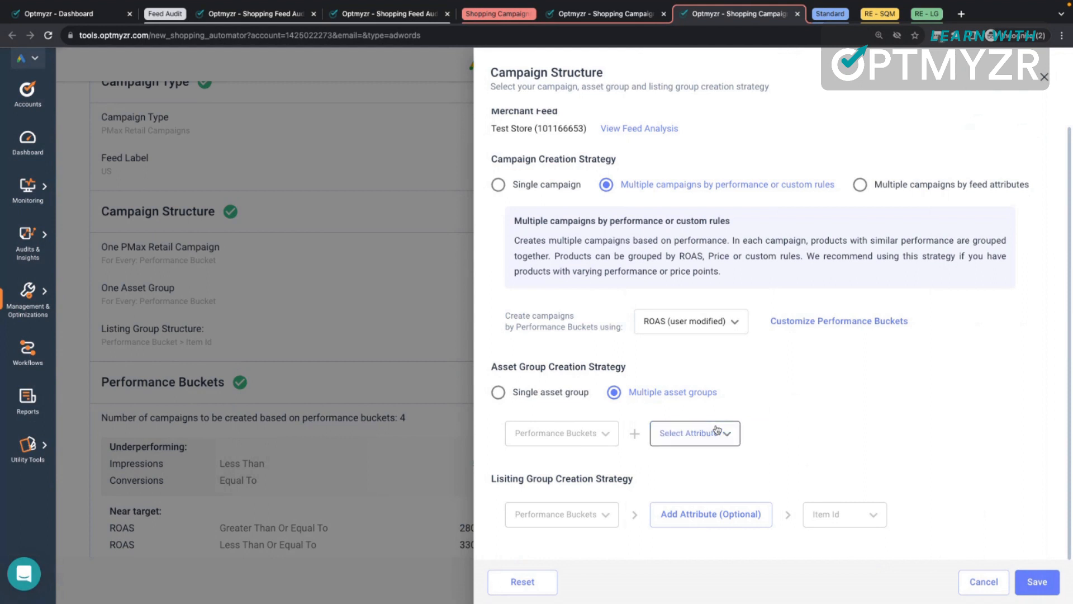
{"action": "left_click", "coordinate": [694, 433]}
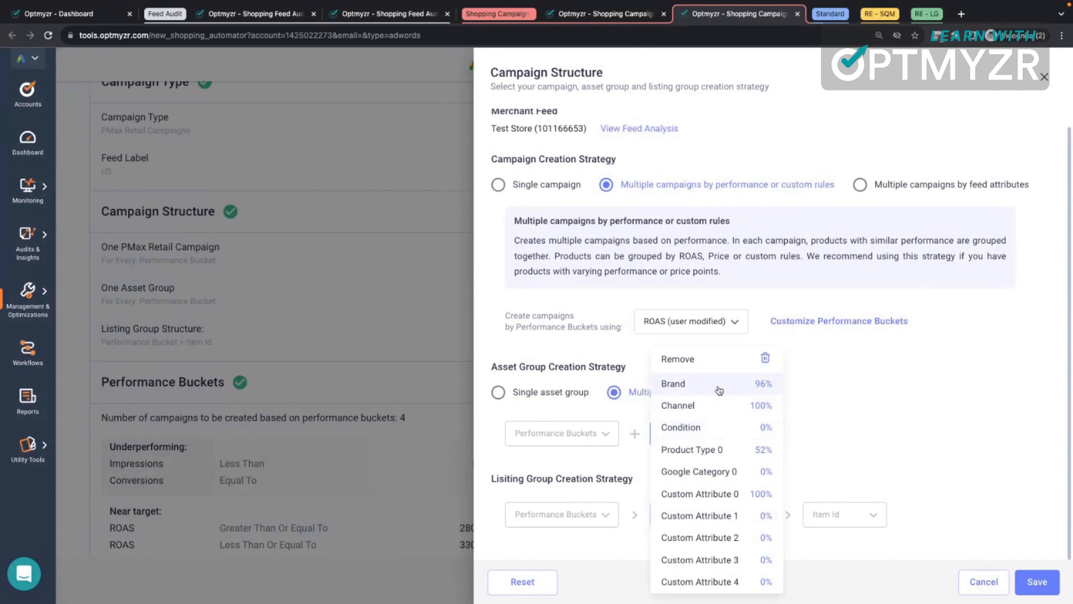
{"action": "left_click", "coordinate": [673, 384]}
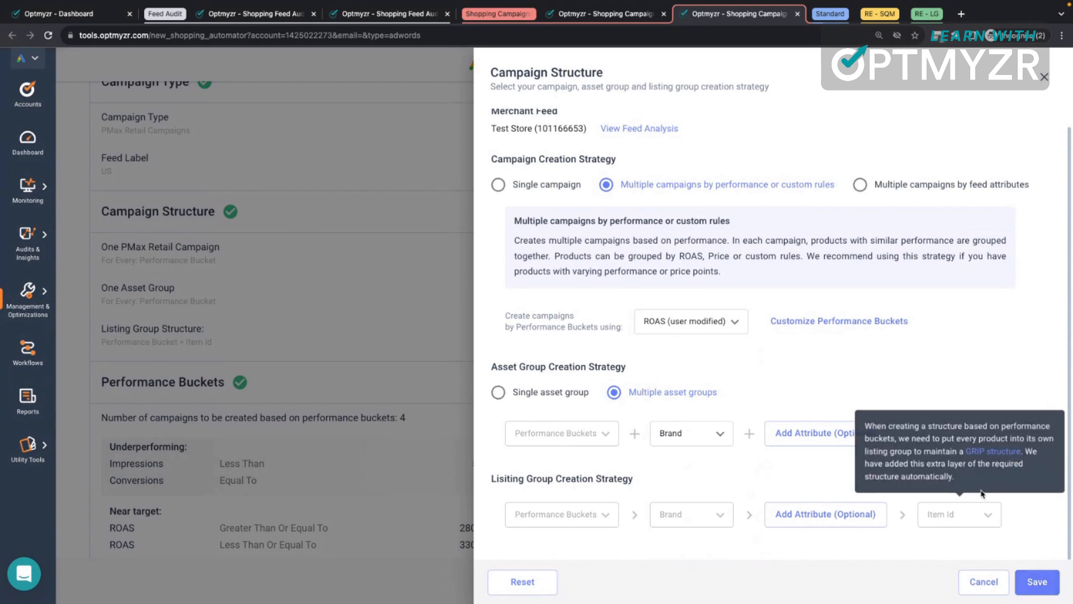
{"action": "mouse_move", "coordinate": [957, 536]}
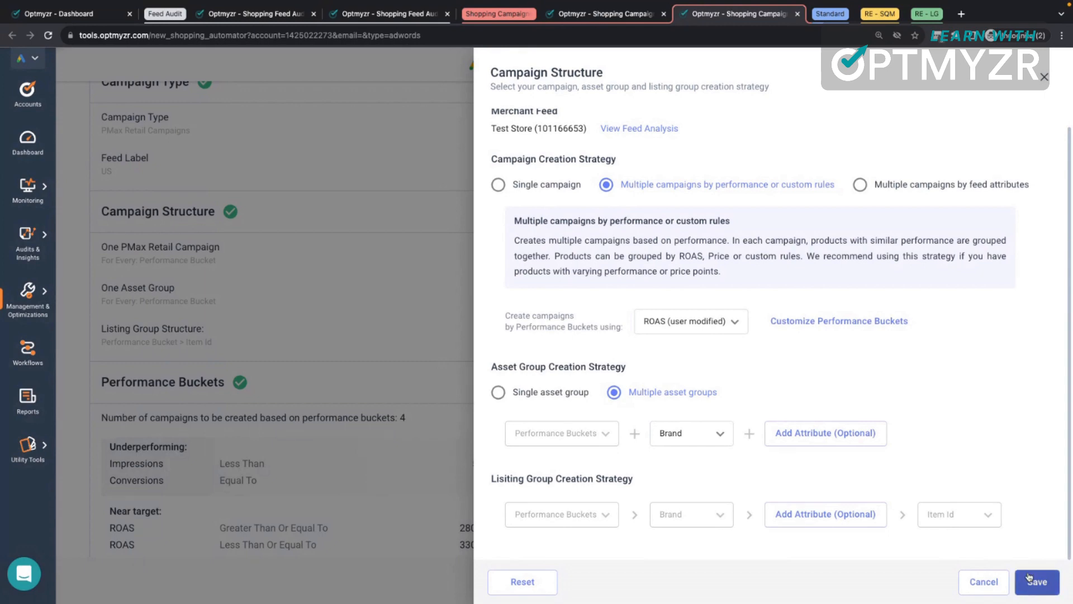
{"action": "left_click", "coordinate": [1036, 582]}
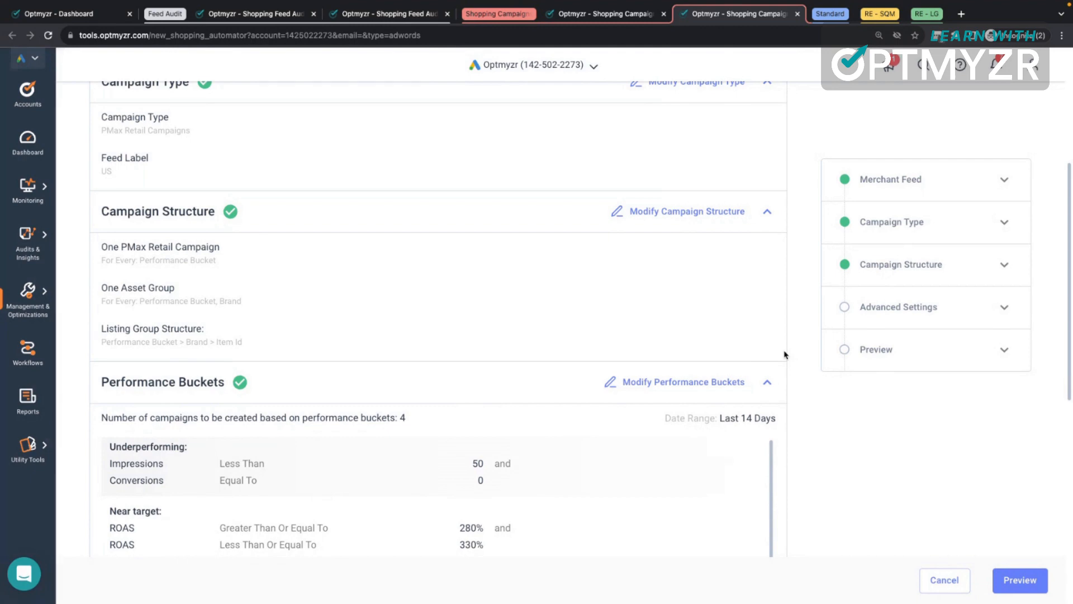
Scroll through the four performance buckets, Catch All Campaign and Target ROAS campaign settings.
{"action": "scroll", "scroll_direction": "down", "scroll_amount": 3}
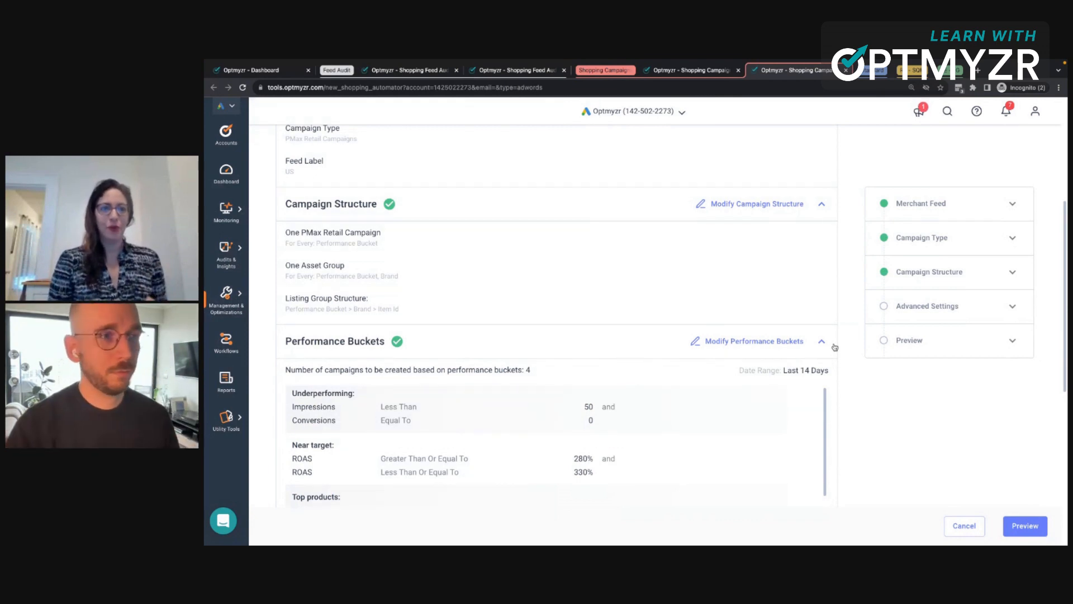
{"action": "scroll", "scroll_direction": "down", "scroll_amount": 3}
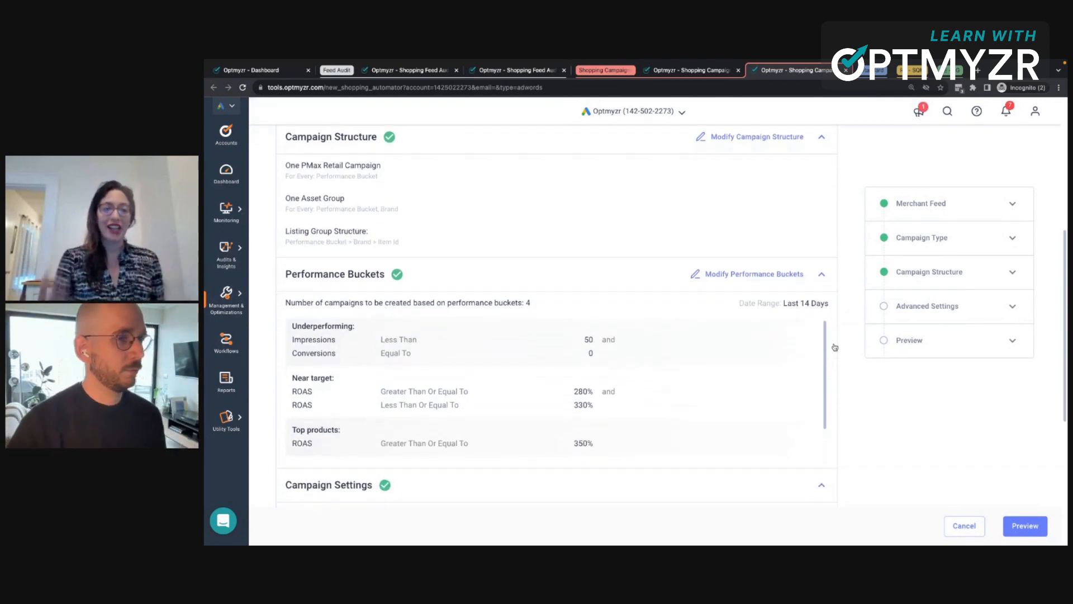
{"action": "scroll", "scroll_direction": "down", "scroll_amount": 3}
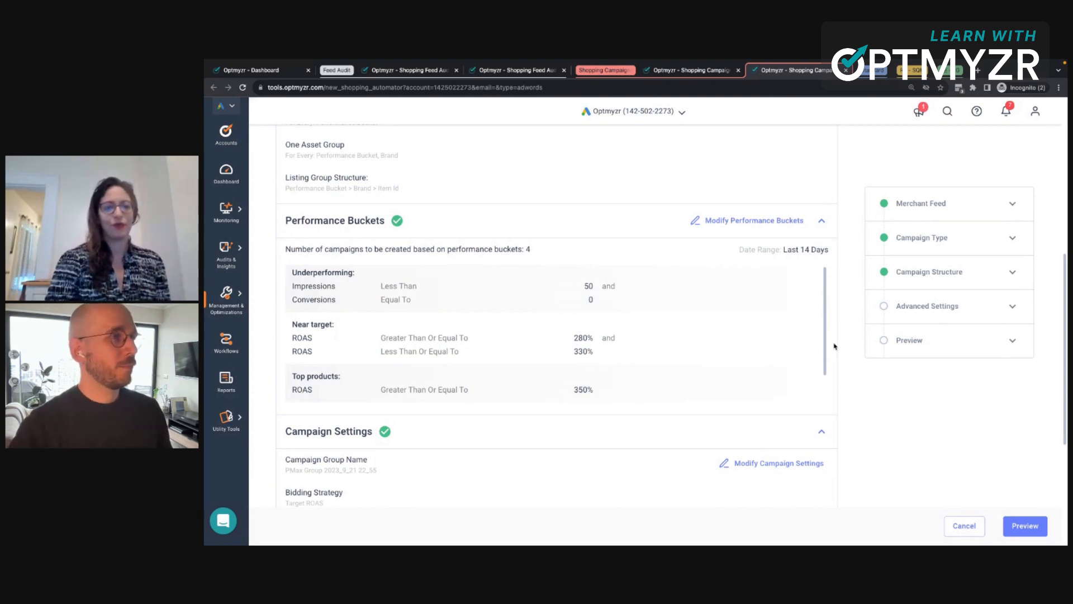
{"action": "scroll", "scroll_direction": "down", "scroll_amount": 3}
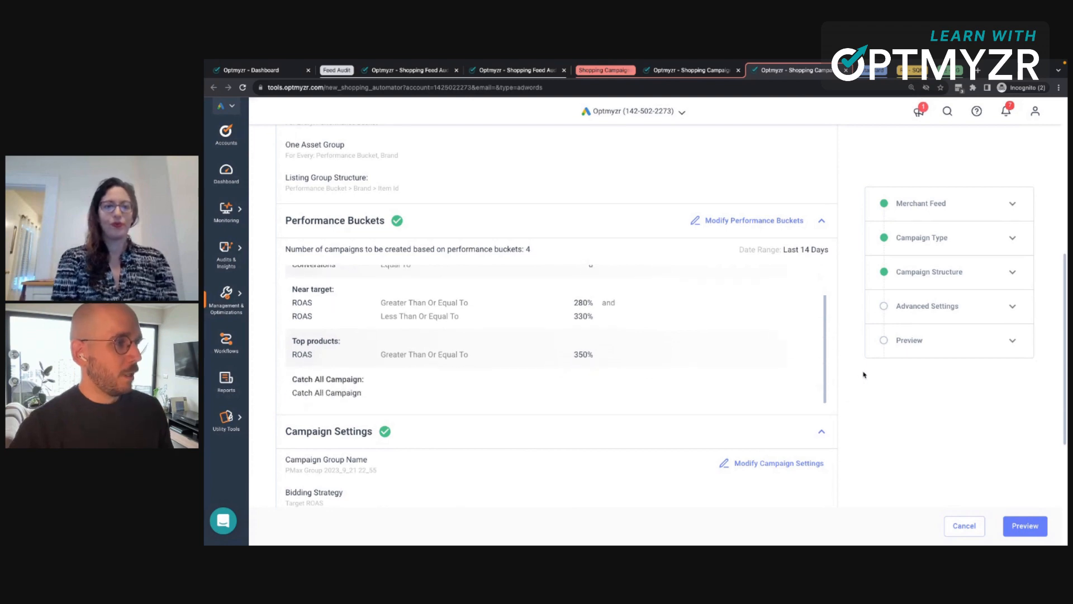
{"action": "scroll", "scroll_direction": "down", "scroll_amount": 3}
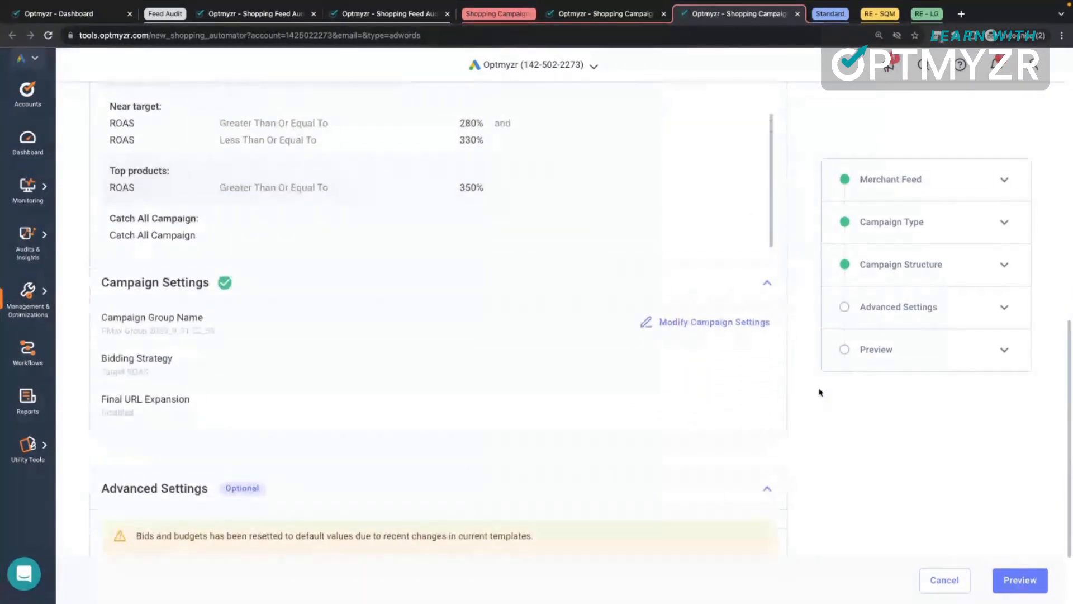
{"action": "scroll", "scroll_direction": "down", "scroll_amount": 3}
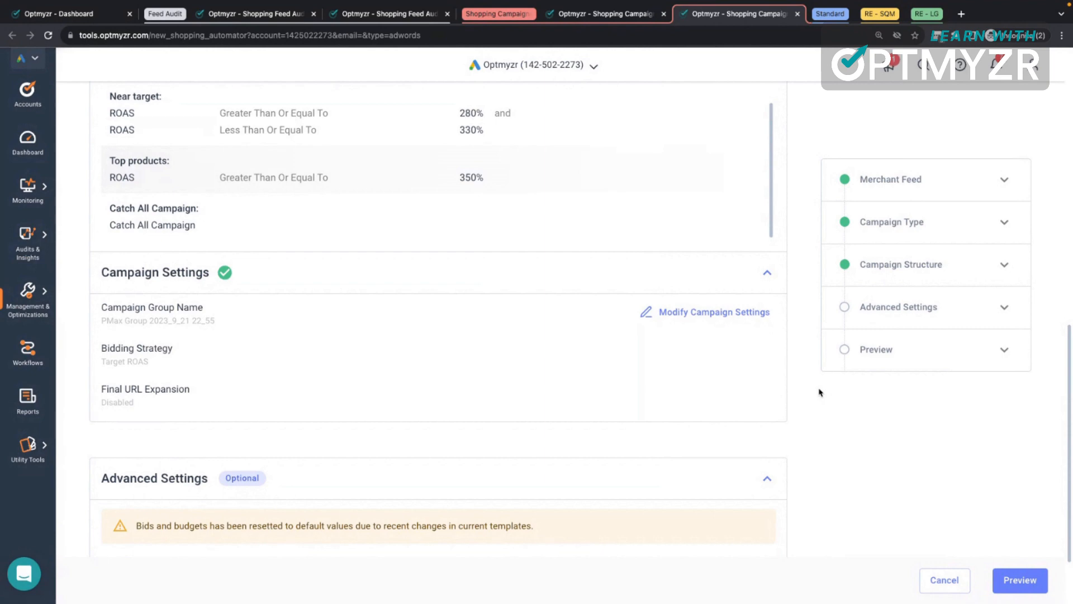
{"action": "scroll", "scroll_direction": "up", "scroll_amount": 3}
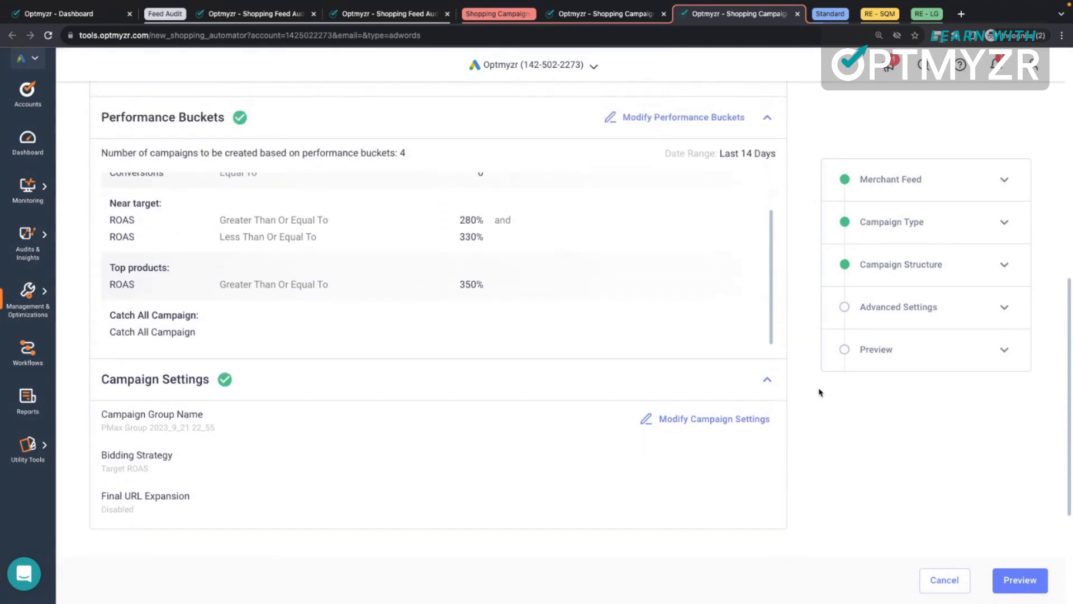
{"action": "mouse_move", "coordinate": [829, 48]}
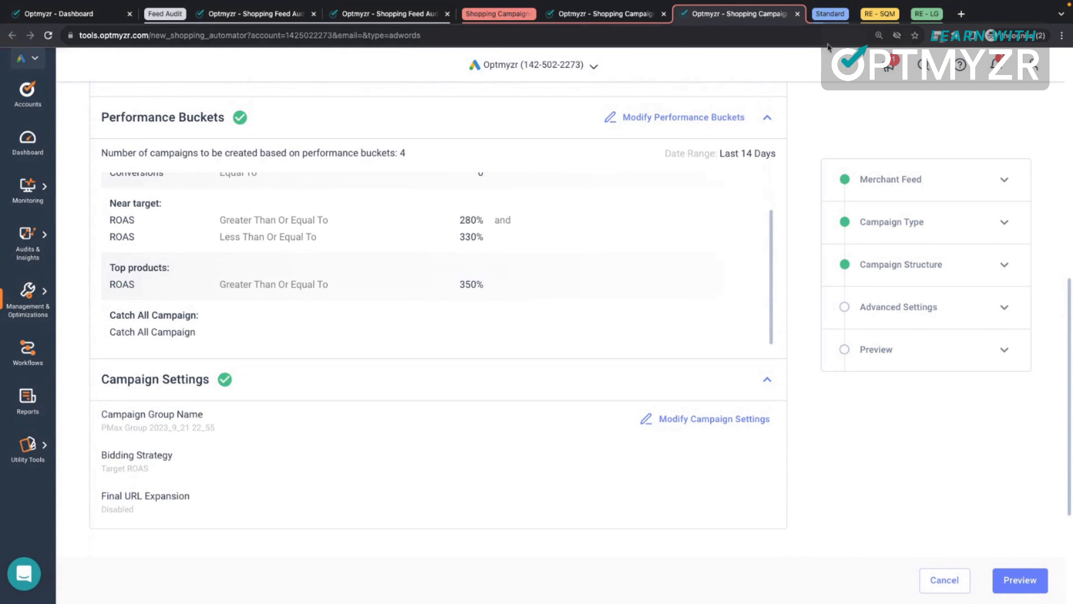
{"action": "mouse_move", "coordinate": [829, 26]}
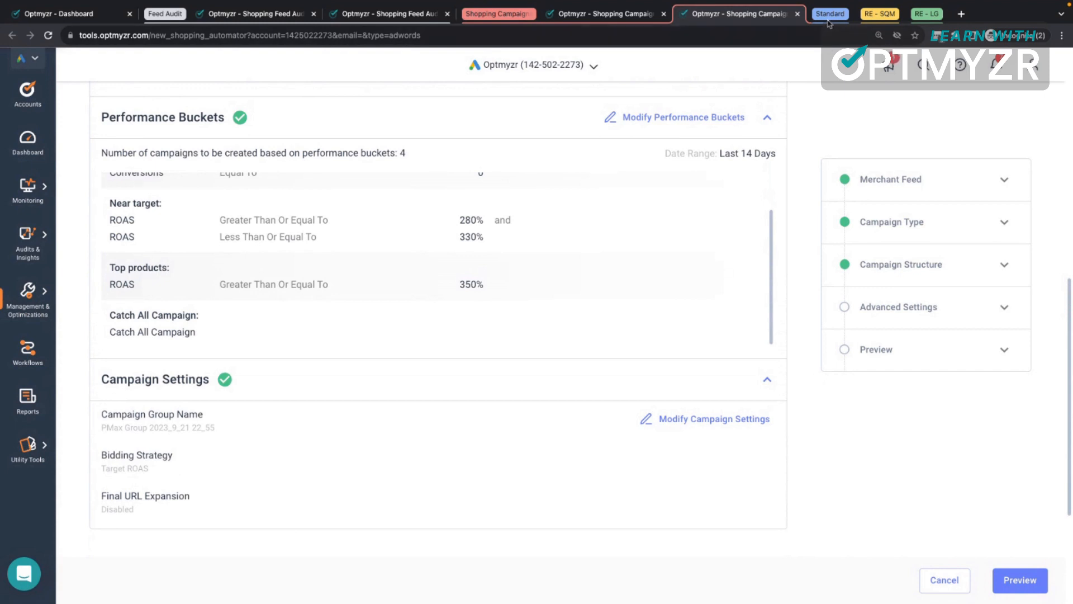
{"action": "mouse_move", "coordinate": [830, 13]}
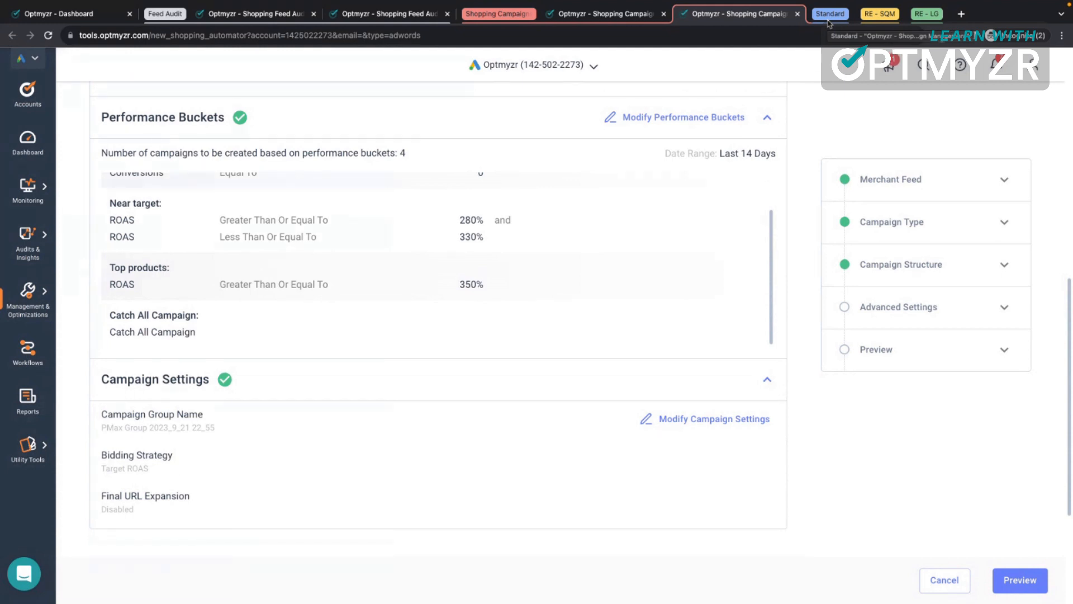
Save the Standard Shopping structure split by Product Type 0 with Brand ad groups.
{"action": "left_click", "coordinate": [900, 264]}
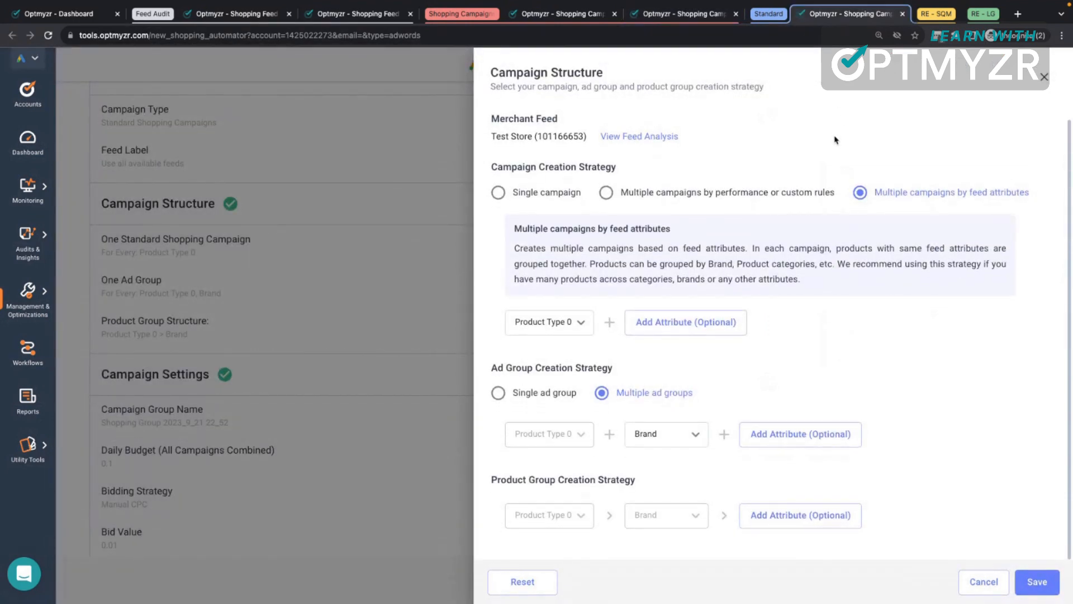
{"action": "mouse_move", "coordinate": [909, 220]}
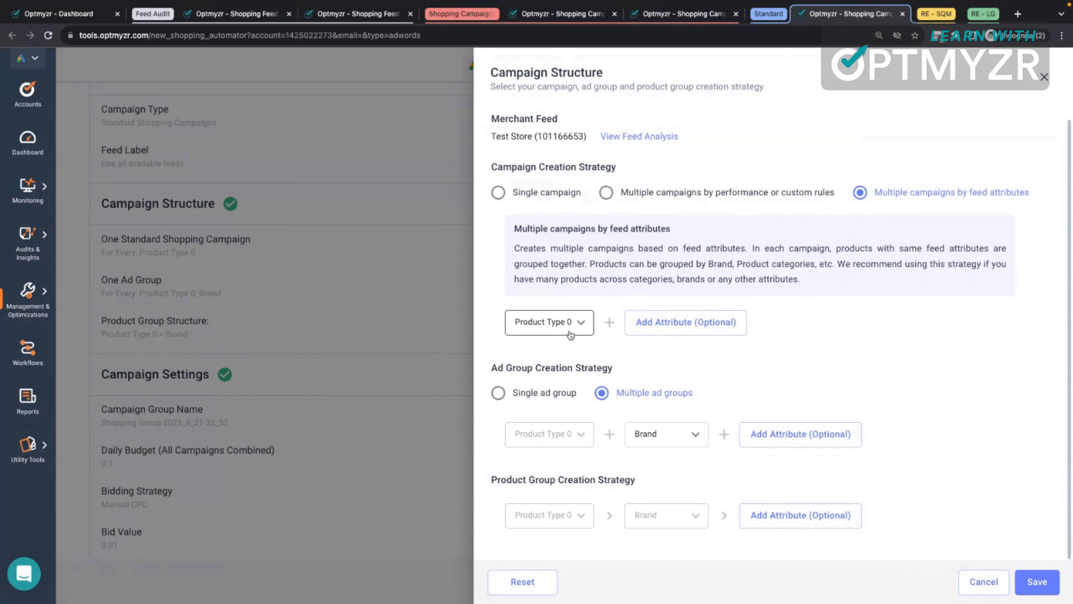
{"action": "mouse_move", "coordinate": [716, 406]}
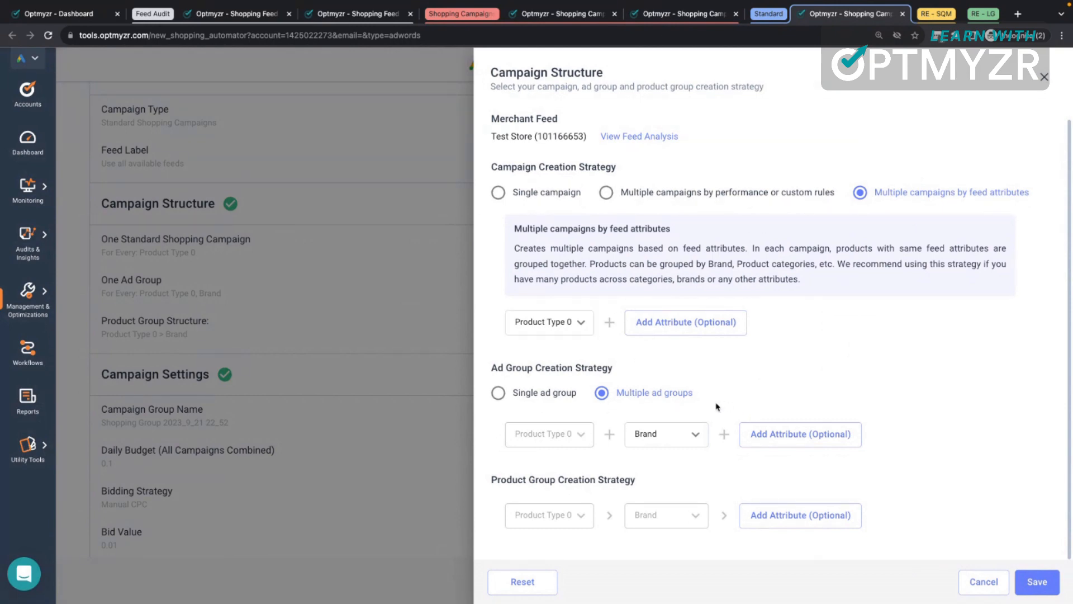
{"action": "mouse_move", "coordinate": [832, 485]}
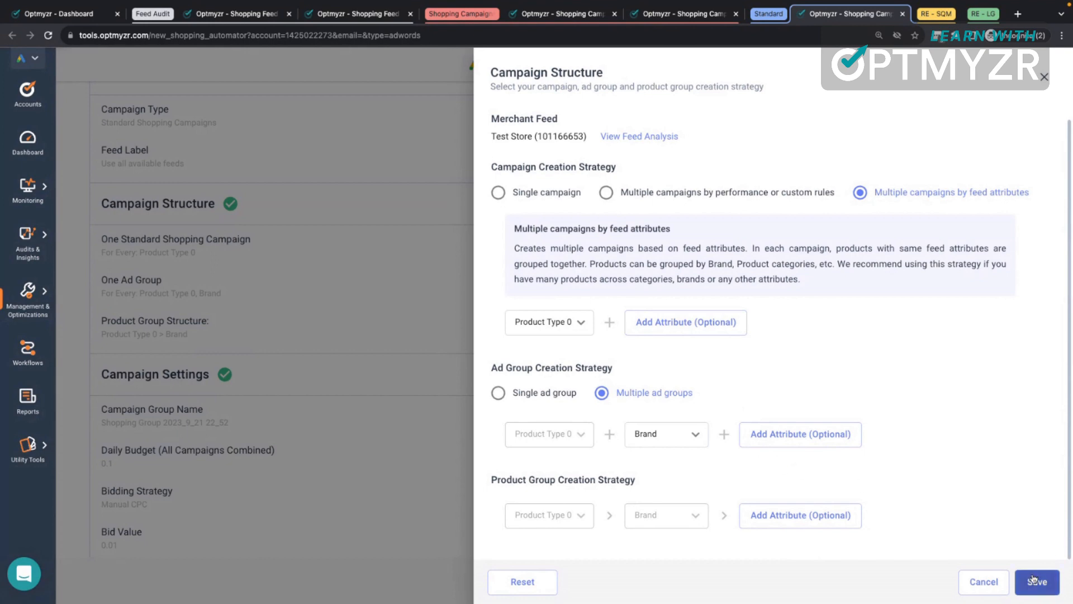
{"action": "left_click", "coordinate": [1036, 582]}
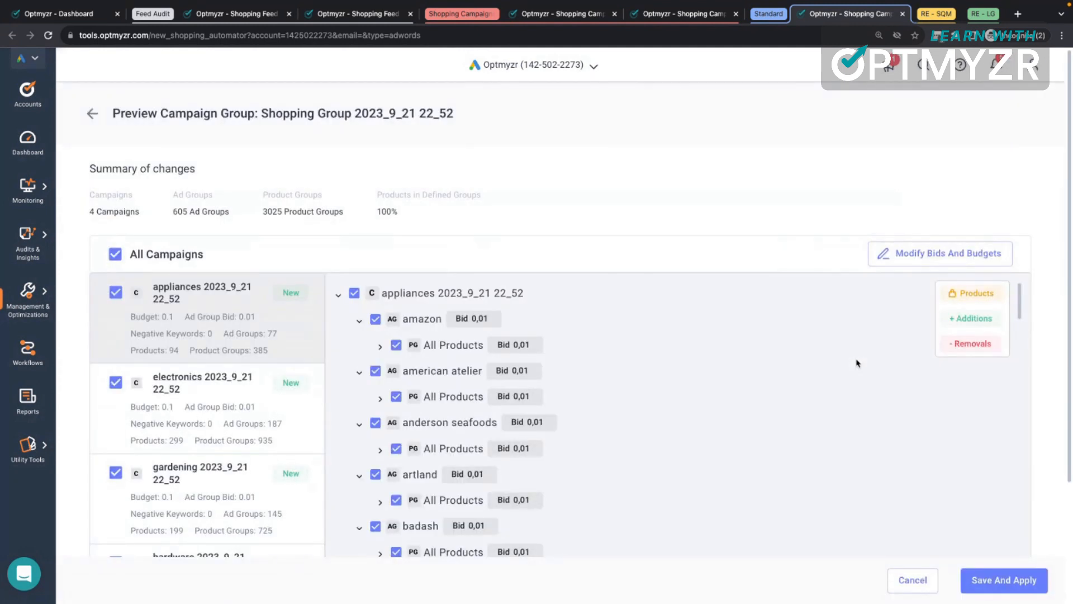
{"action": "mouse_move", "coordinate": [759, 256]}
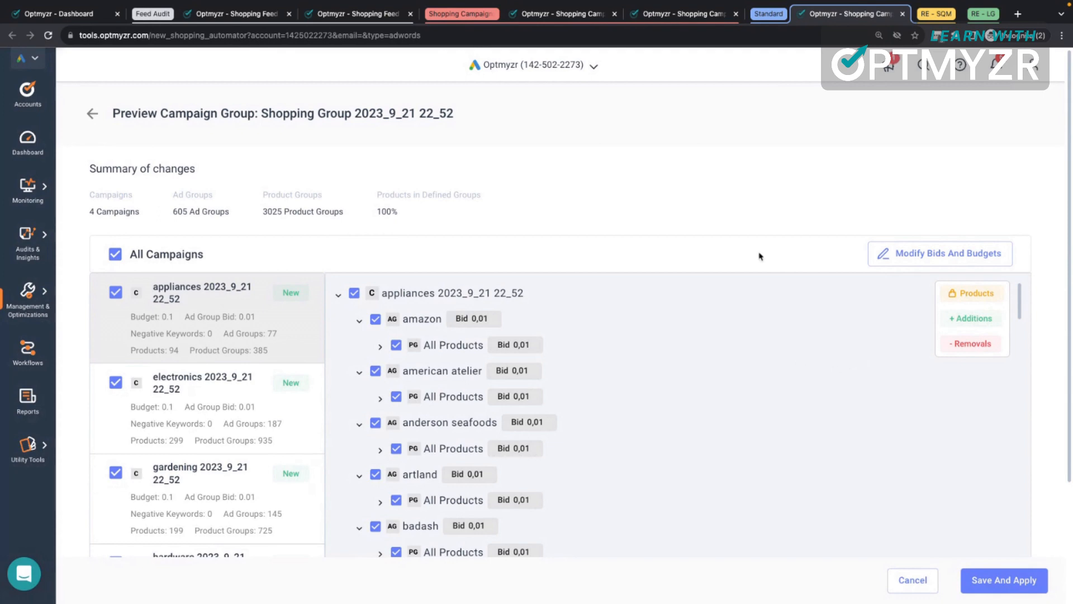
Review the 4-campaign, 605-ad-group preview and bring up its daily auto-refresh apply options.
{"action": "scroll", "scroll_direction": "down", "scroll_amount": 3}
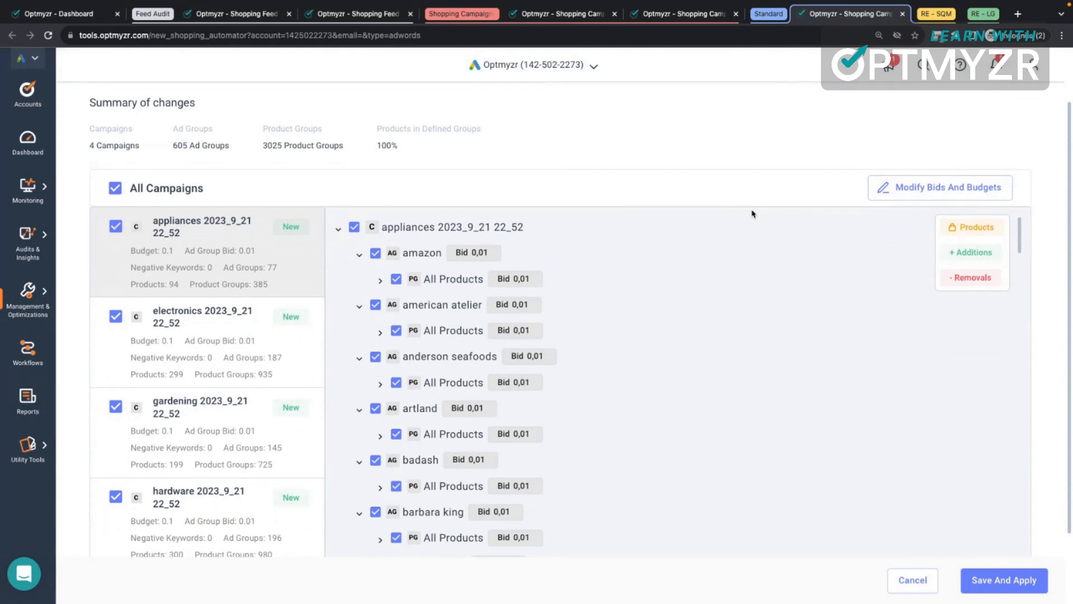
{"action": "mouse_move", "coordinate": [905, 356]}
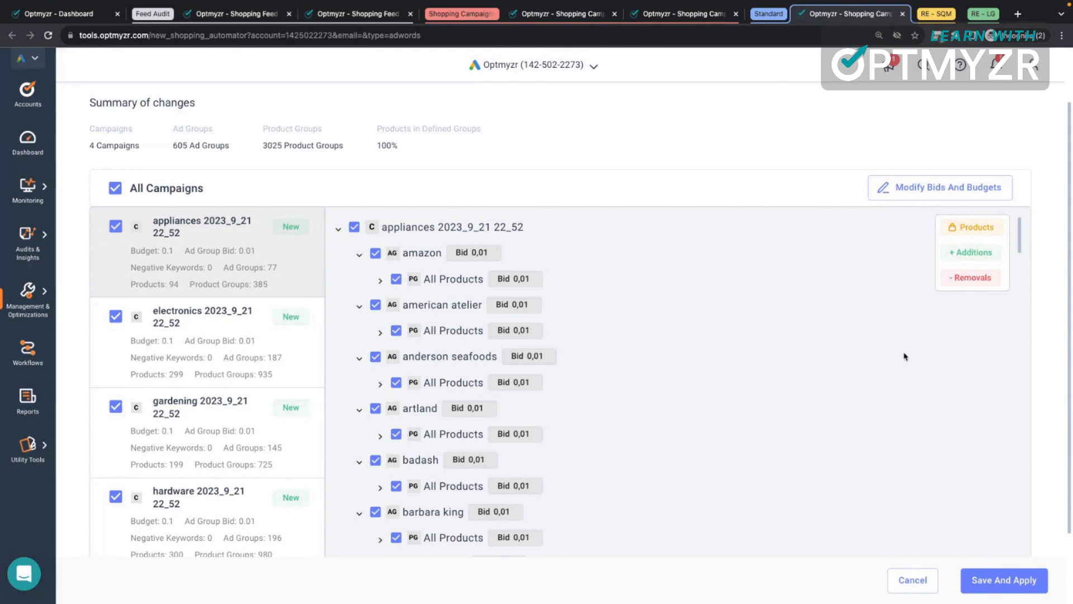
{"action": "left_click", "coordinate": [1004, 580]}
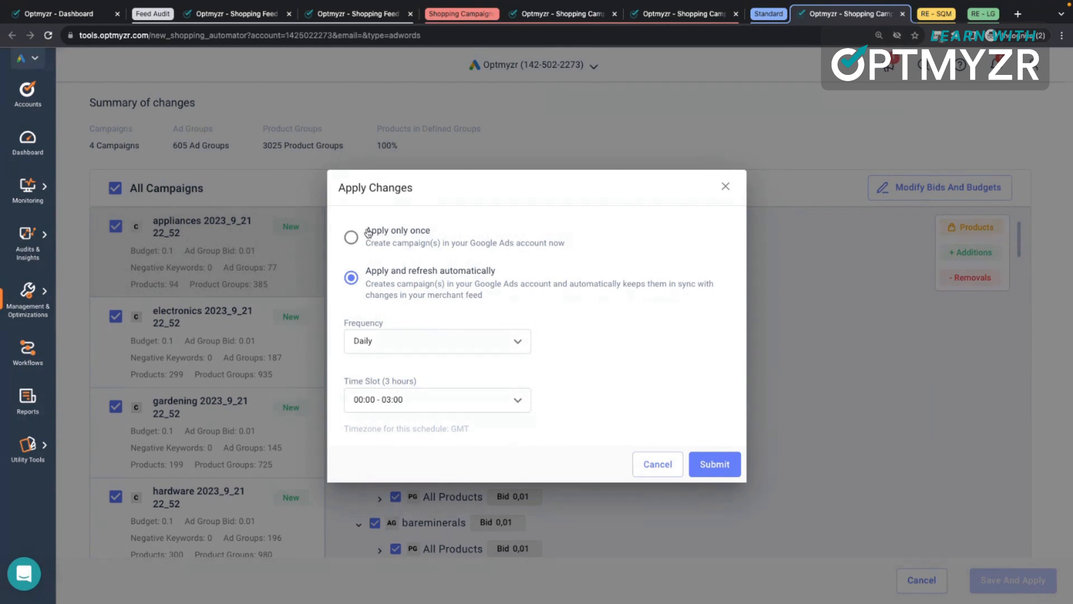
{"action": "mouse_move", "coordinate": [458, 295]}
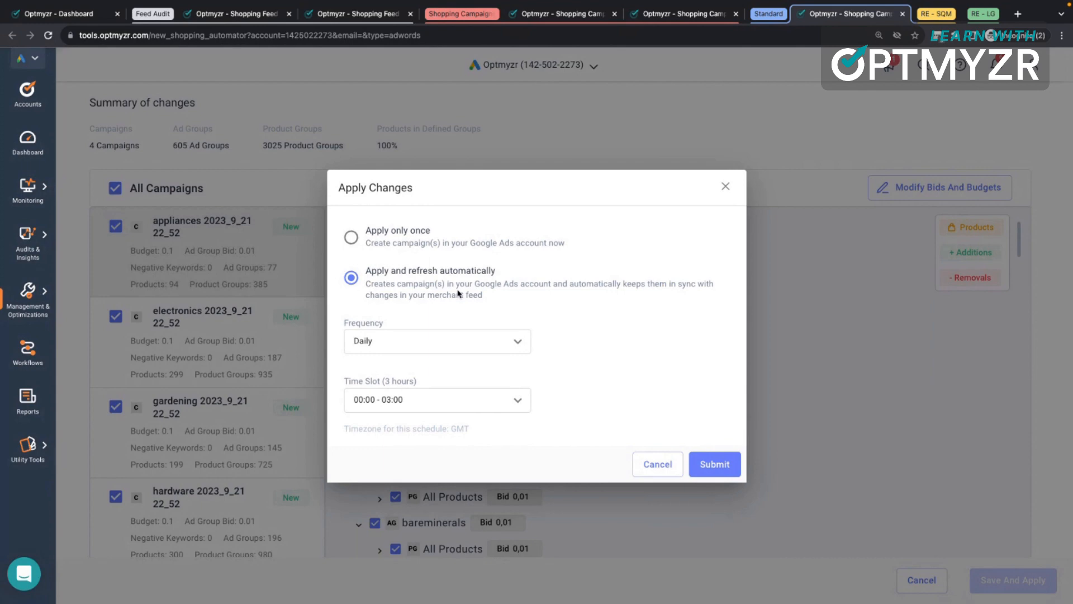
{"action": "mouse_move", "coordinate": [493, 325]}
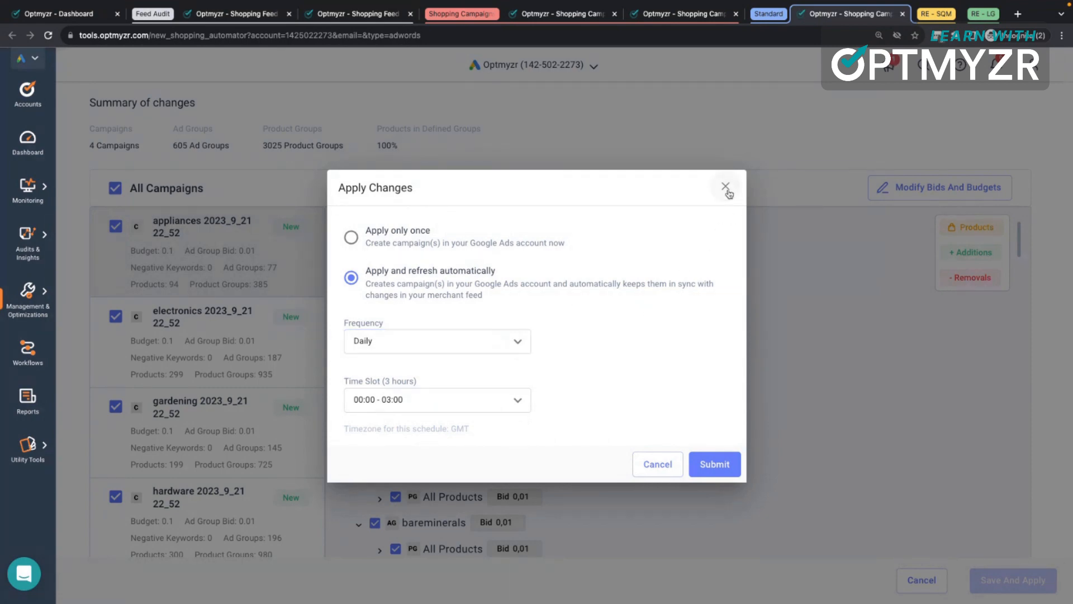
Dismiss the Apply Changes dialog, then open and close the Resources help panel.
{"action": "left_click", "coordinate": [725, 186]}
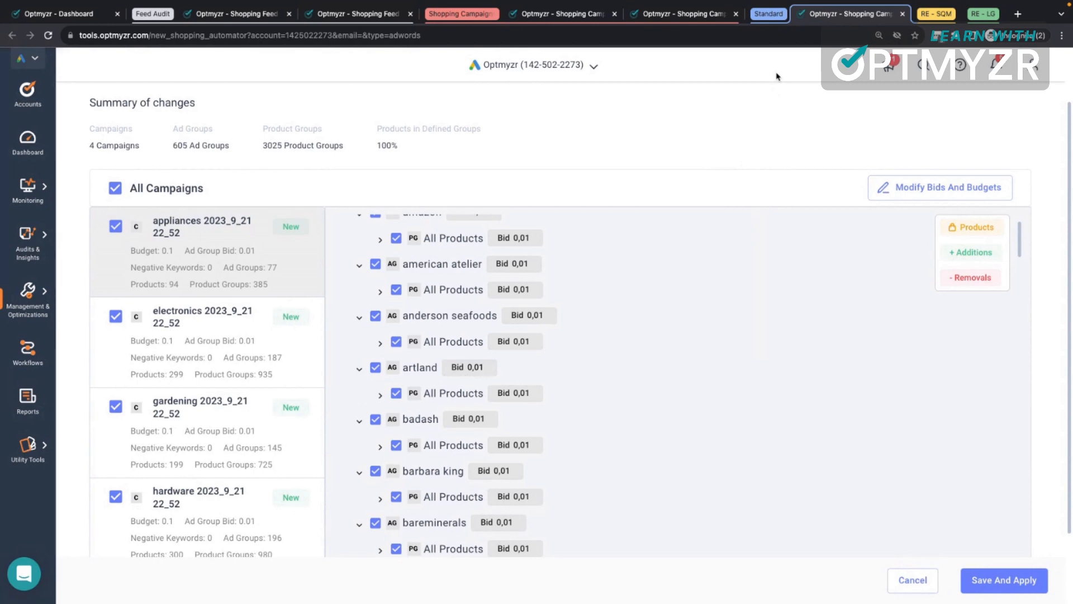
{"action": "mouse_move", "coordinate": [982, 118]}
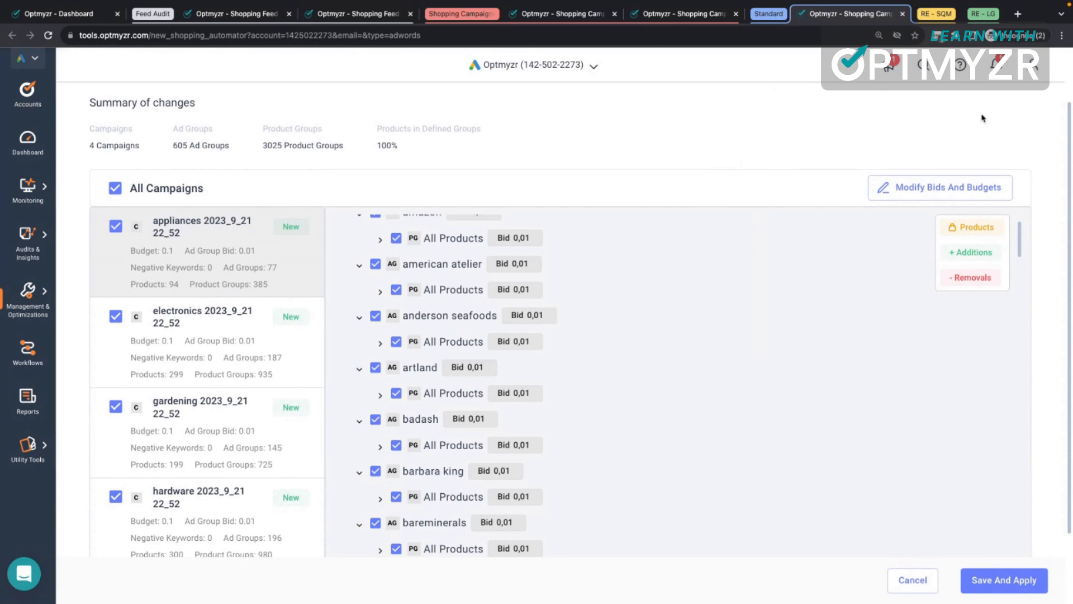
{"action": "mouse_move", "coordinate": [971, 98]}
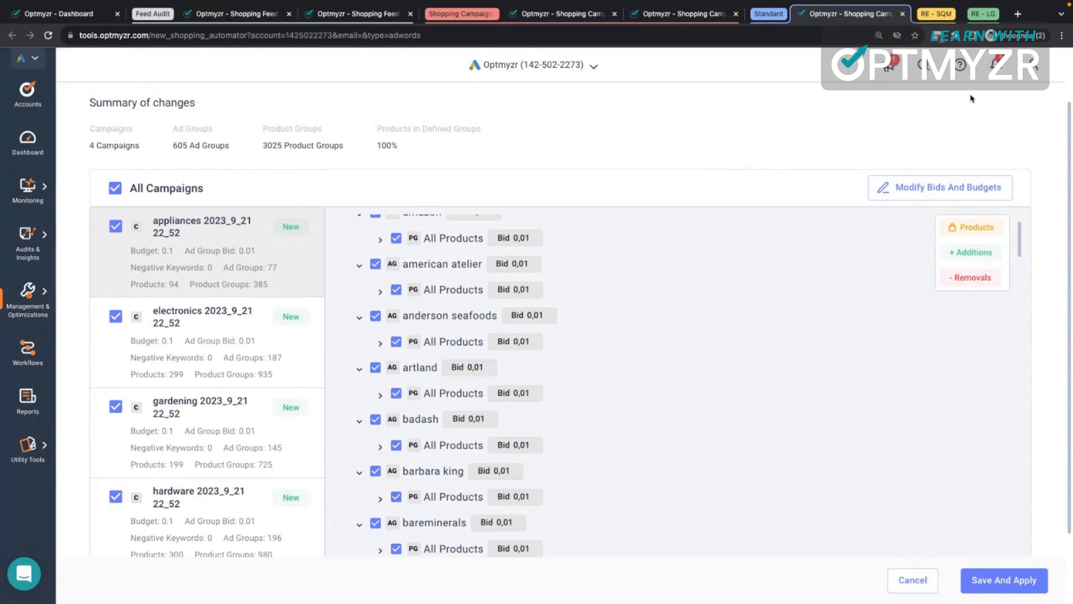
{"action": "left_click", "coordinate": [959, 64]}
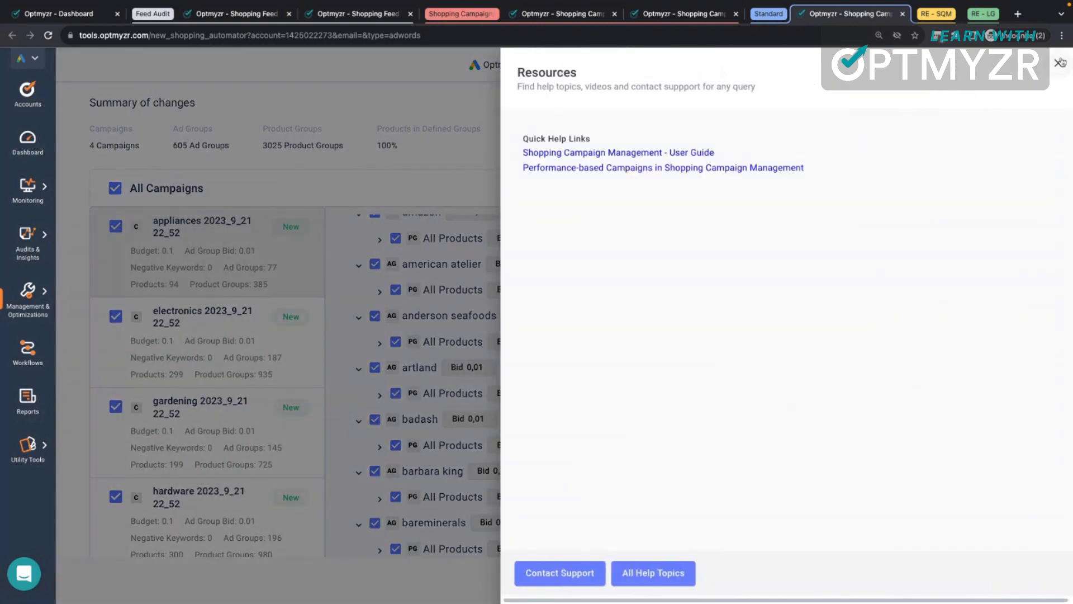
{"action": "left_click", "coordinate": [1061, 62]}
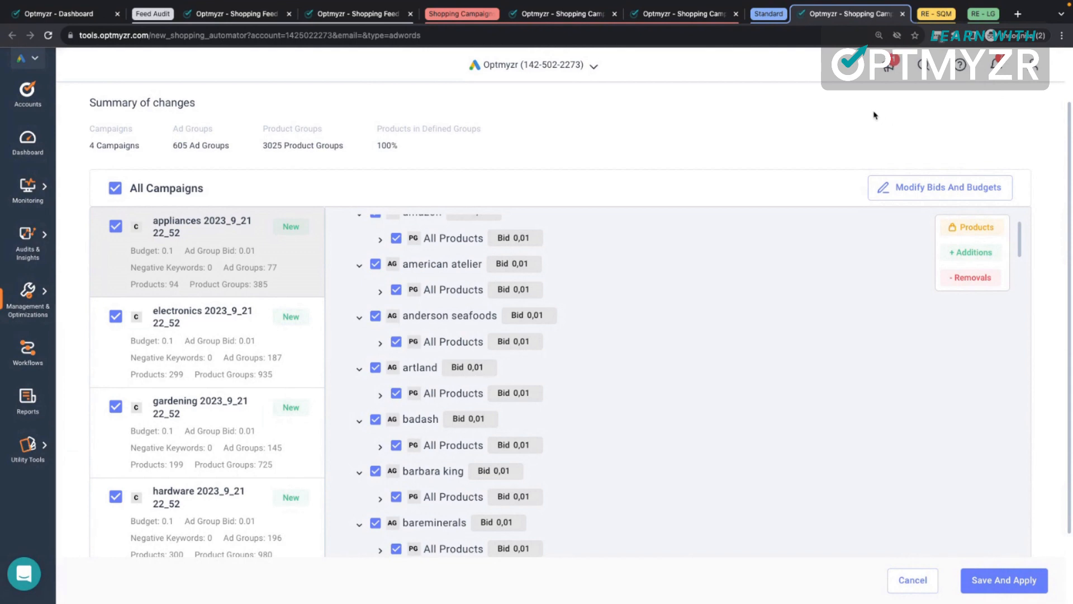
{"action": "mouse_move", "coordinate": [332, 168]}
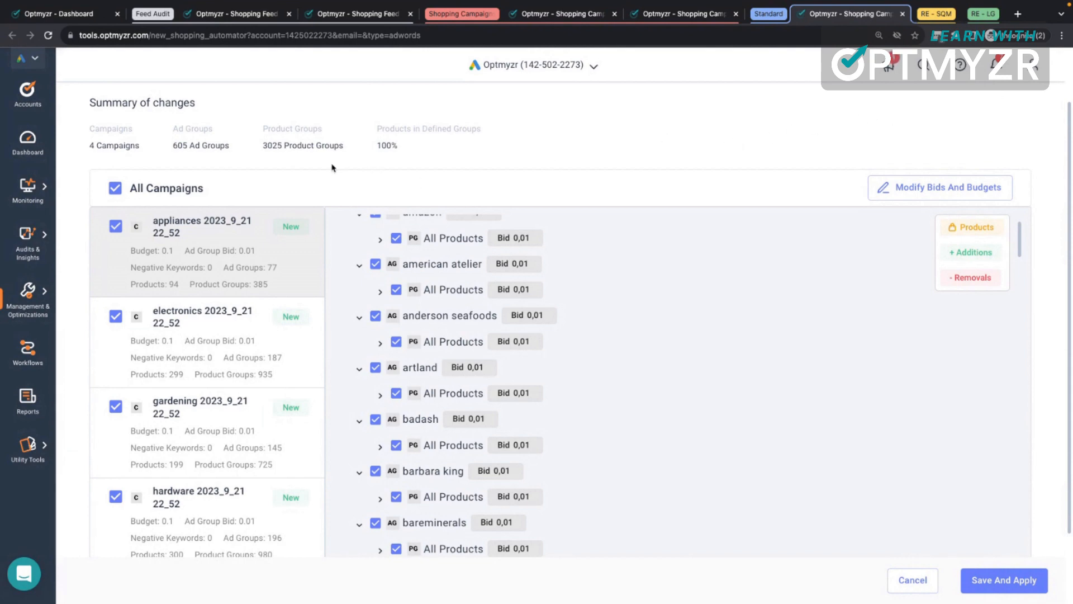
{"action": "mouse_move", "coordinate": [71, 268]}
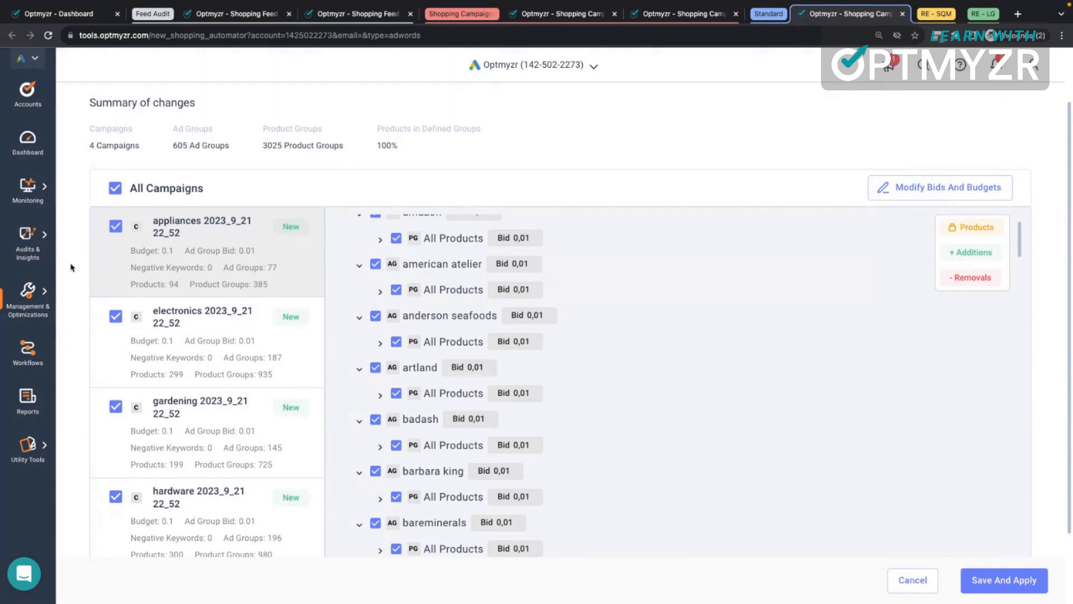
Go to Management & Optimizations > Rule Engine > View & Create Strategies.
{"action": "left_click", "coordinate": [44, 296]}
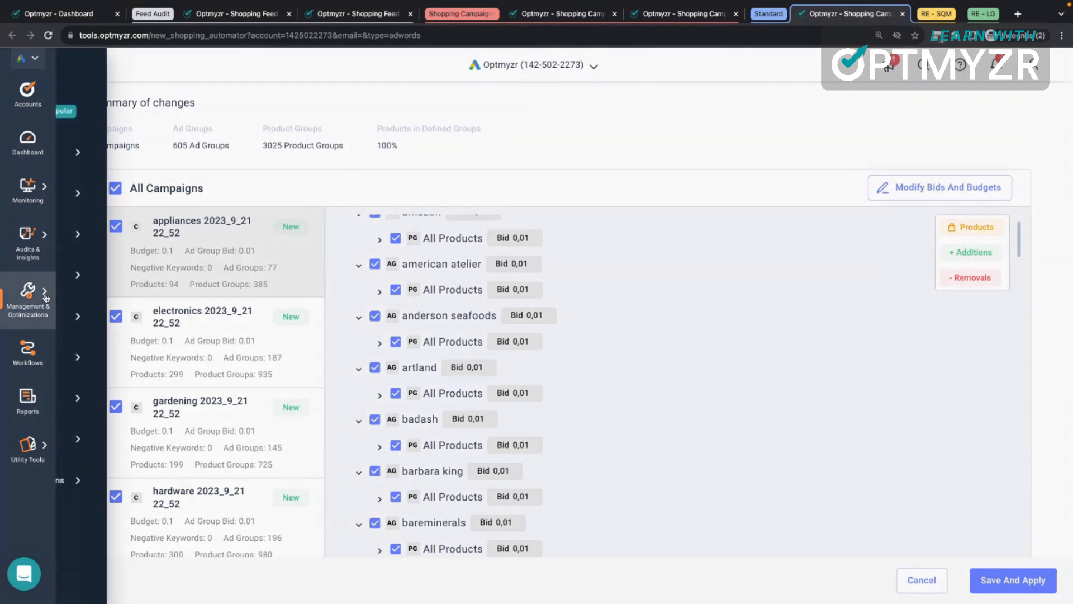
{"action": "left_click", "coordinate": [28, 298]}
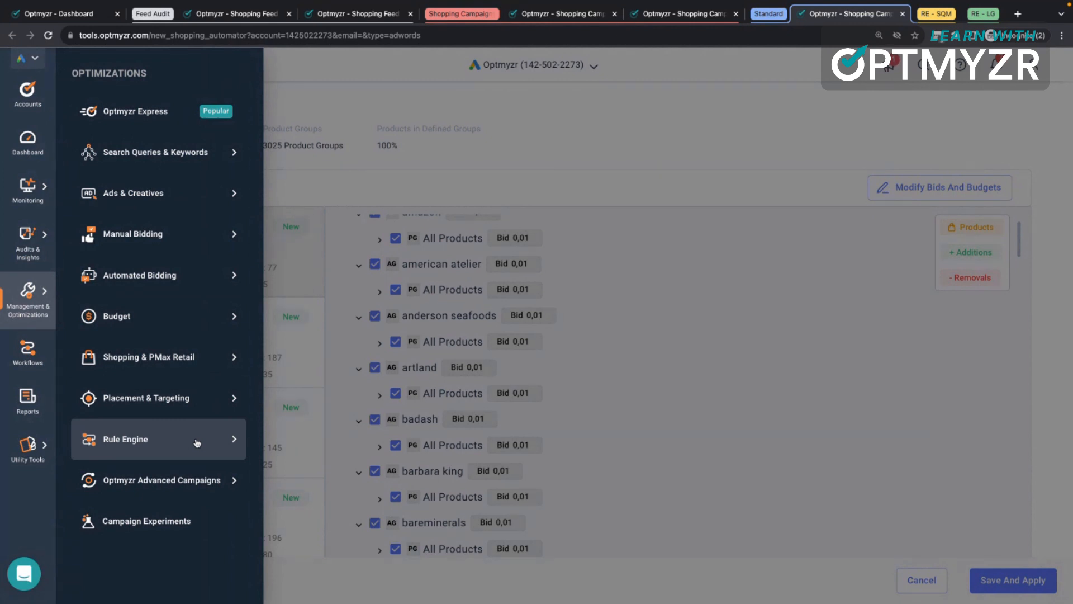
{"action": "left_click", "coordinate": [158, 439]}
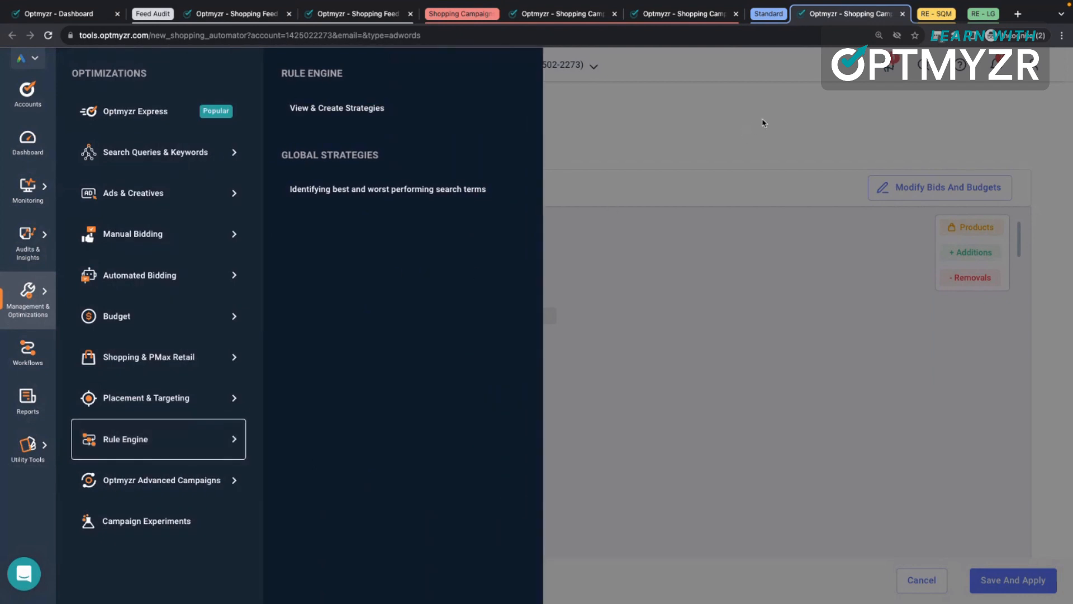
{"action": "left_click", "coordinate": [336, 107]}
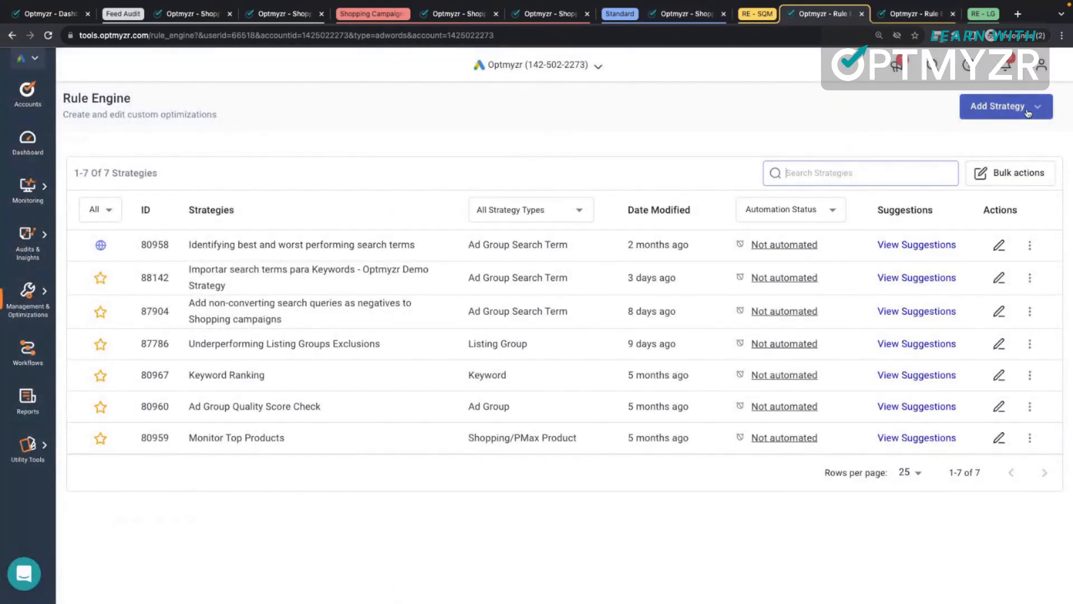
Browse instant strategies filtered to the seven Optimize Shopping campaigns options.
{"action": "left_click", "coordinate": [1005, 106]}
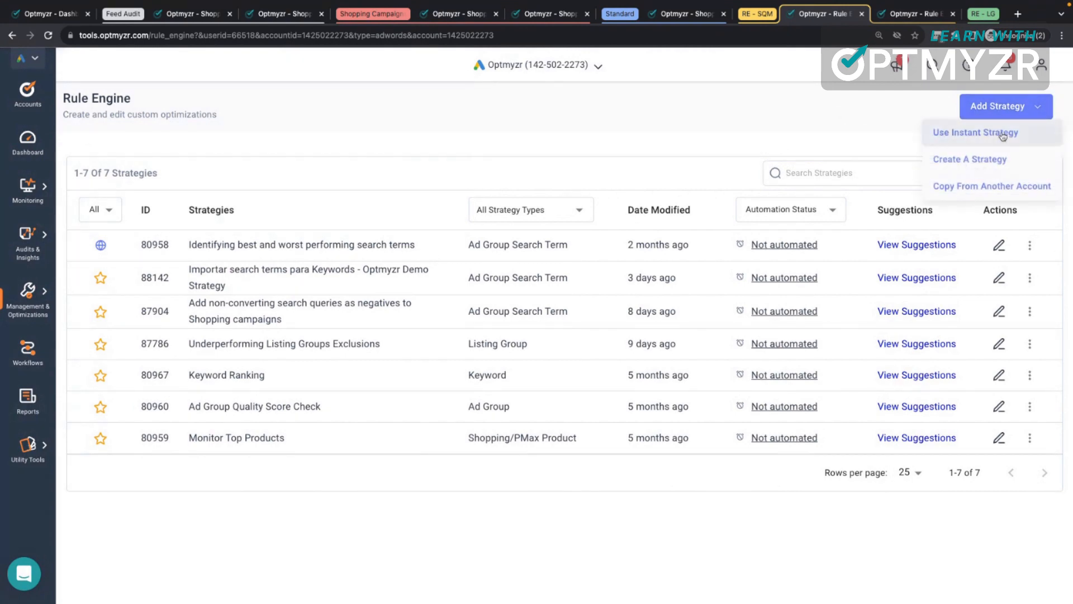
{"action": "left_click", "coordinate": [975, 132]}
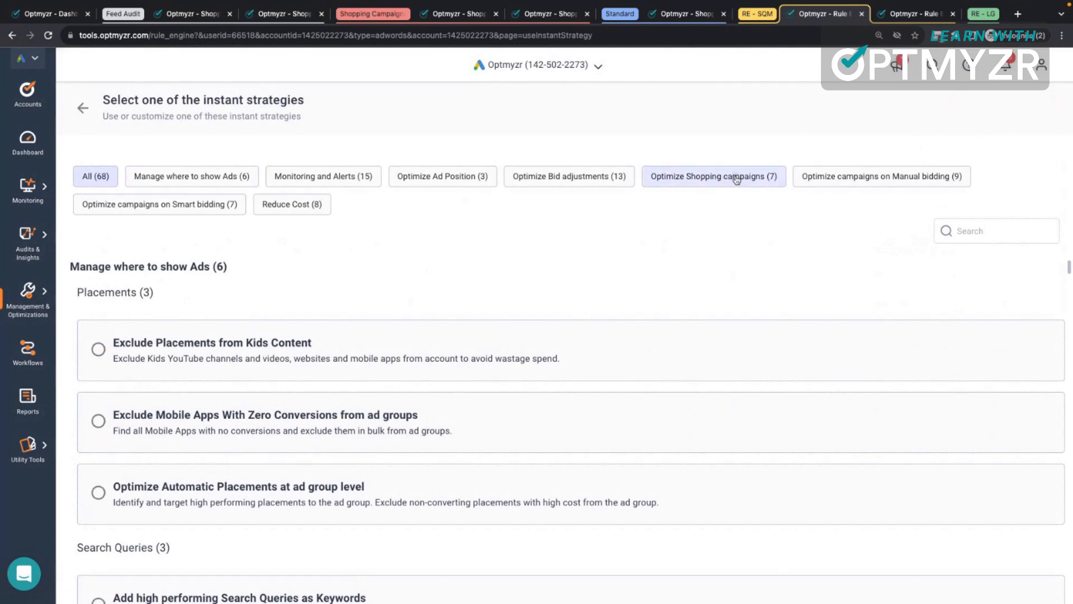
{"action": "left_click", "coordinate": [713, 177]}
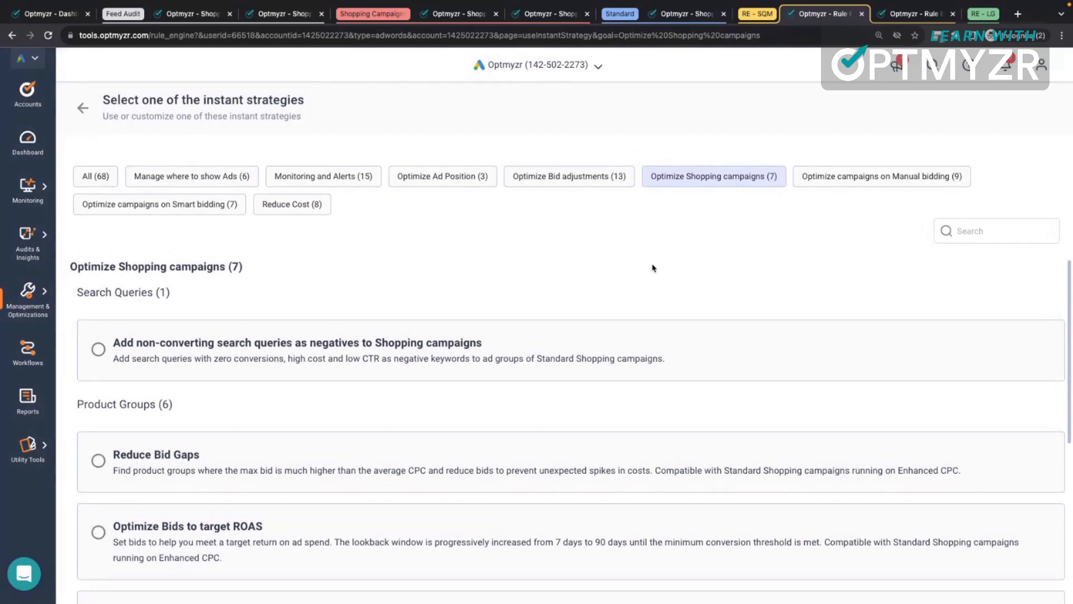
{"action": "mouse_move", "coordinate": [483, 359]}
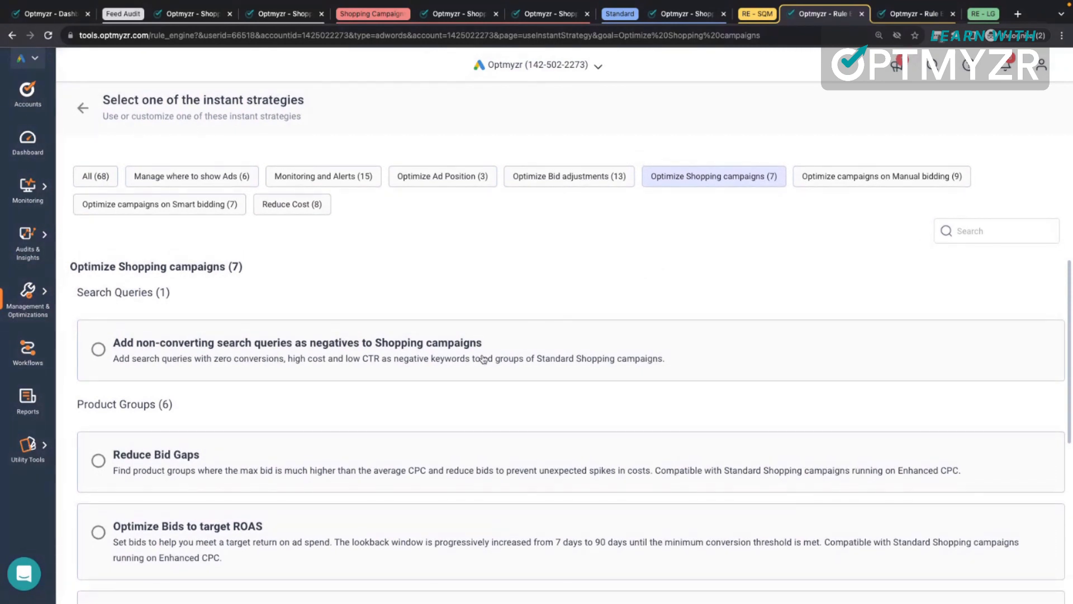
{"action": "mouse_move", "coordinate": [727, 228]}
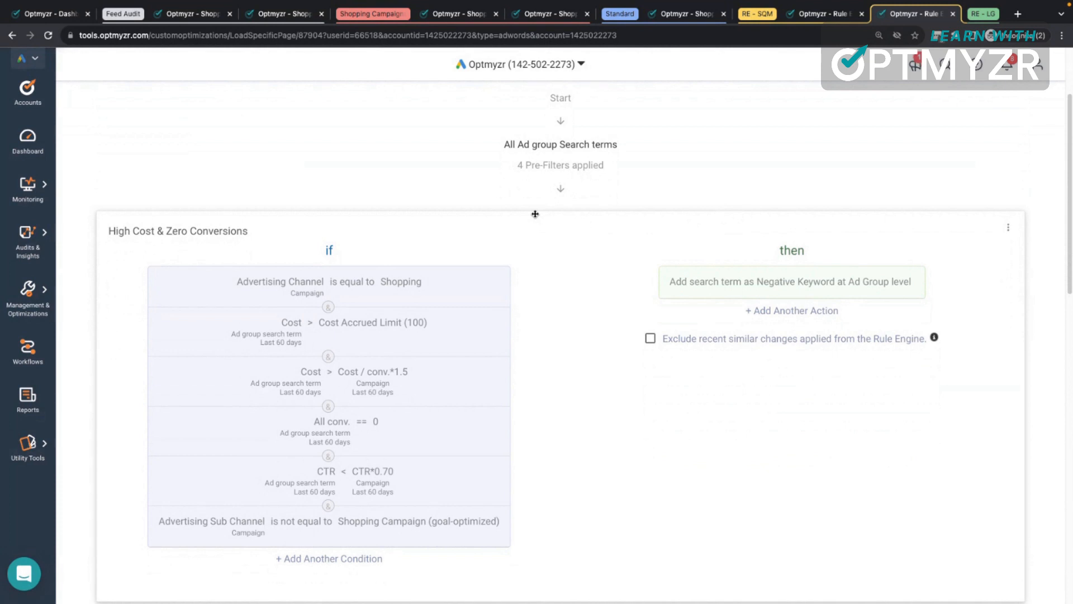
Scroll through the High Cost & Zero Conversions rule's conditions and action.
{"action": "scroll", "scroll_direction": "down", "scroll_amount": 3}
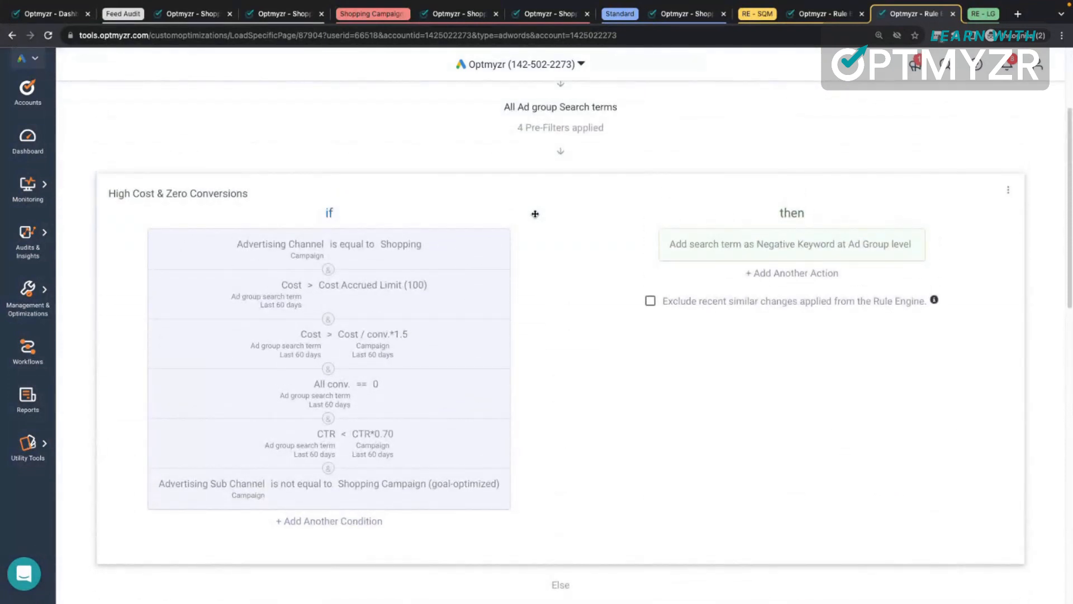
{"action": "mouse_move", "coordinate": [475, 201]}
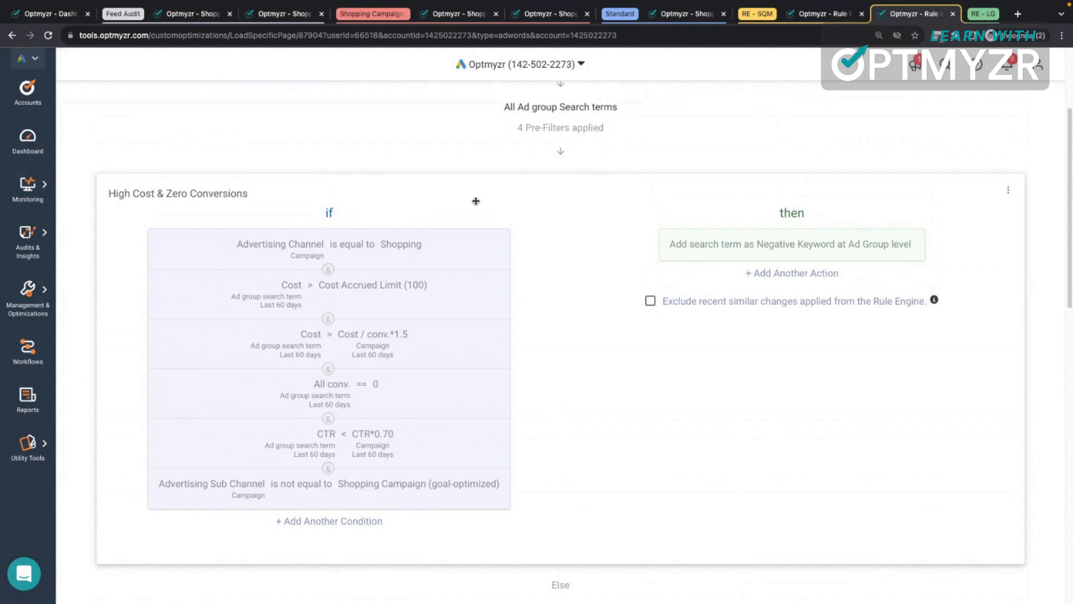
{"action": "mouse_move", "coordinate": [392, 482]}
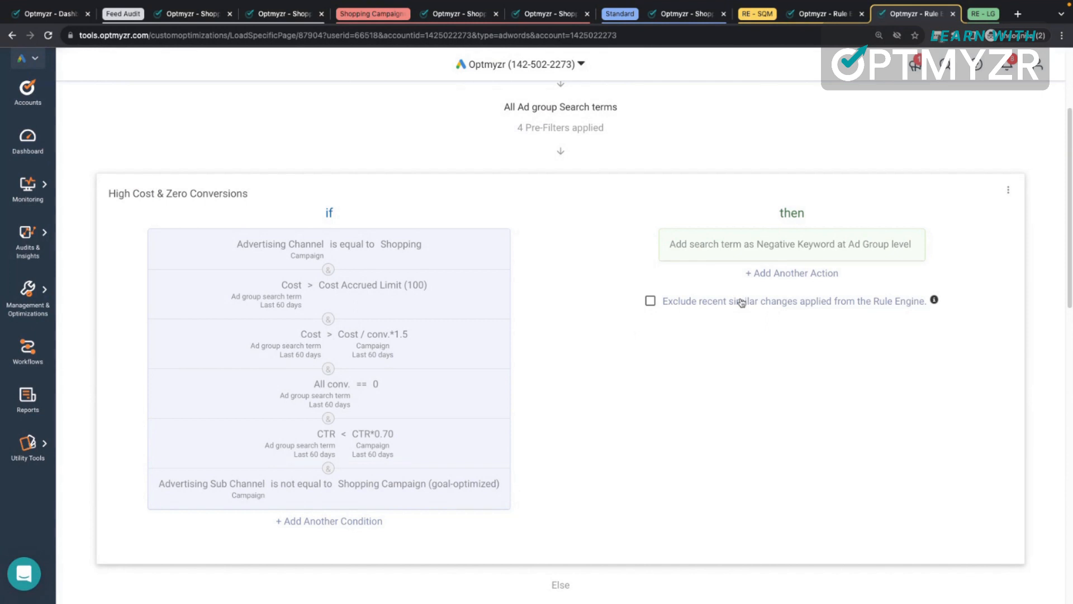
{"action": "scroll", "scroll_direction": "up", "scroll_amount": 3}
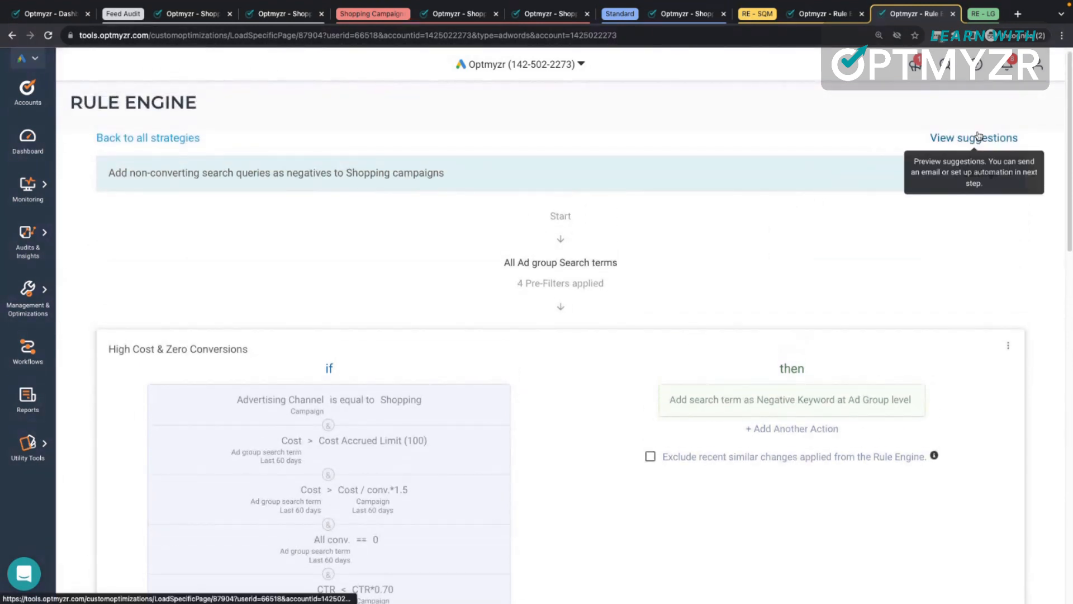
{"action": "mouse_move", "coordinate": [895, 192]}
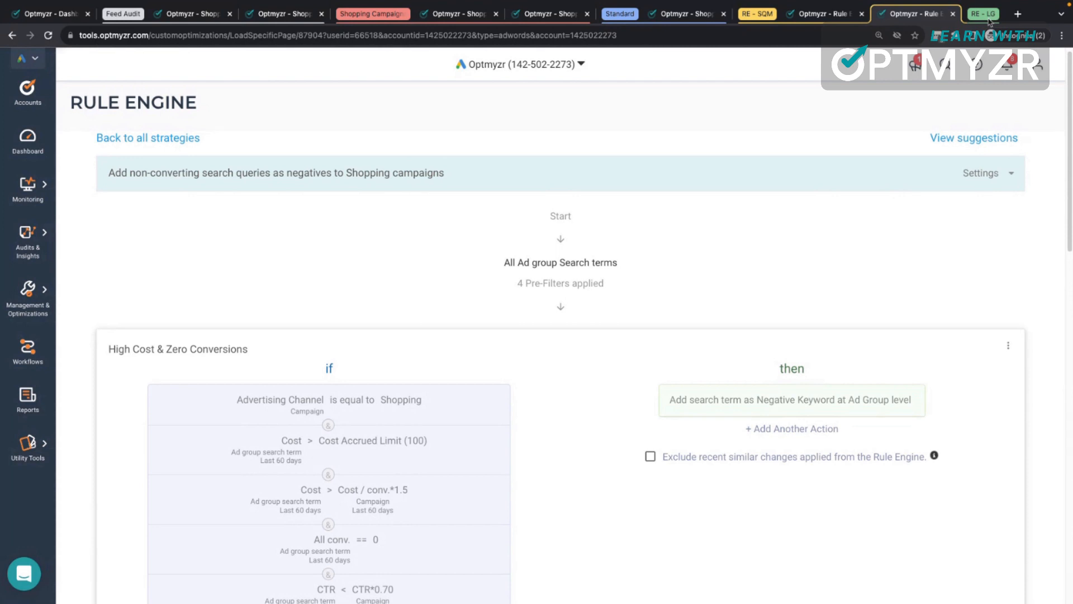
Review the Exclude expensive LG rule, then return to the Rule Engine strategy list.
{"action": "left_click", "coordinate": [965, 13]}
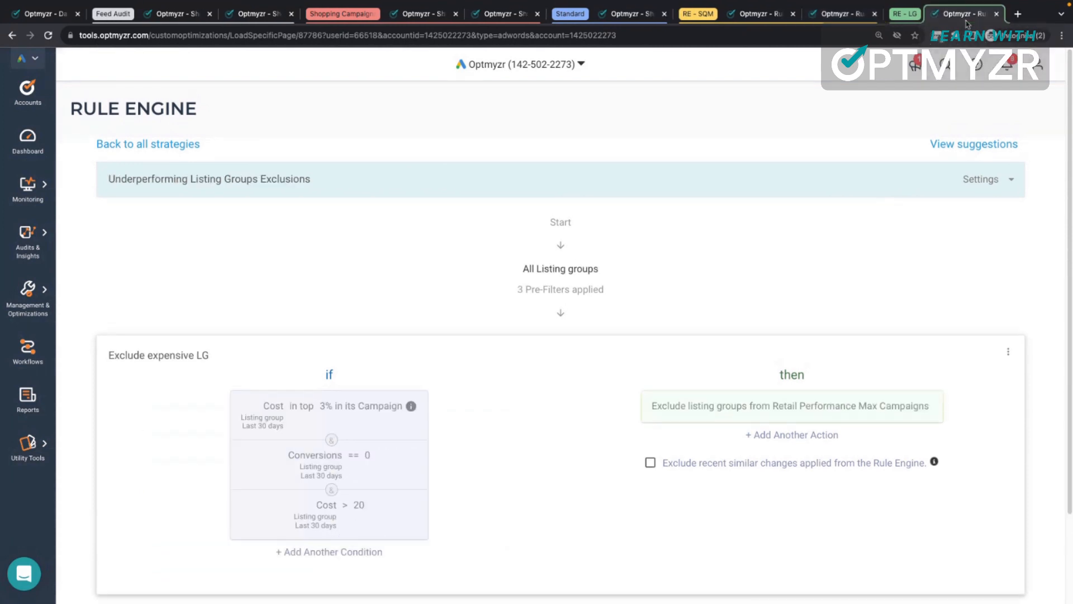
{"action": "scroll", "scroll_direction": "down", "scroll_amount": 3}
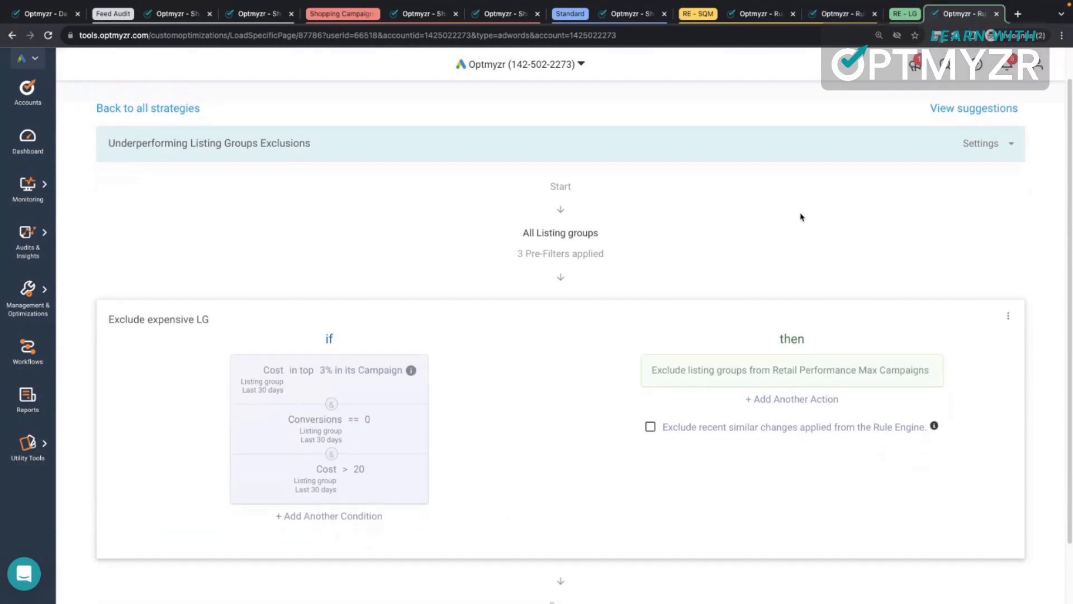
{"action": "scroll", "scroll_direction": "down", "scroll_amount": 3}
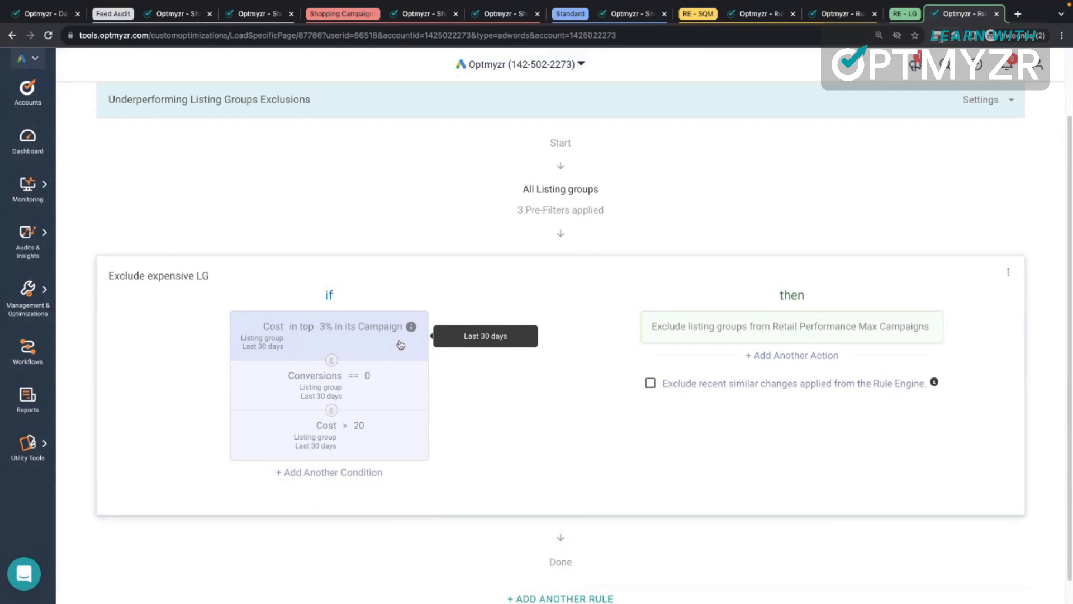
{"action": "mouse_move", "coordinate": [362, 389]}
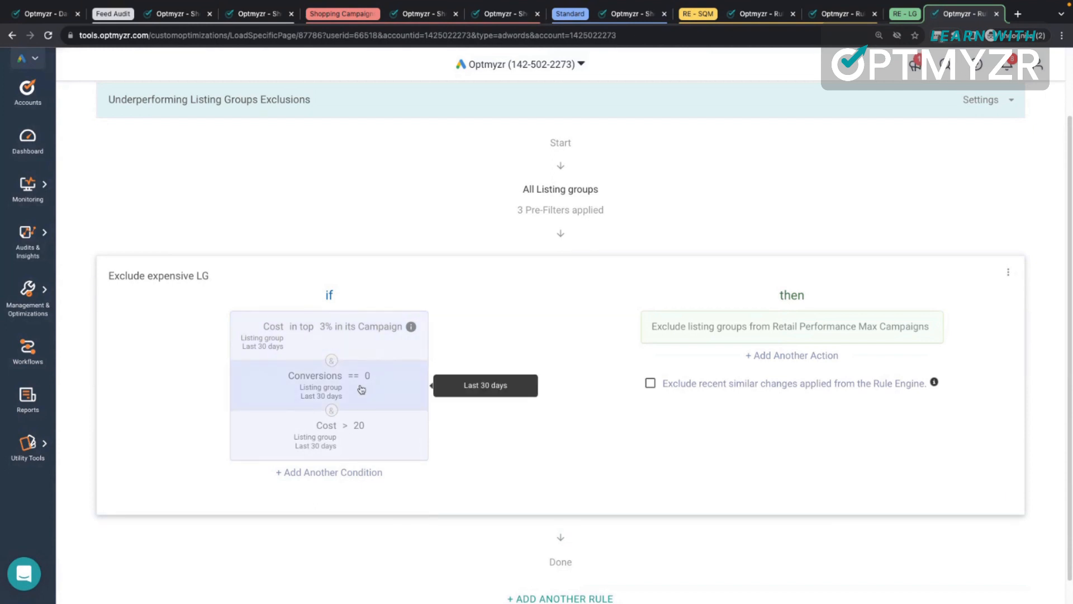
{"action": "mouse_move", "coordinate": [613, 326]}
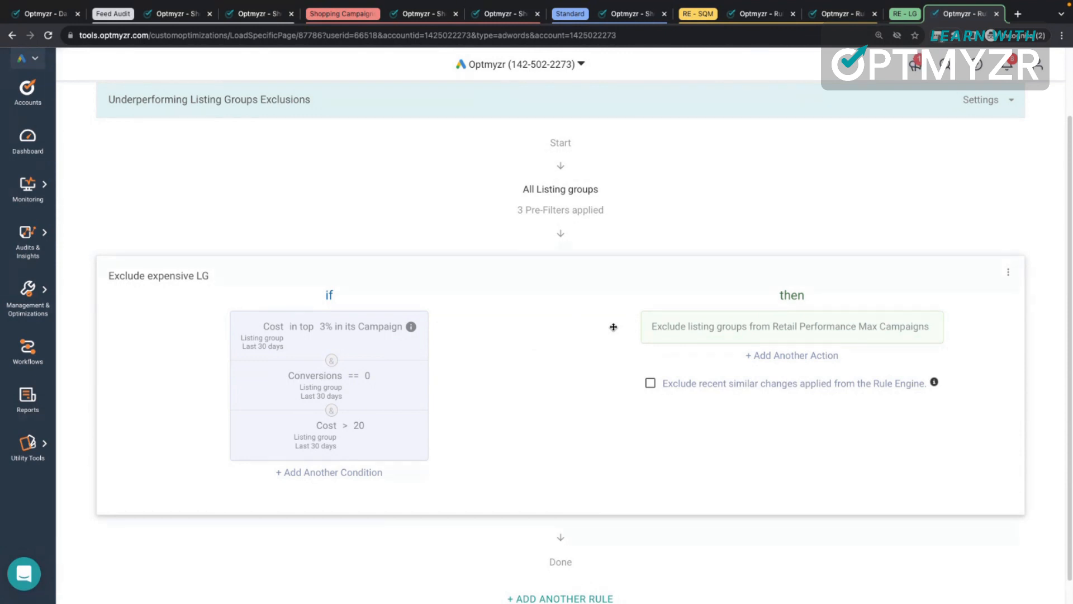
{"action": "mouse_move", "coordinate": [766, 236]}
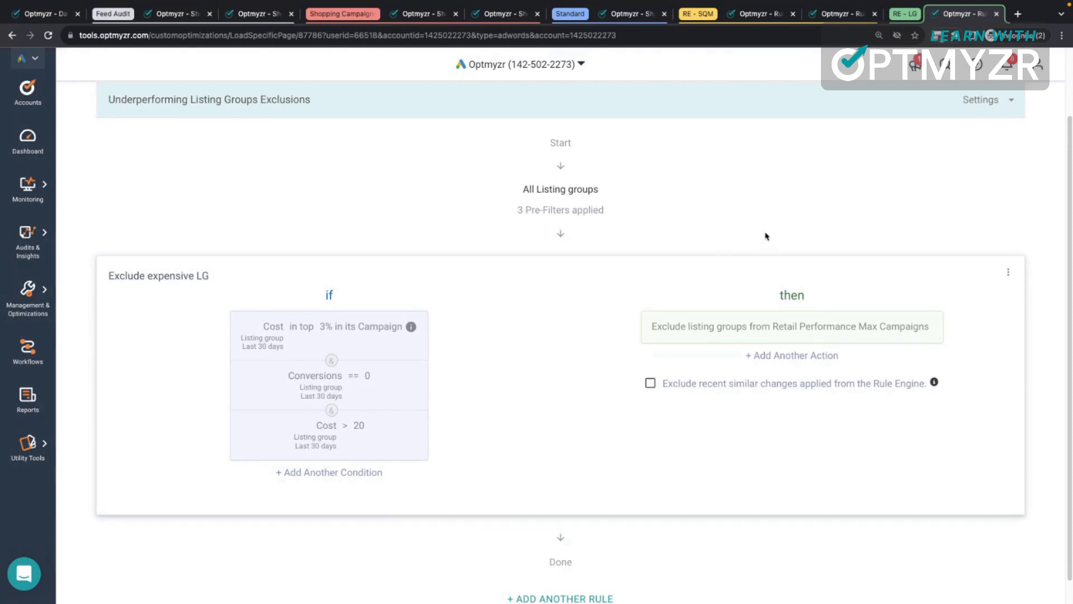
{"action": "scroll", "scroll_direction": "up", "scroll_amount": 3}
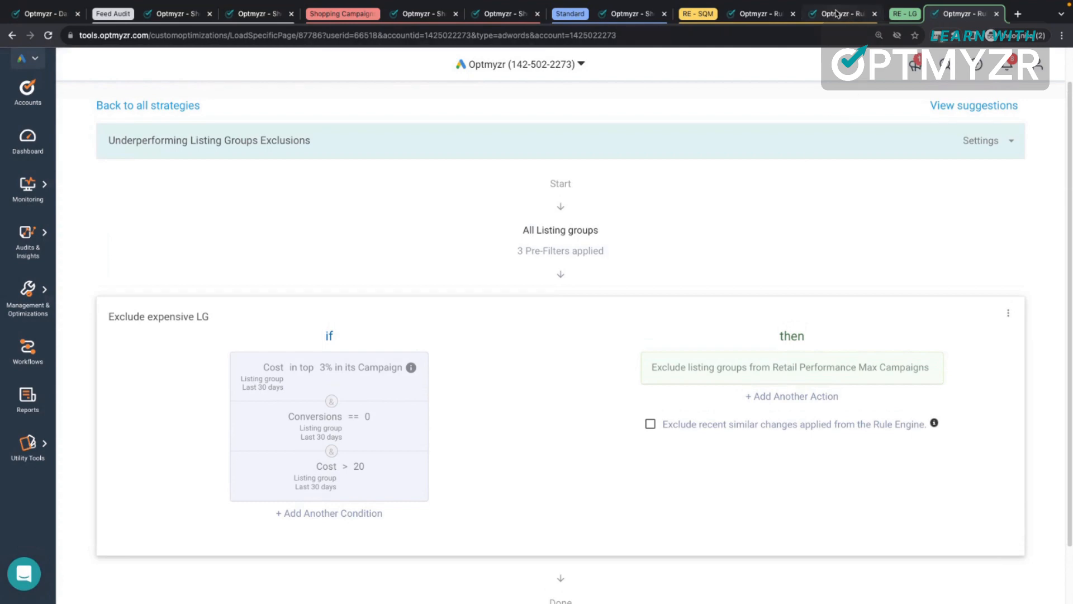
{"action": "left_click", "coordinate": [756, 13]}
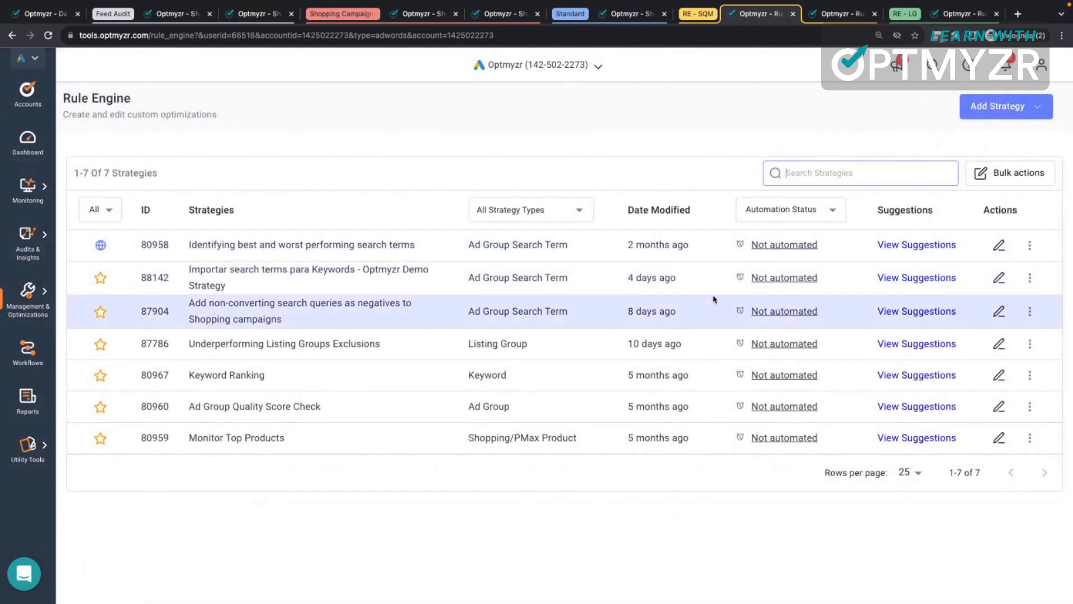
{"action": "mouse_move", "coordinate": [789, 315]}
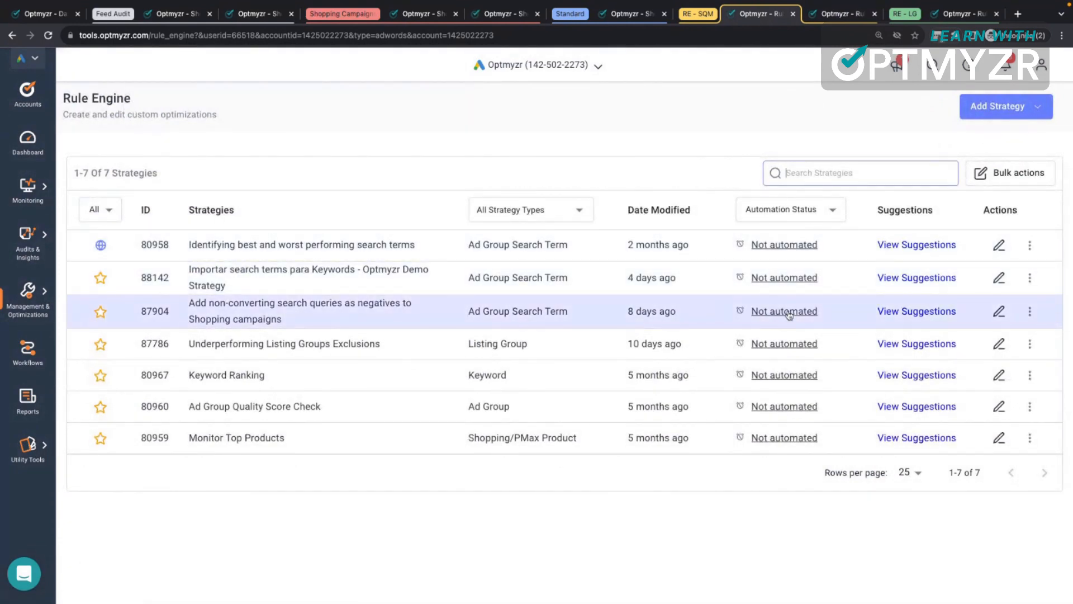
Open scheduling for strategy 87904 and view its daily 00:00–03:00 GMT slot.
{"action": "left_click", "coordinate": [783, 311]}
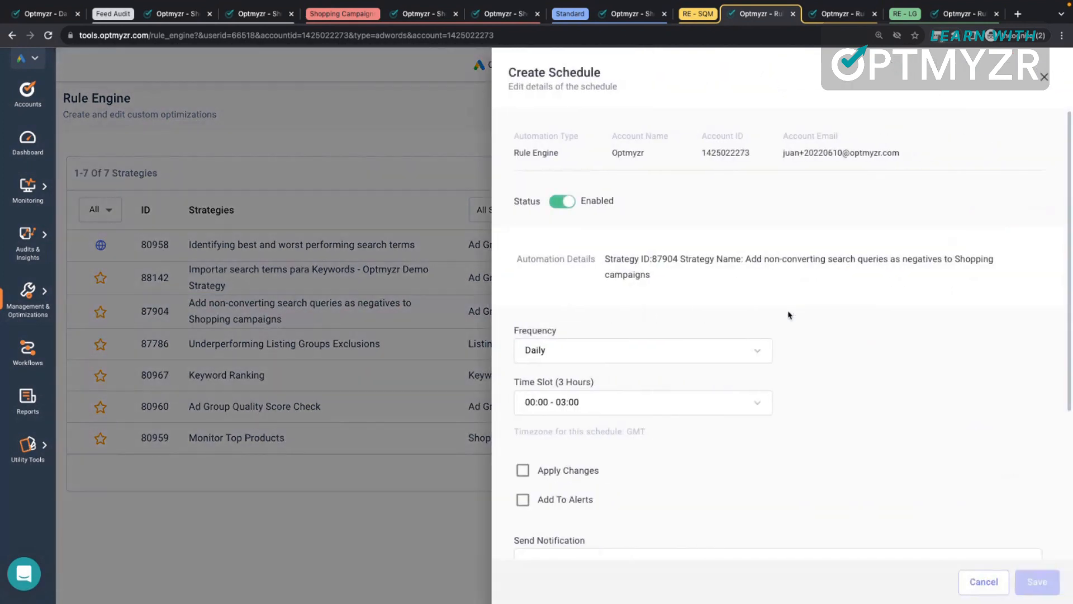
{"action": "scroll", "scroll_direction": "down", "scroll_amount": 3}
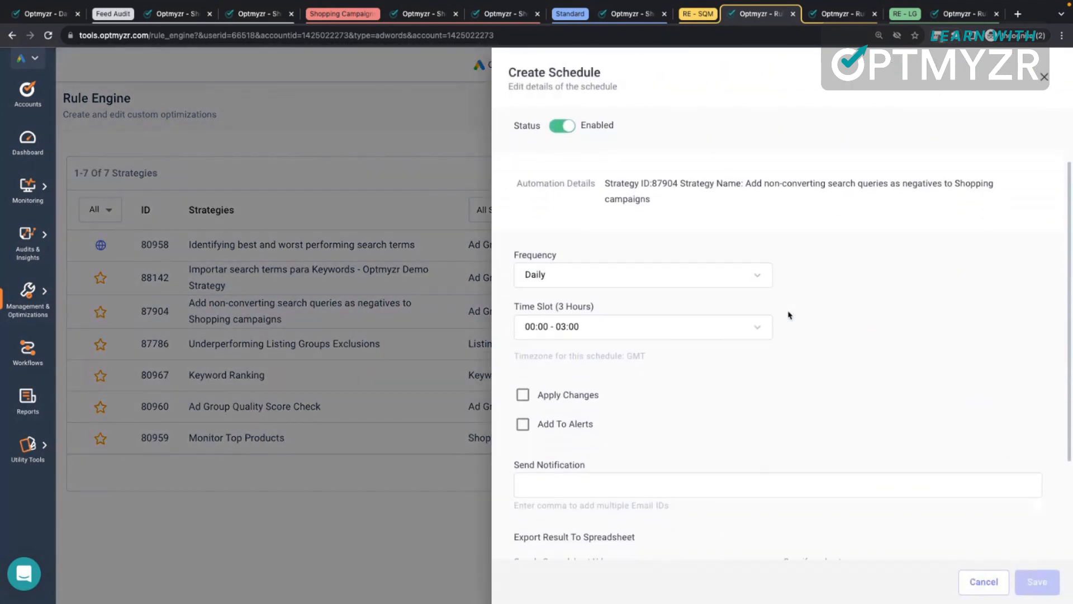
{"action": "scroll", "scroll_direction": "down", "scroll_amount": 3}
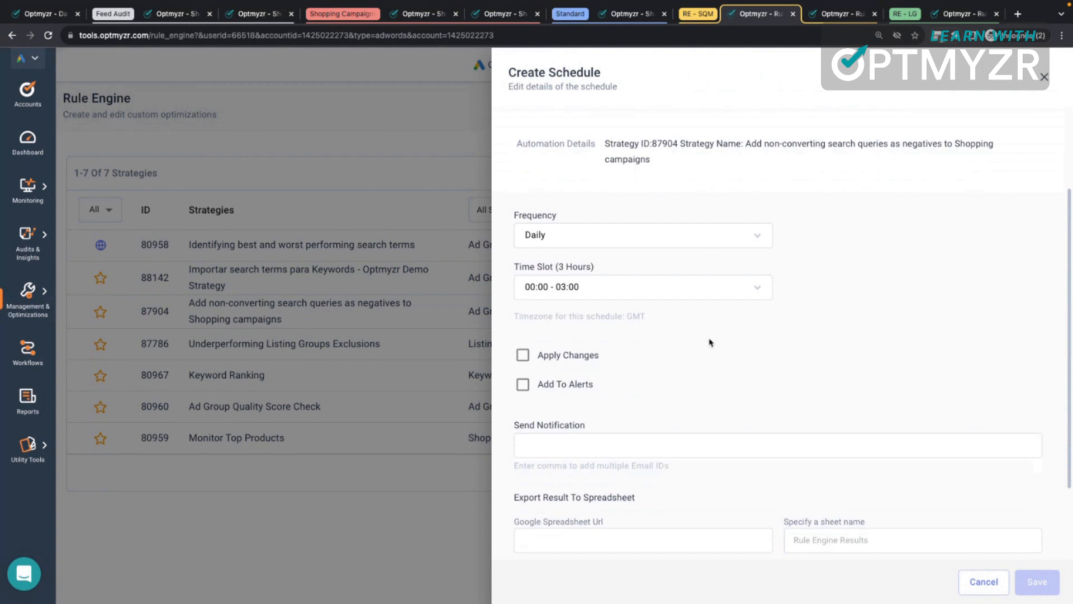
{"action": "mouse_move", "coordinate": [647, 366]}
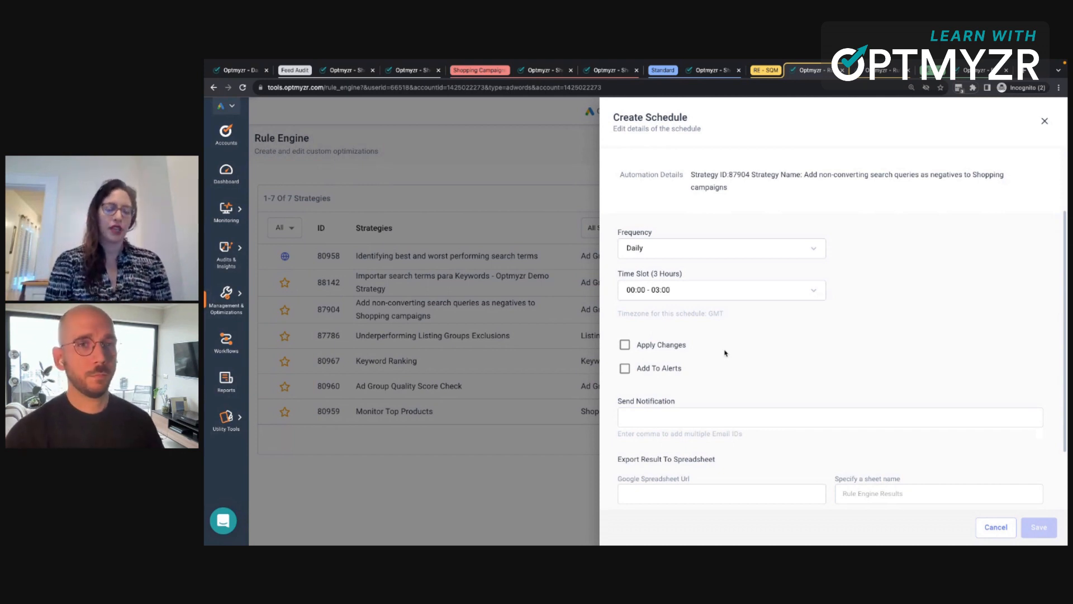
{"action": "mouse_move", "coordinate": [825, 200]}
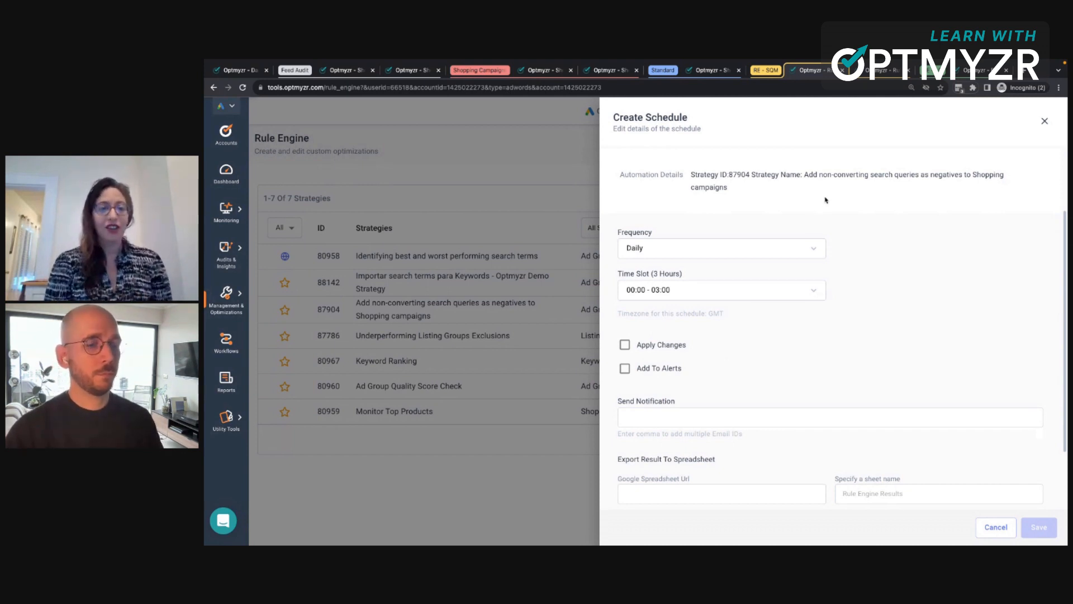